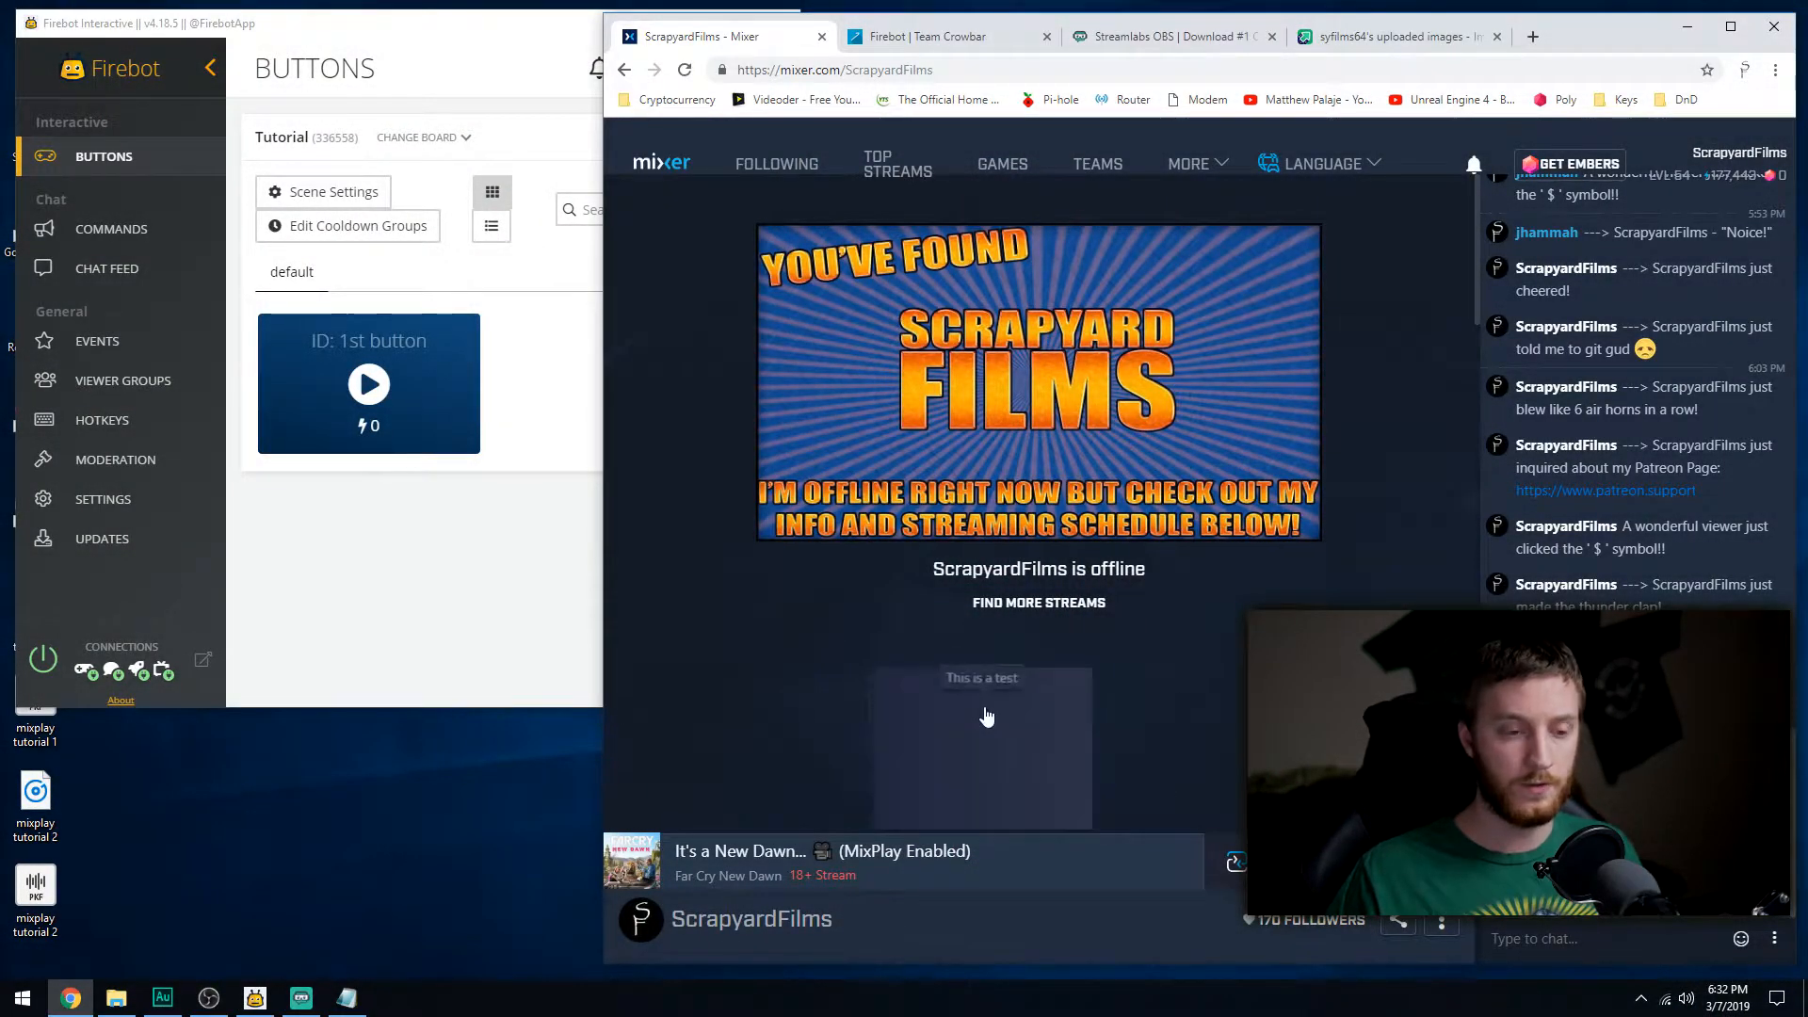
mouse_move(1075, 757)
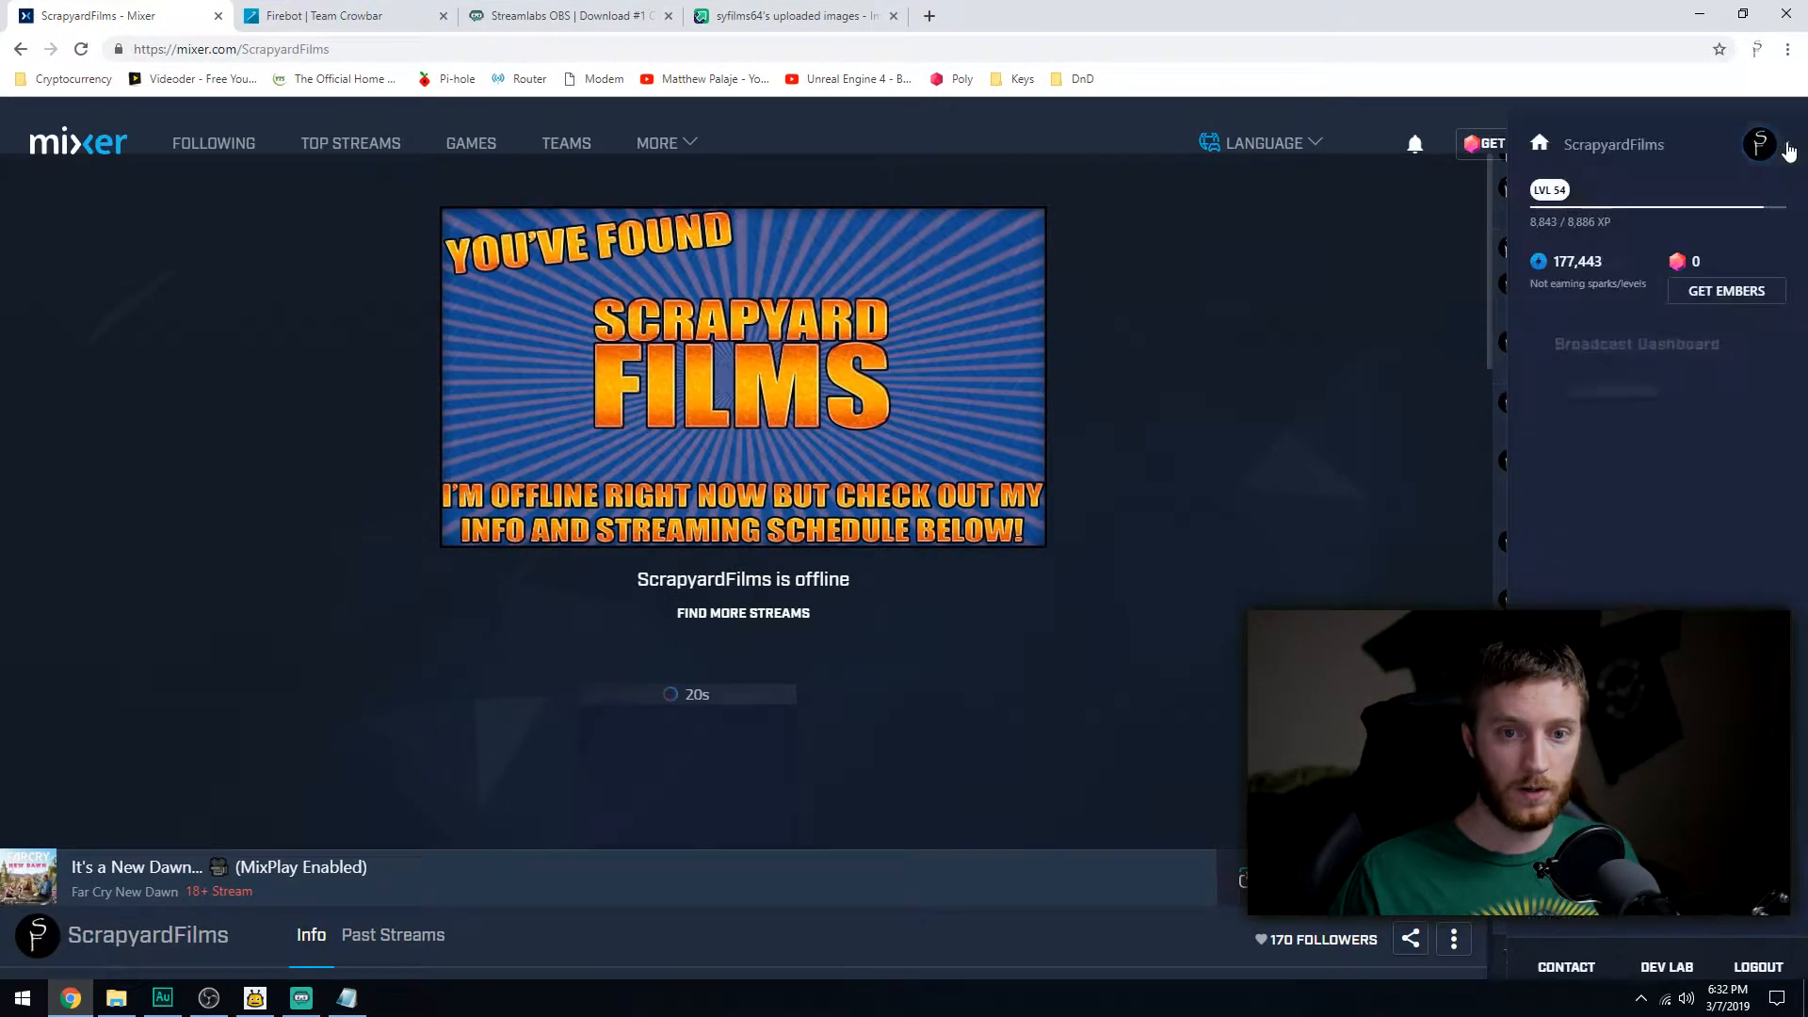
Open the Developer Lab and show the MixPlay Projects list with '1st Attempt At Buttons' and 'Tutorial'.
left_click(1667, 967)
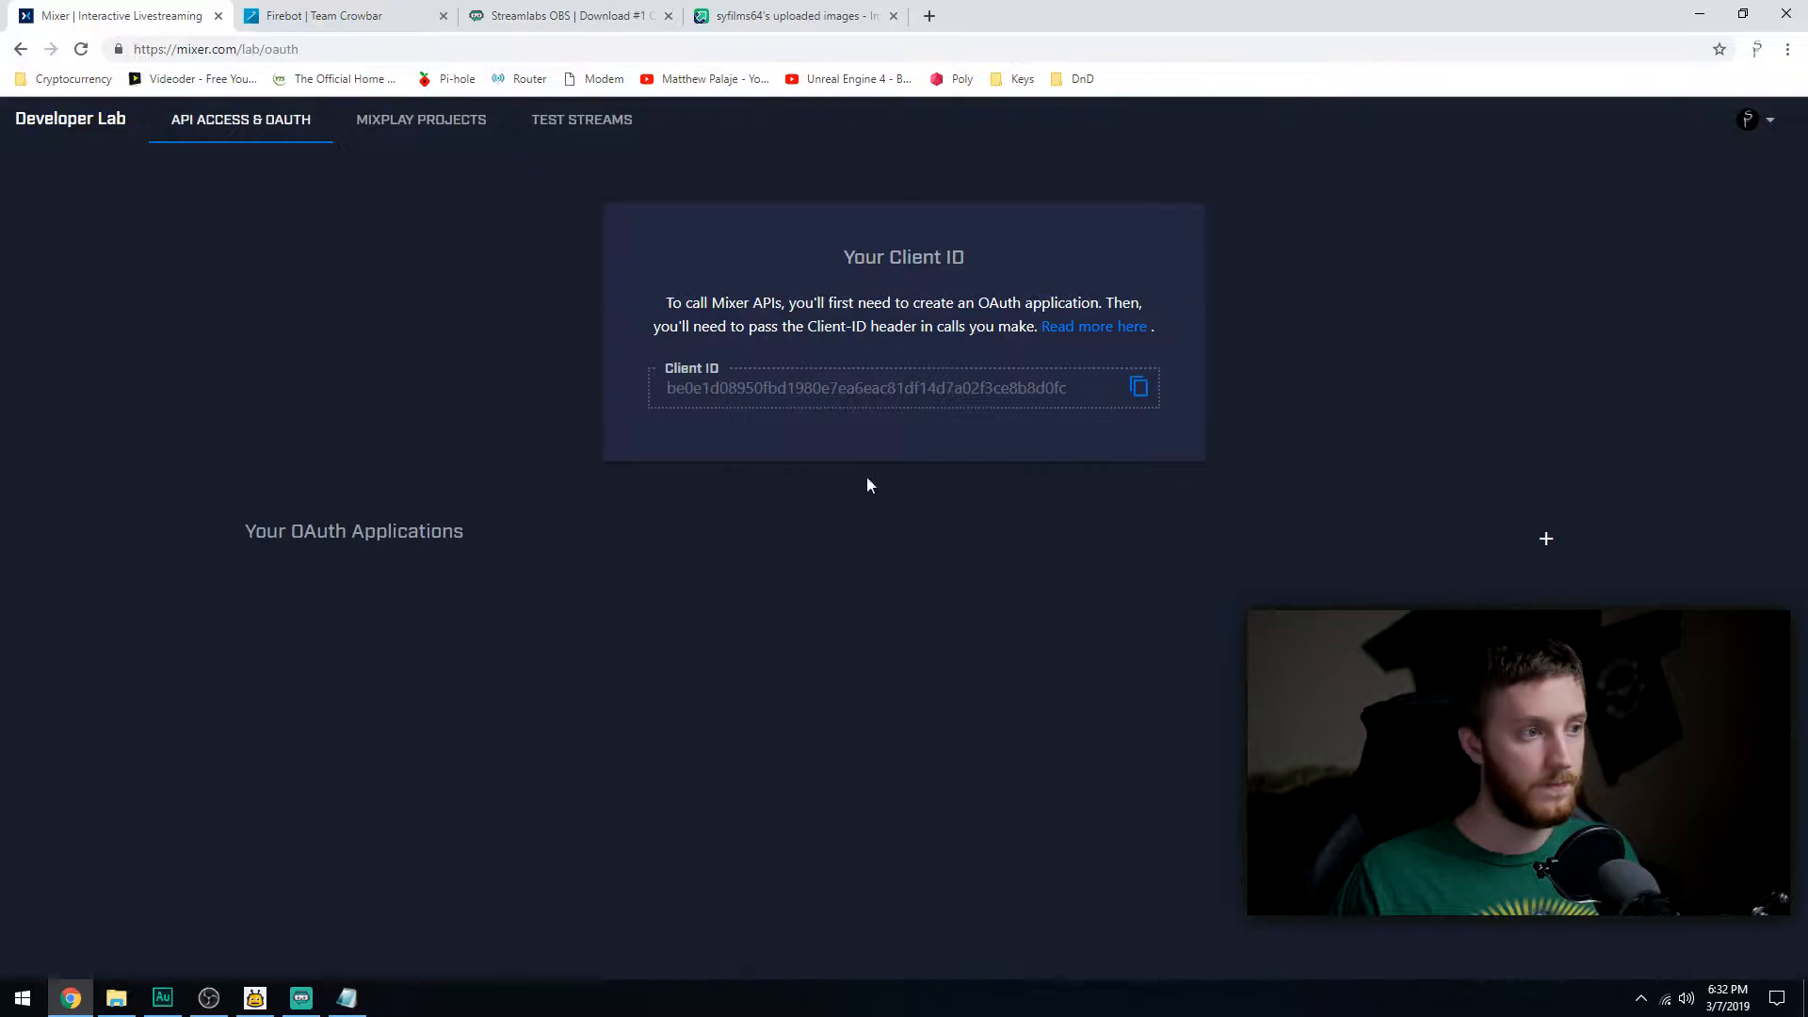
left_click(420, 119)
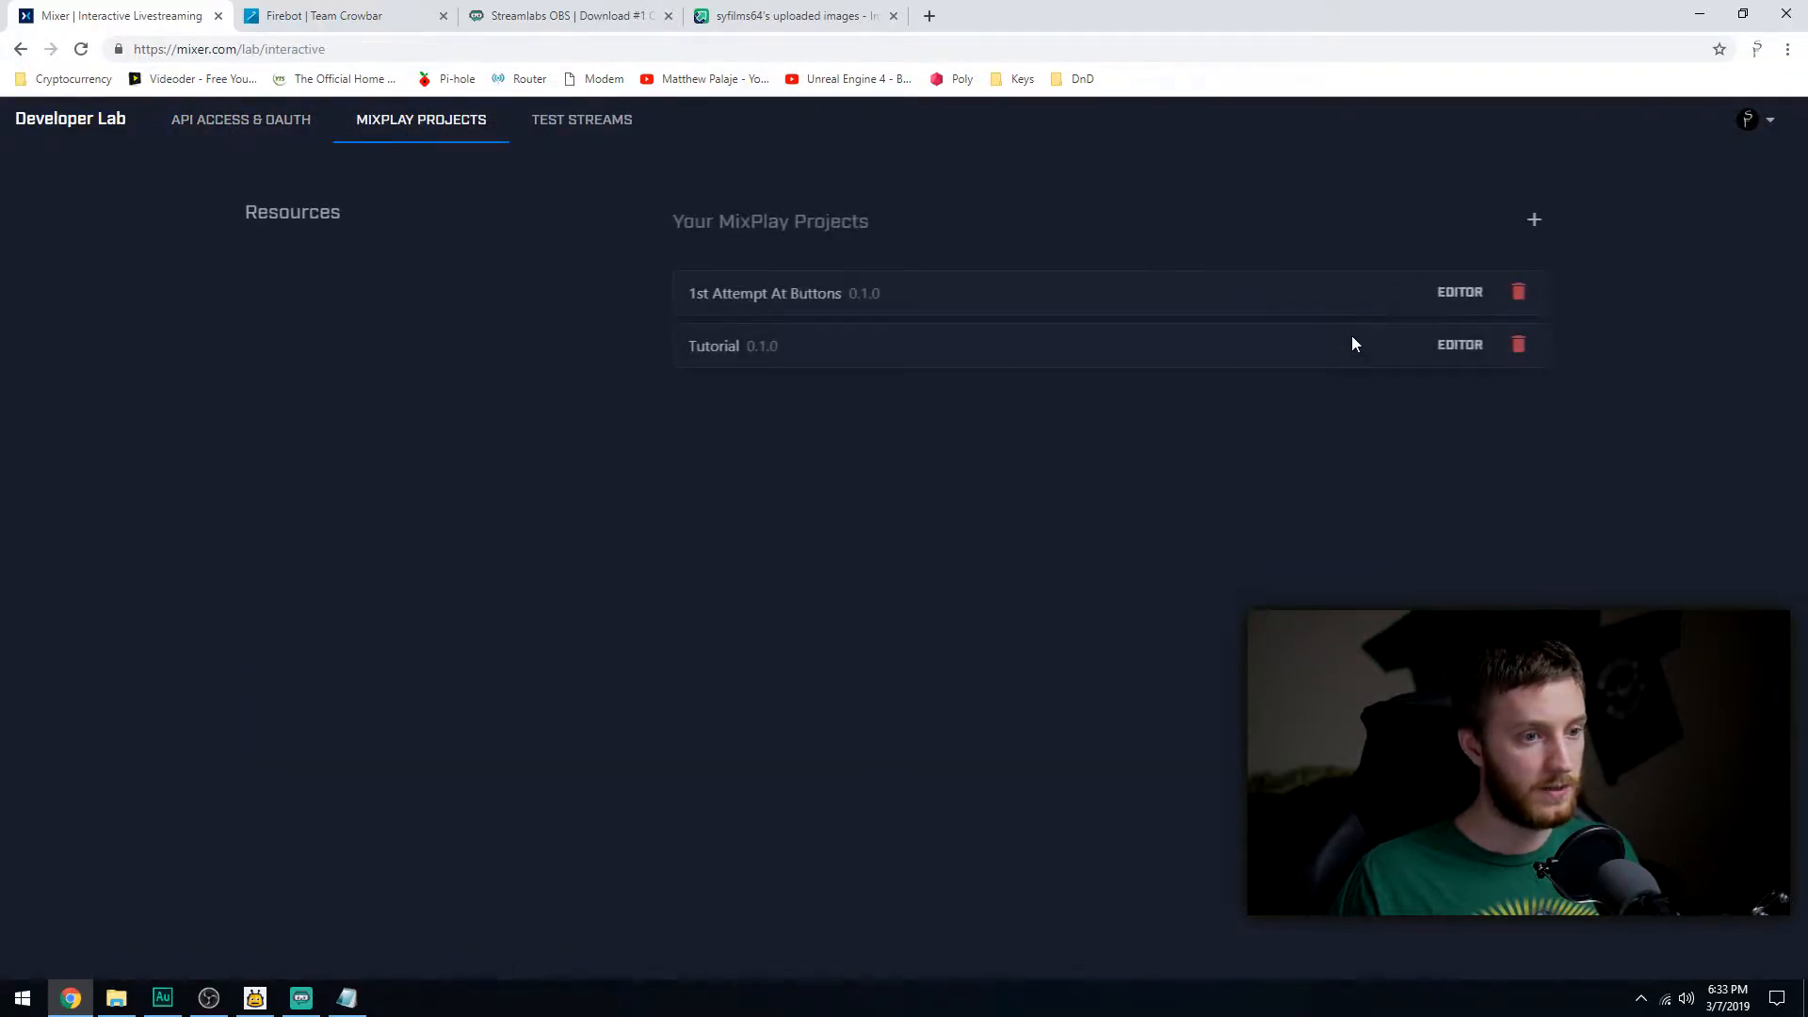
mouse_move(1471, 345)
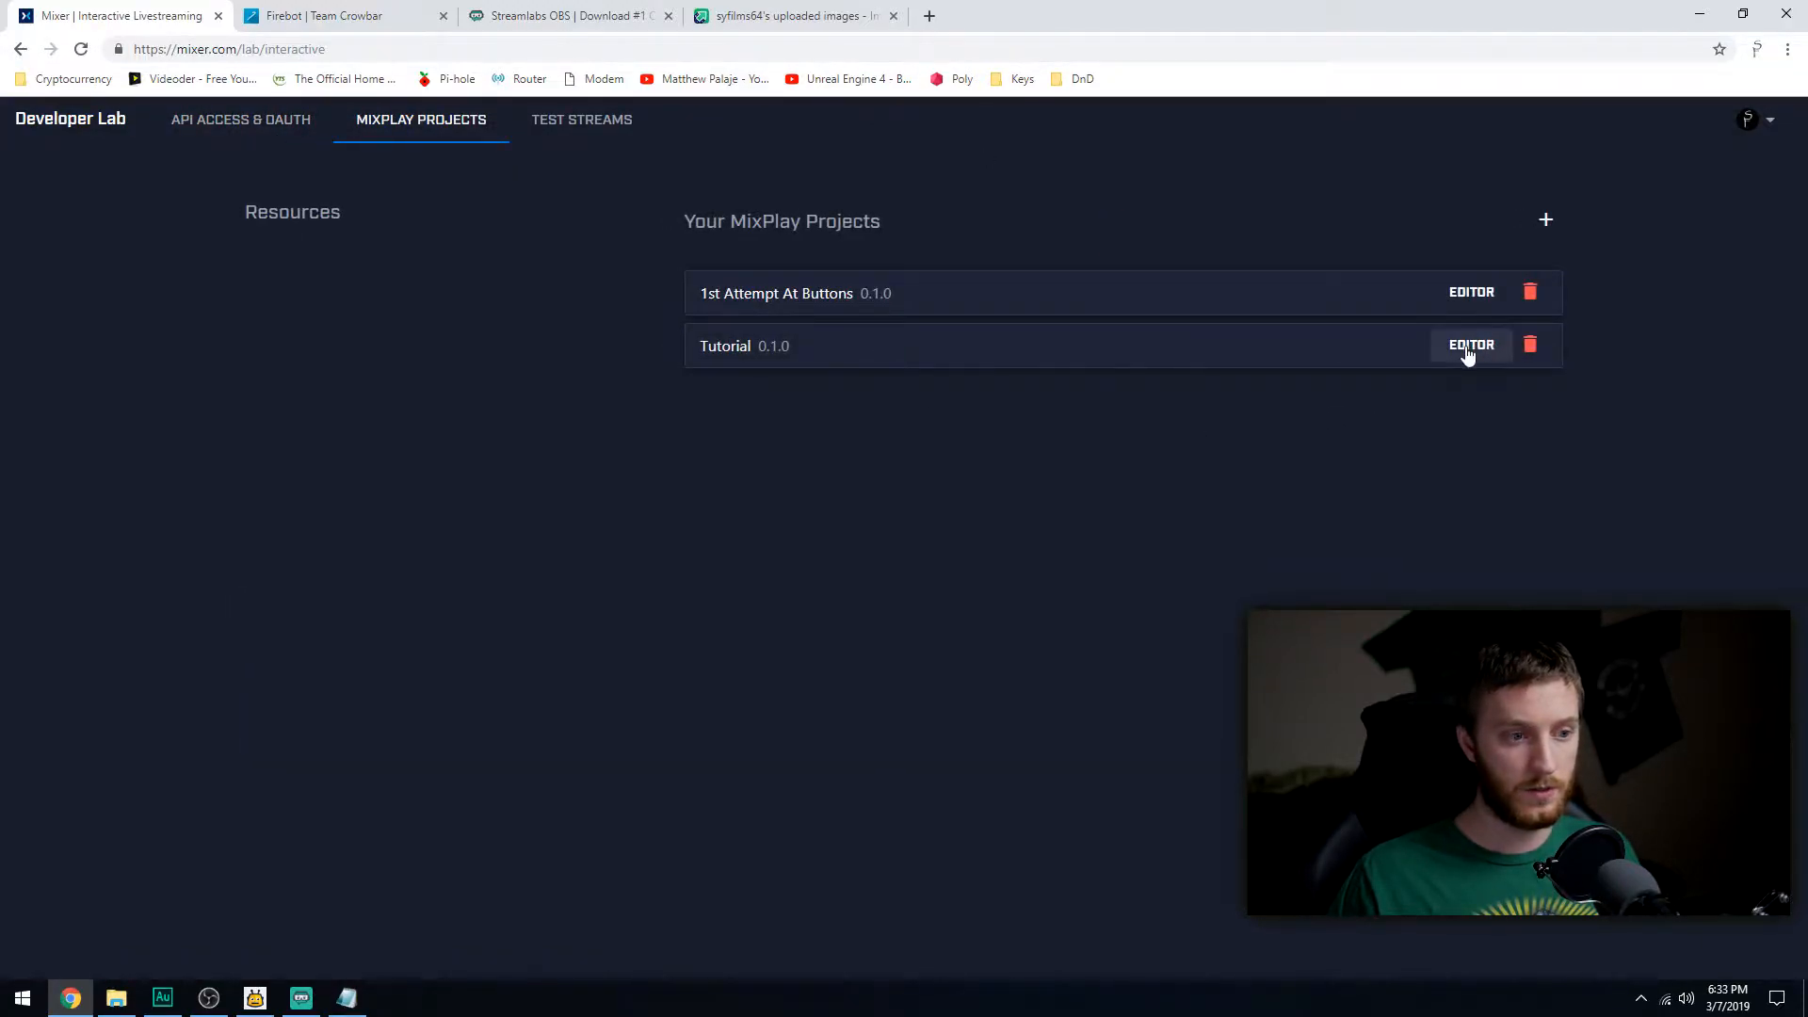
Open the Tutorial project editor and label its 1st button 'Air Horn'.
left_click(1471, 345)
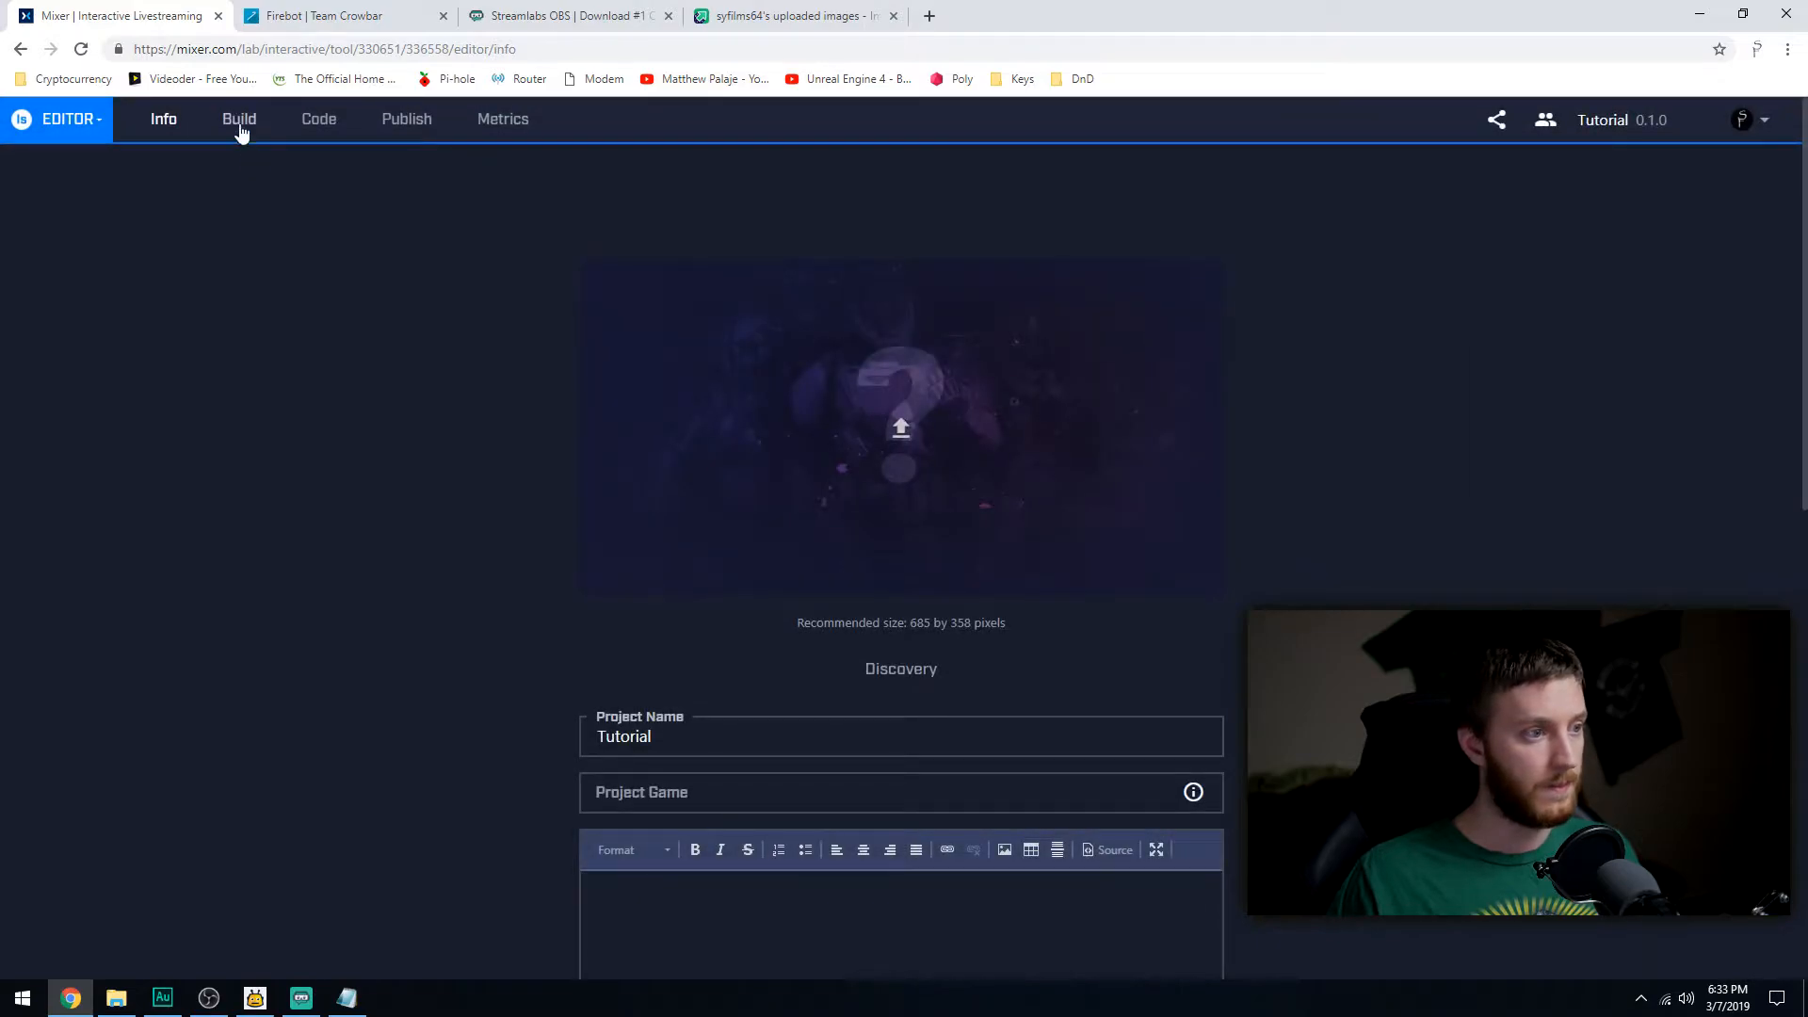
left_click(240, 119)
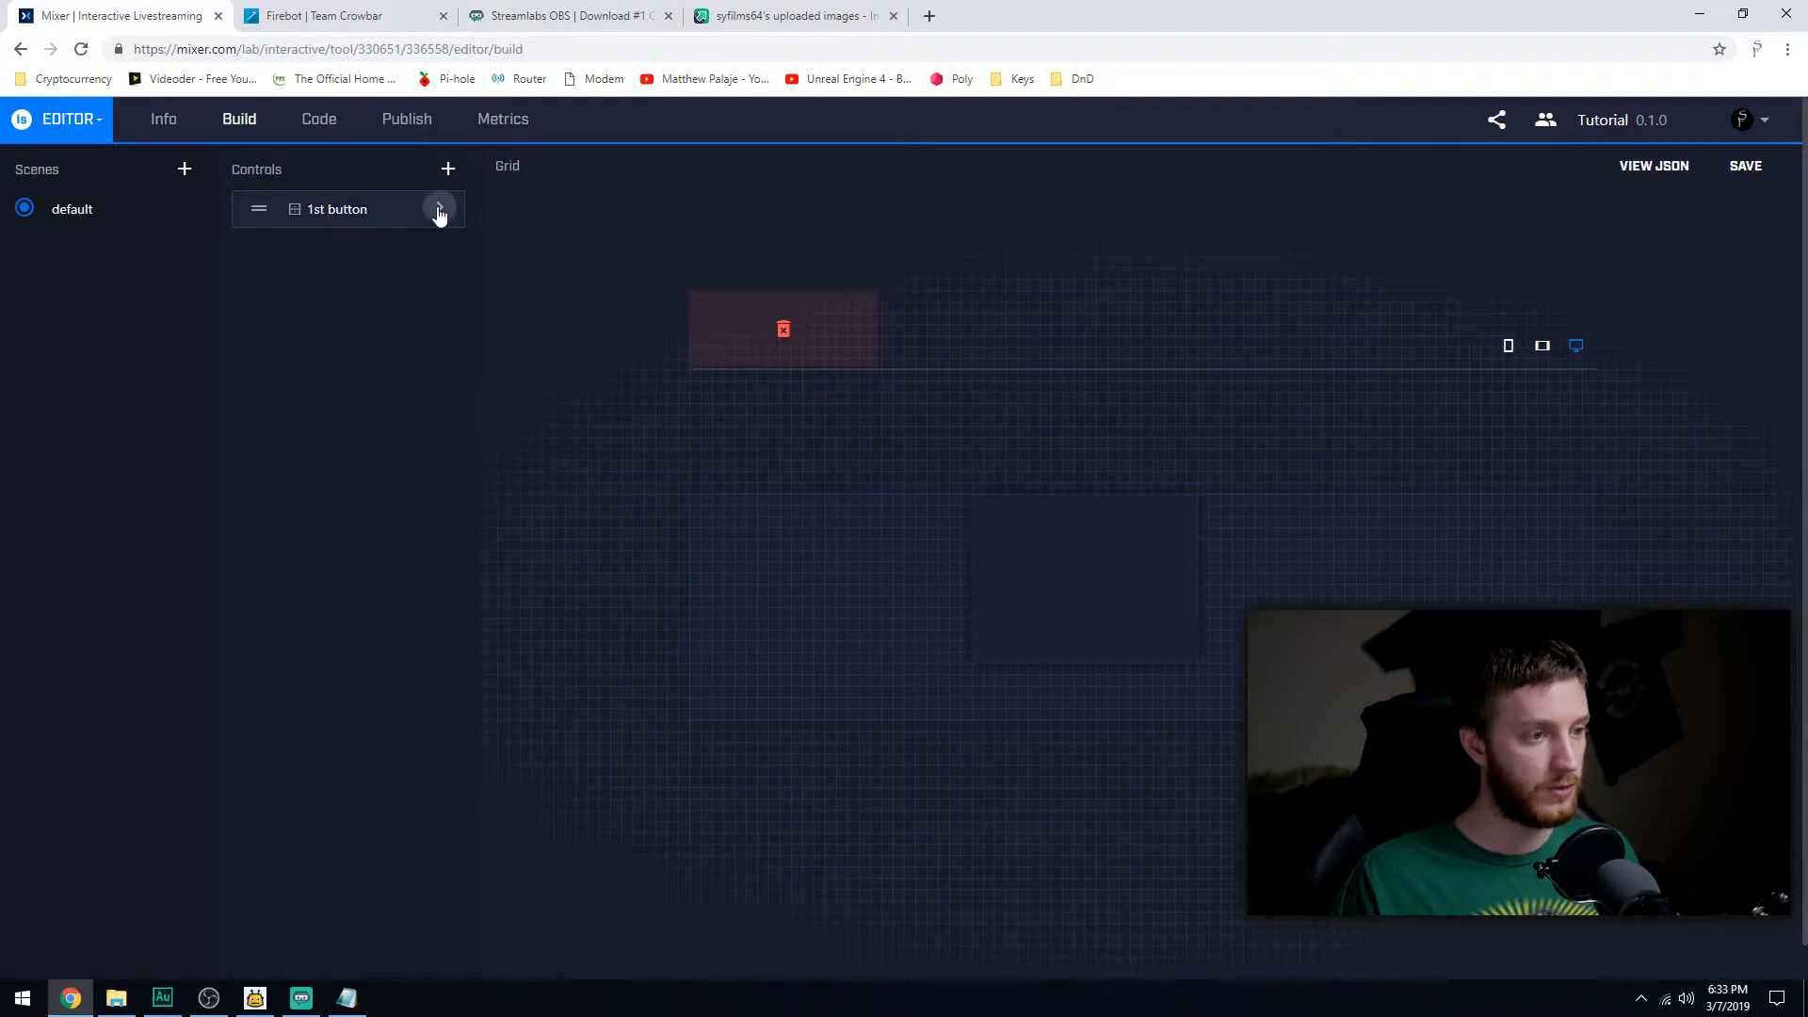
left_click(439, 209)
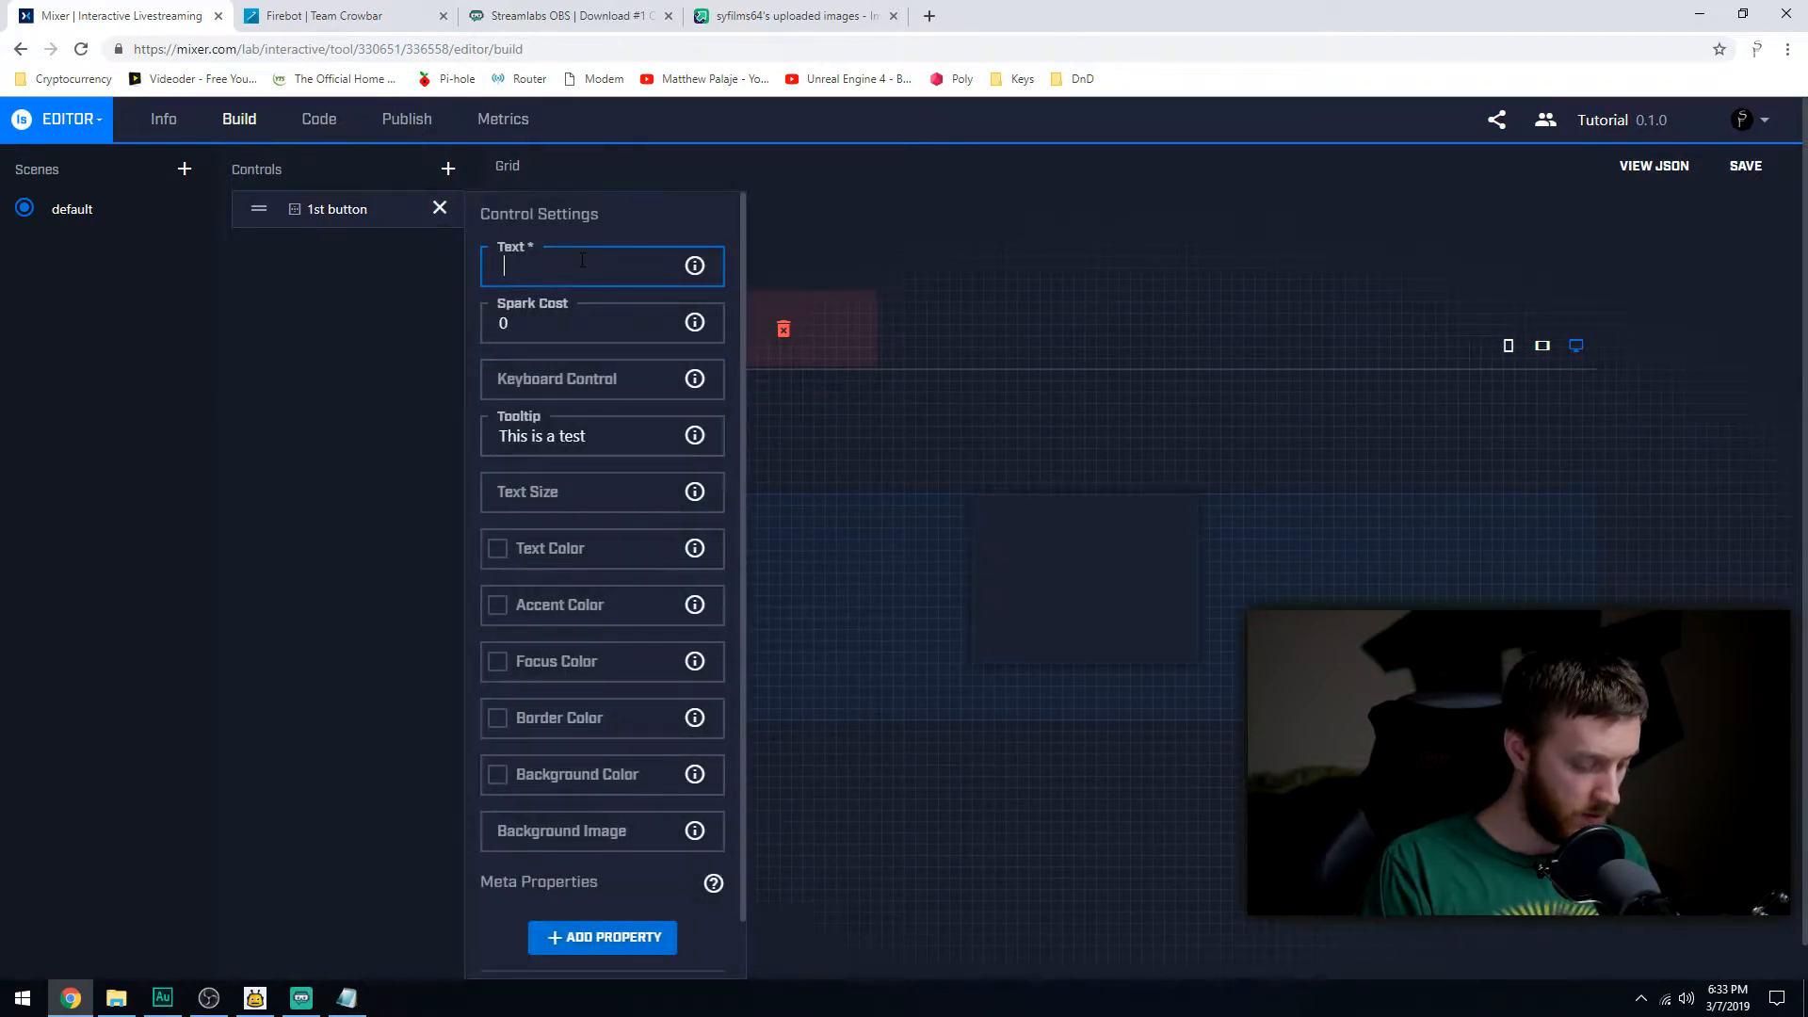
type("Air Hone")
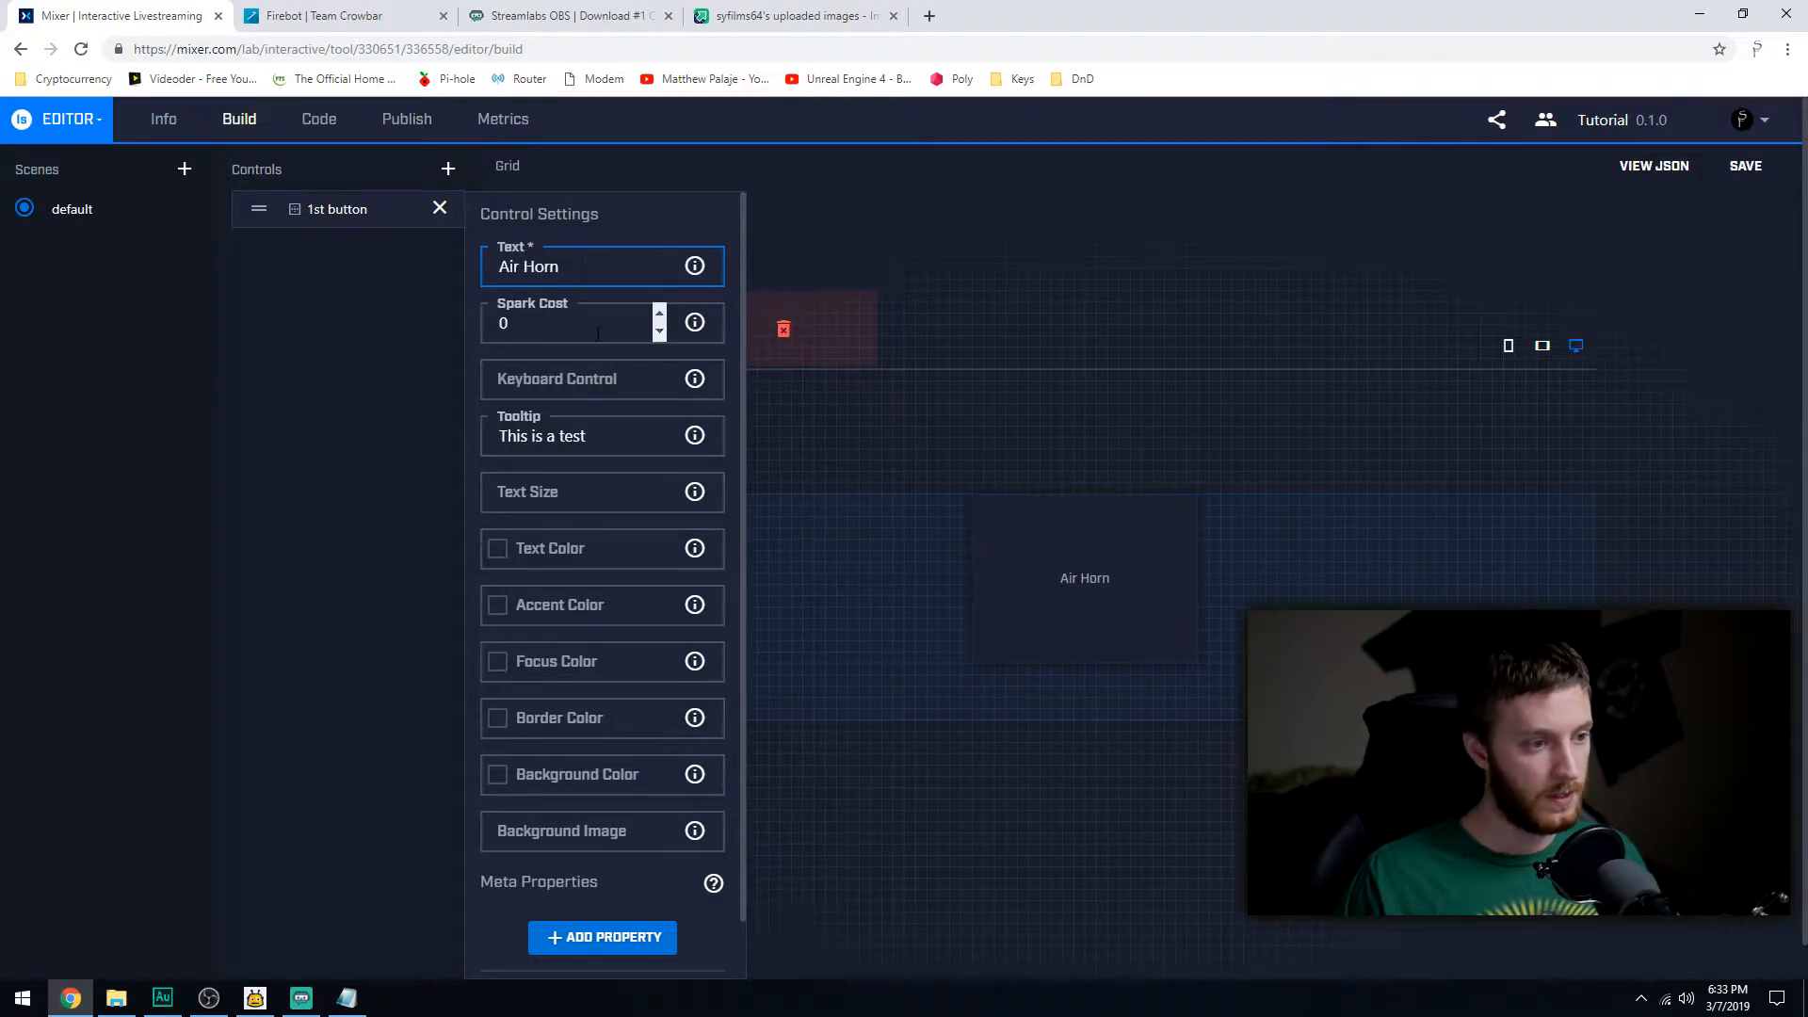
left_click(571, 322)
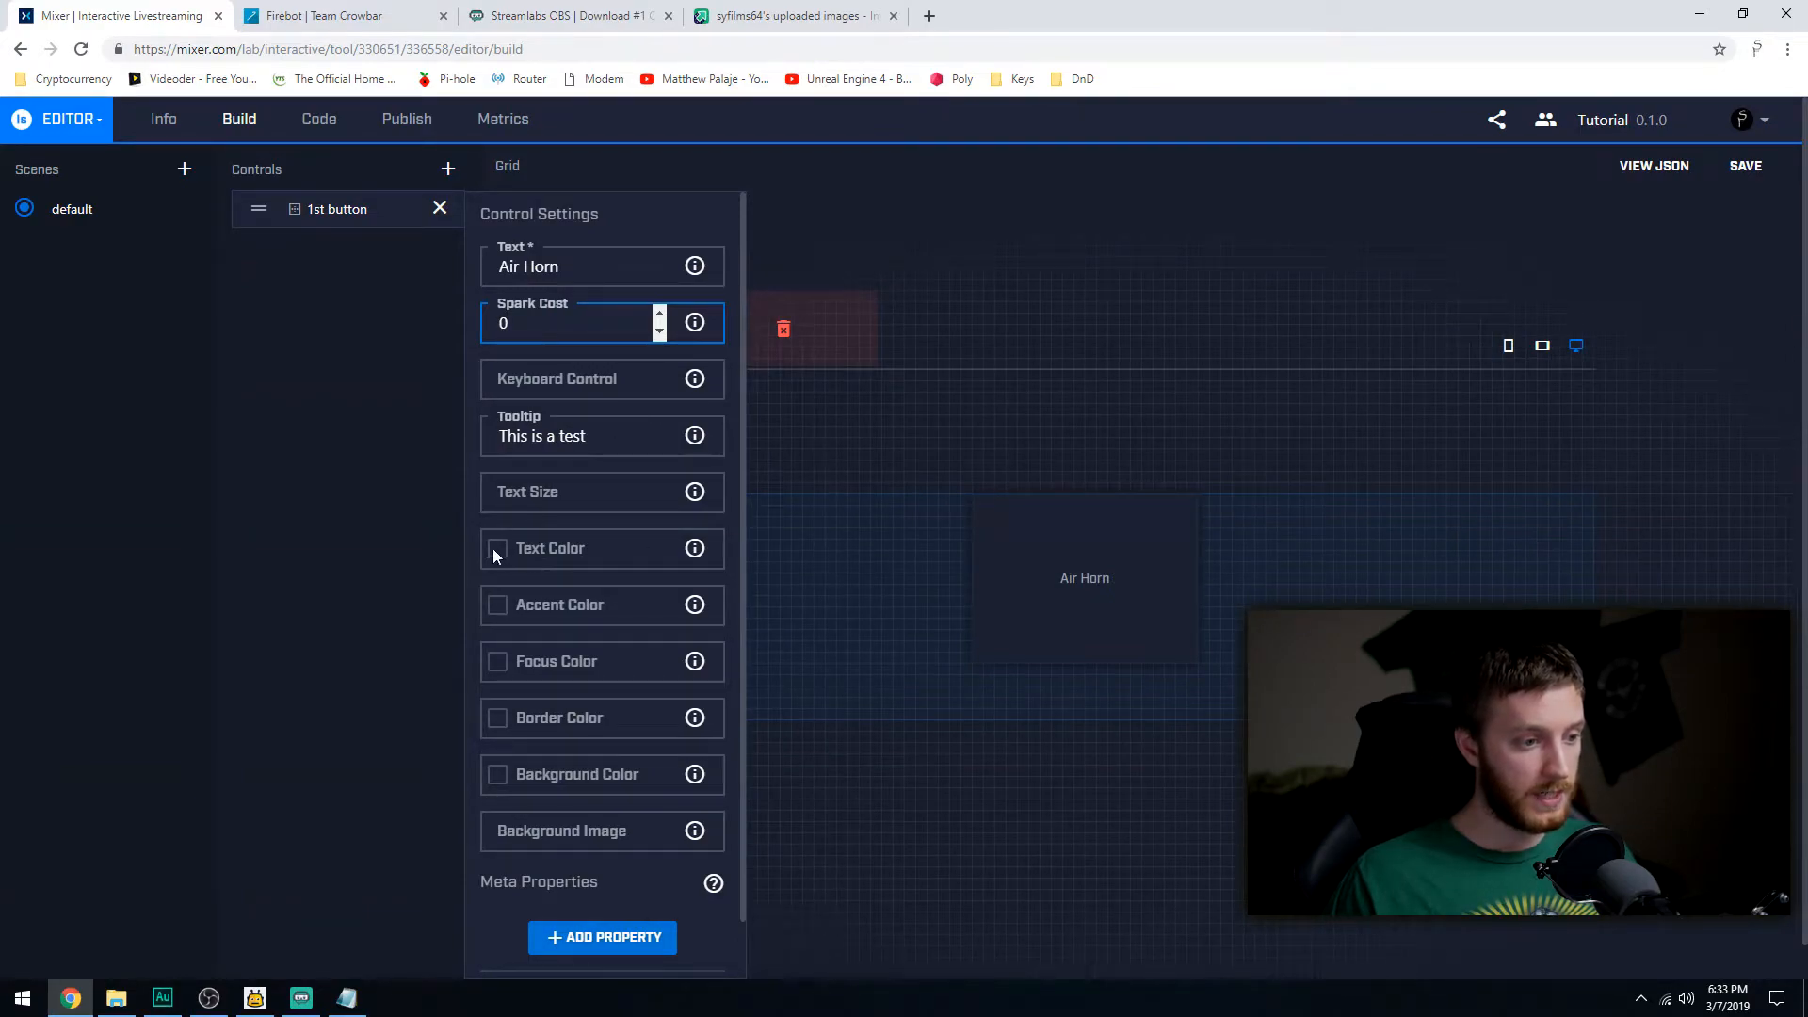
Give the Air Horn button yellow text and a red background, then save the project.
left_click(497, 548)
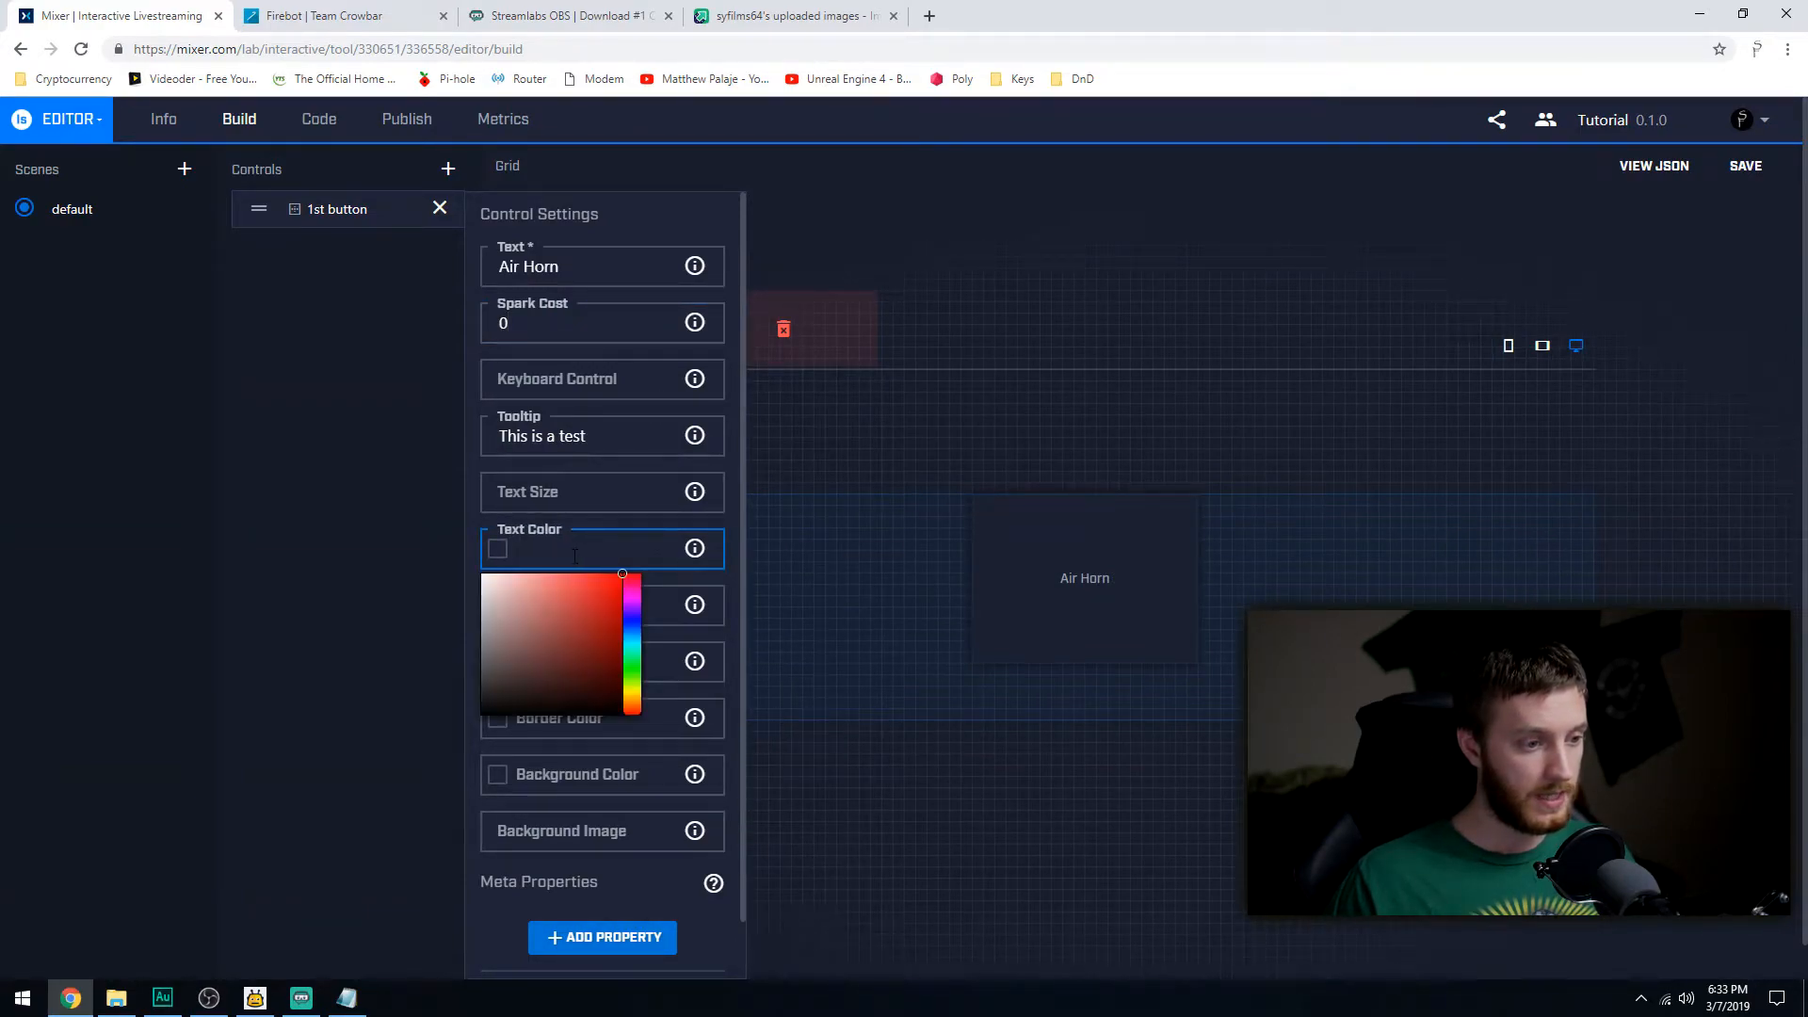
left_click_drag(633, 574, 633, 692)
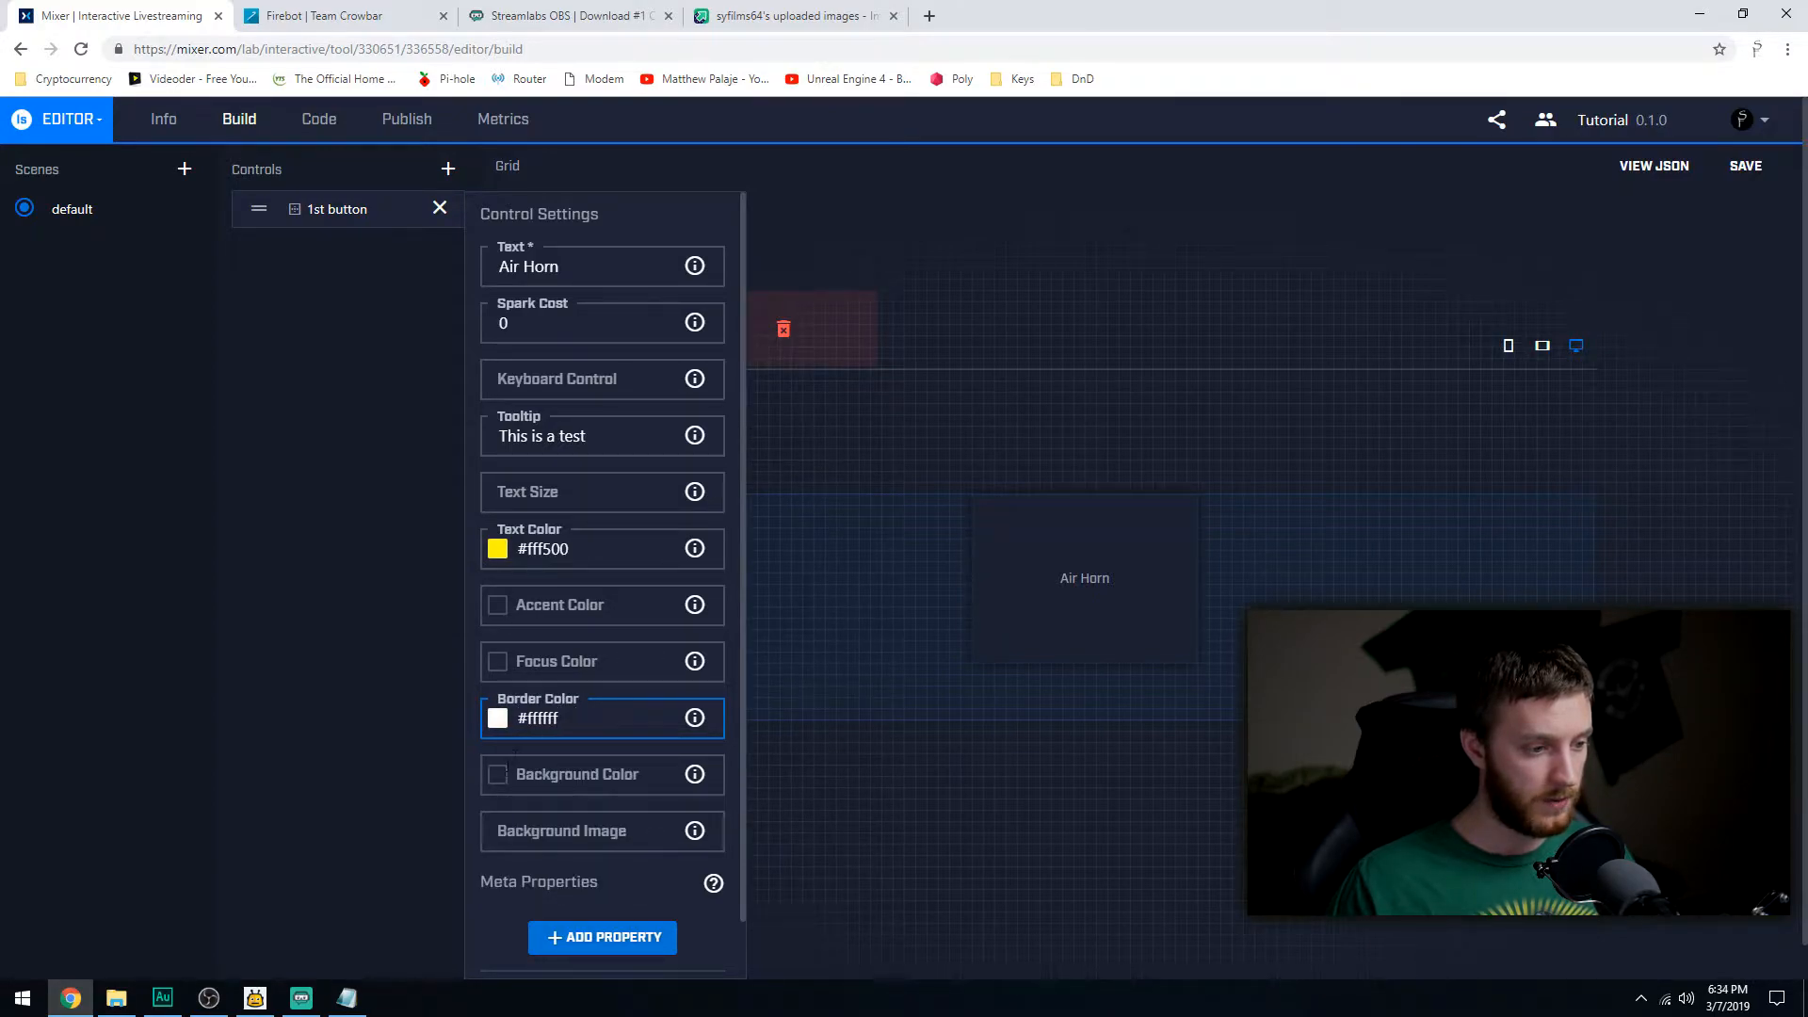
left_click(497, 774)
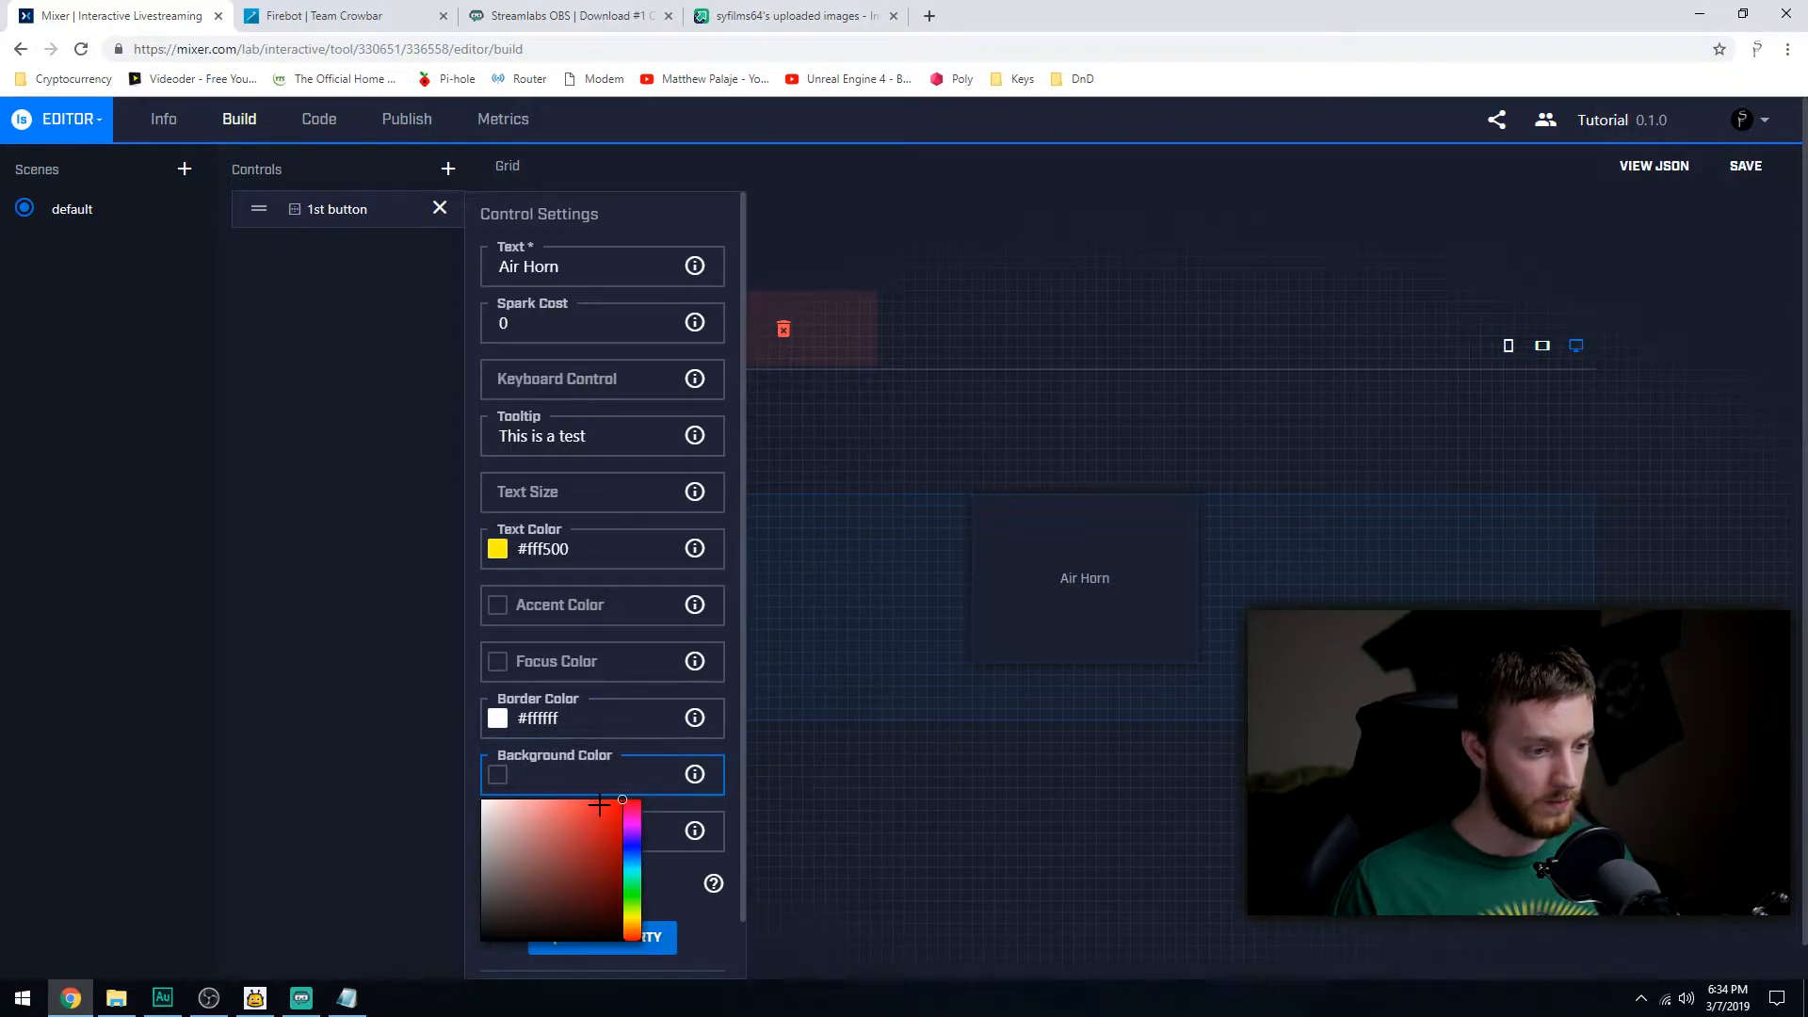
left_click(619, 799)
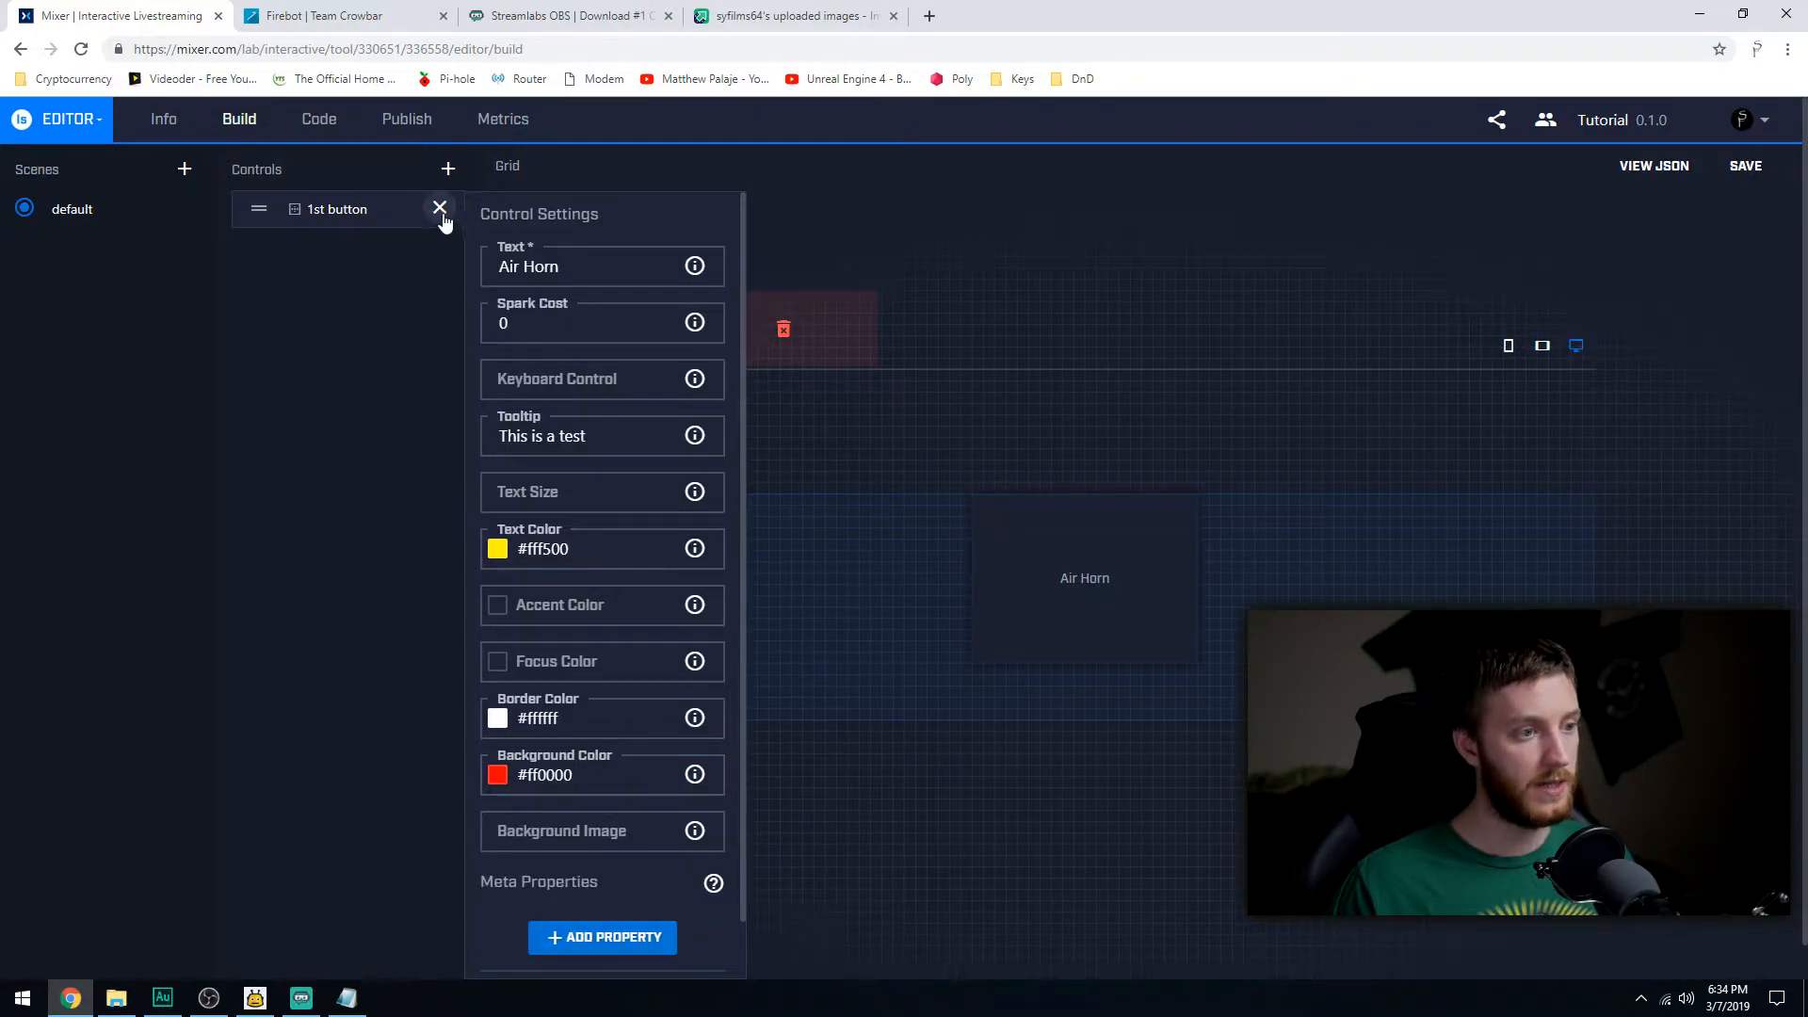
left_click(439, 209)
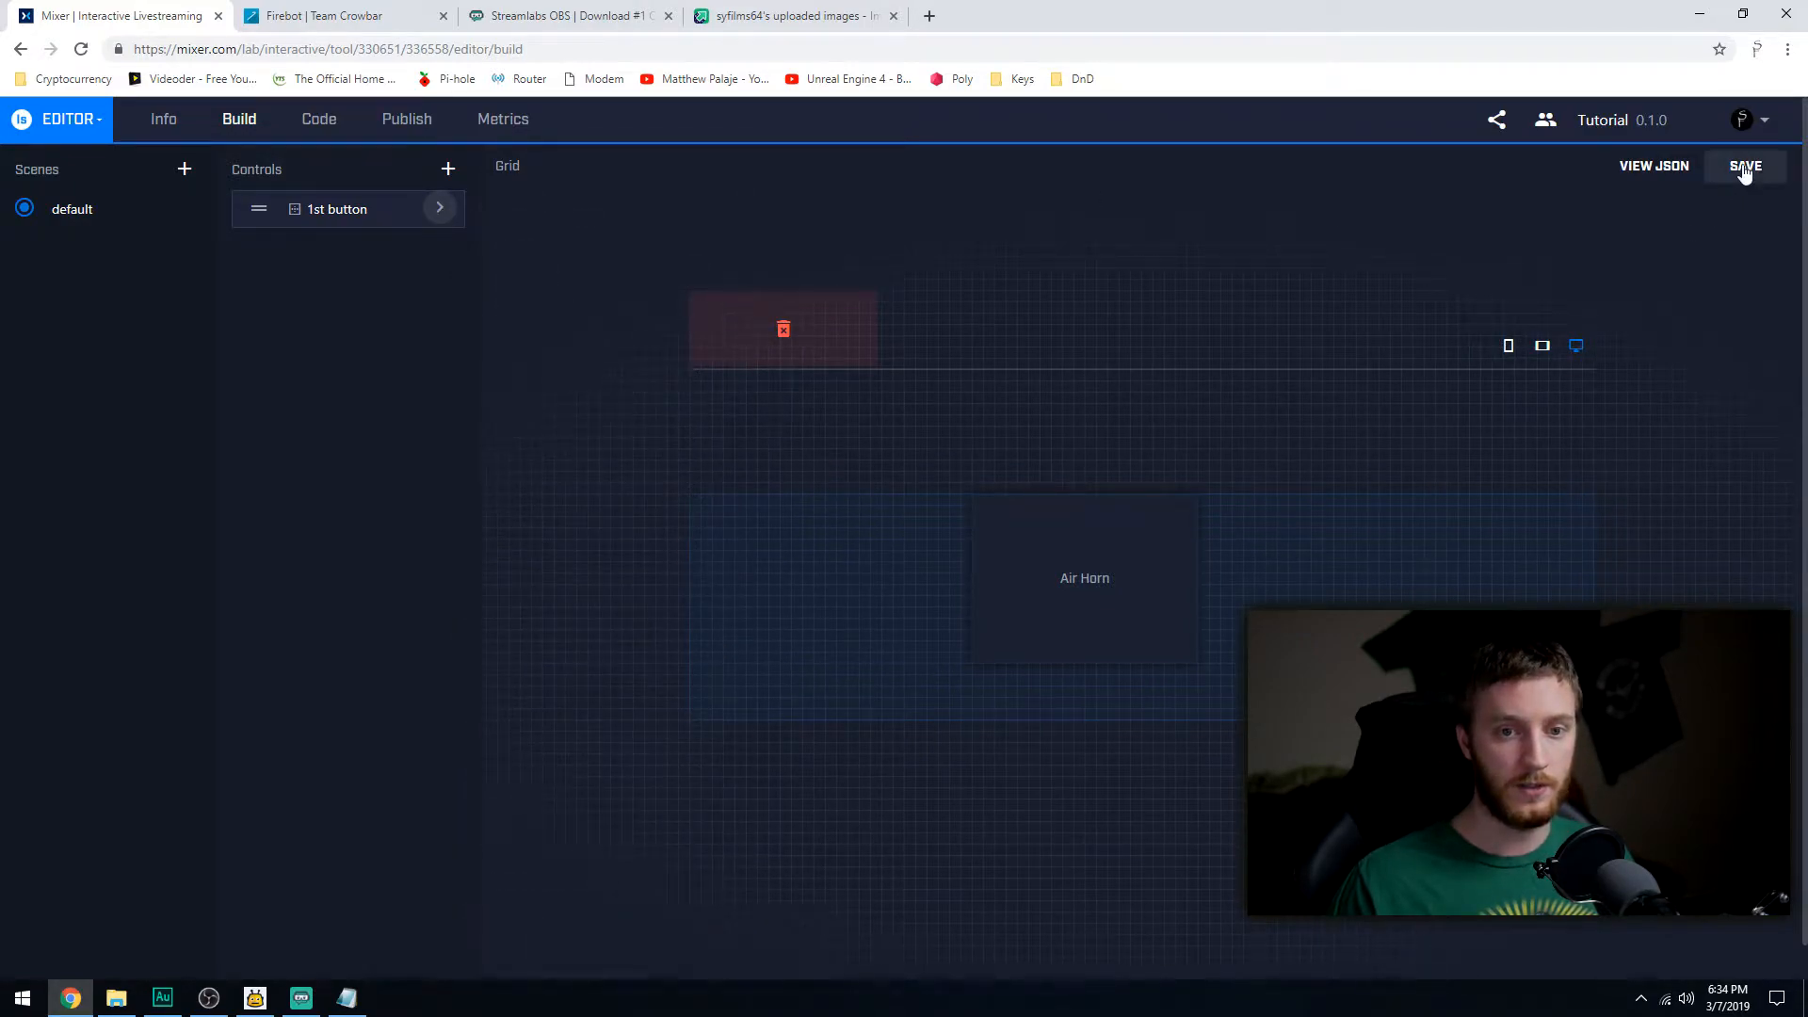
left_click(1744, 166)
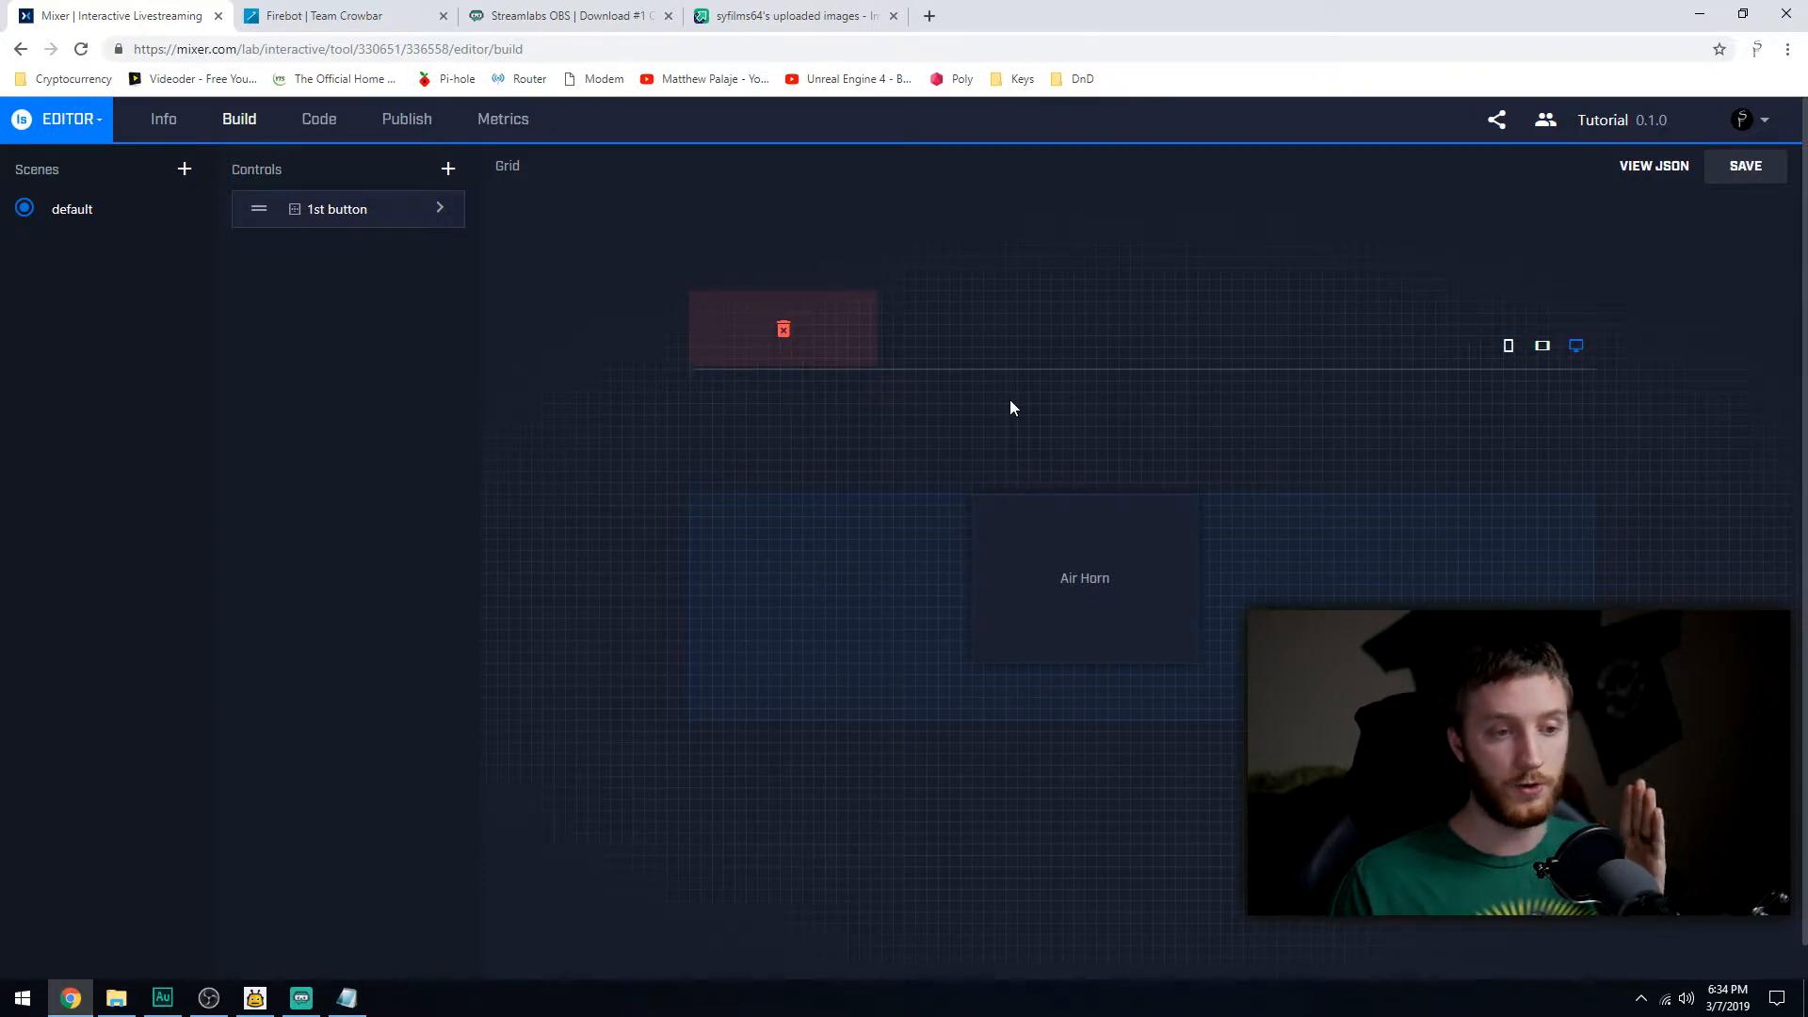
mouse_move(1160, 337)
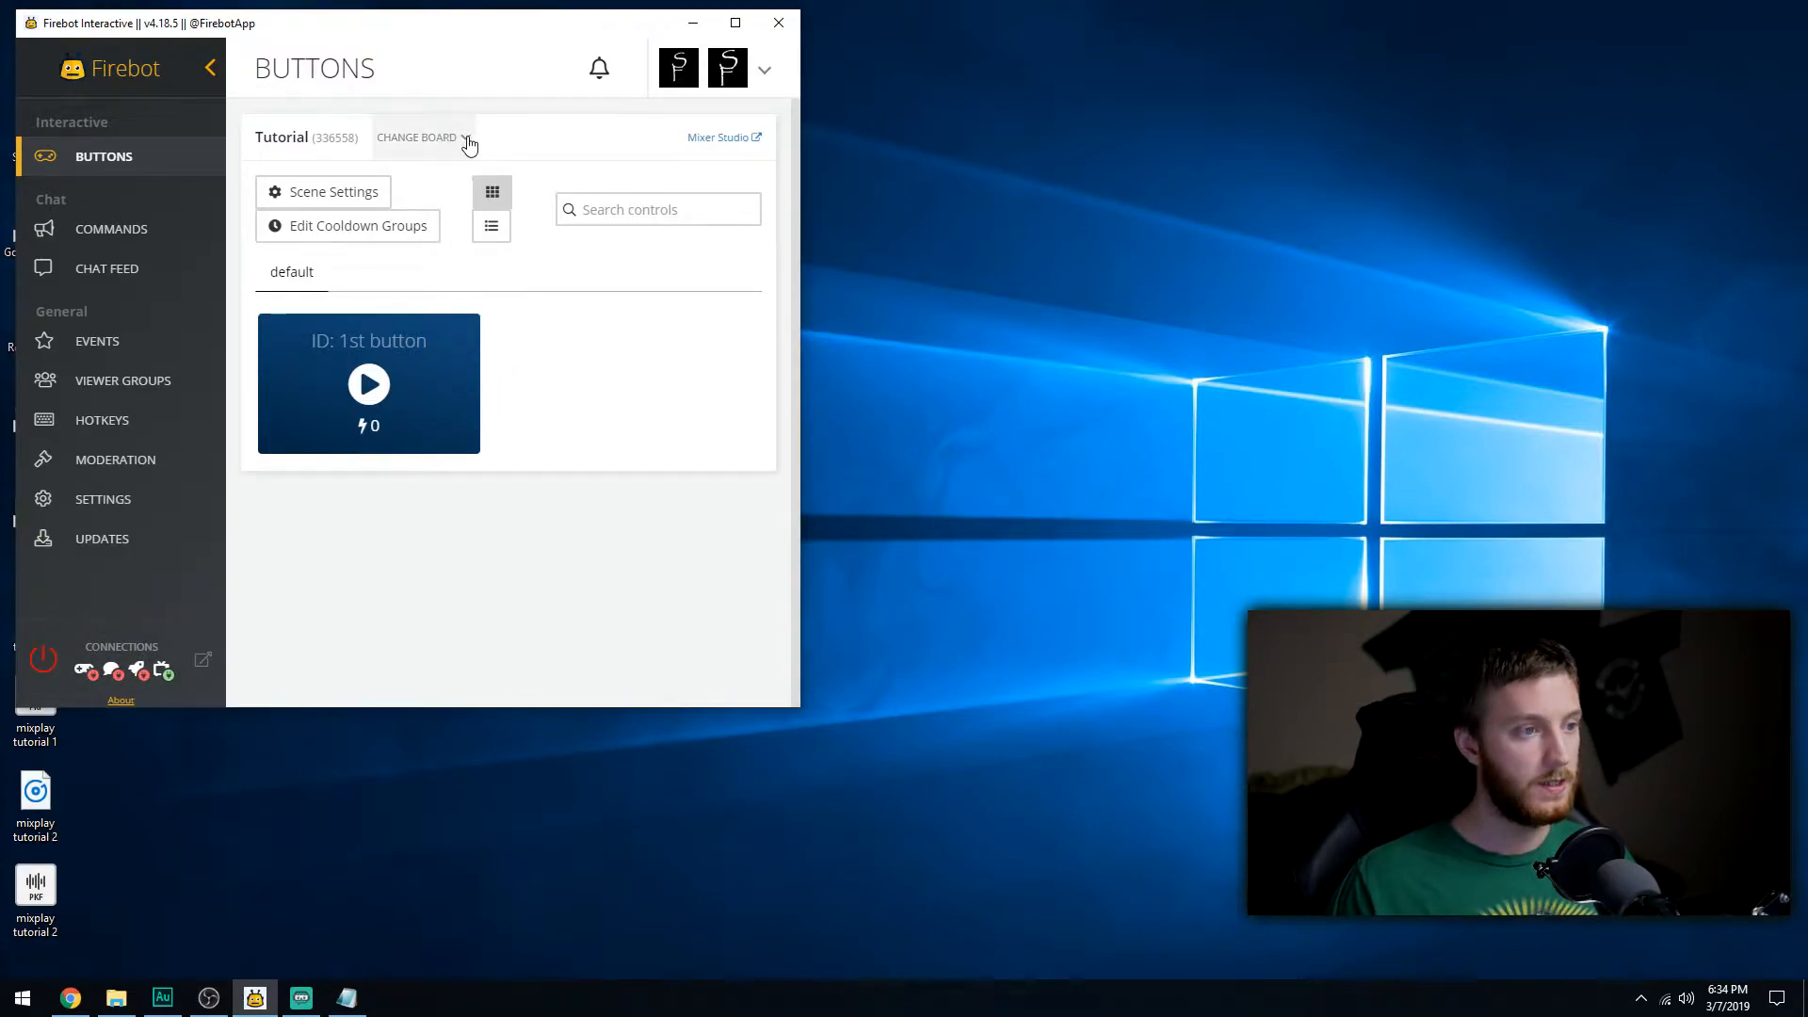
Resync the Tutorial board so the button reads Air Horn, then connect Firebot to Mixer.
left_click(424, 137)
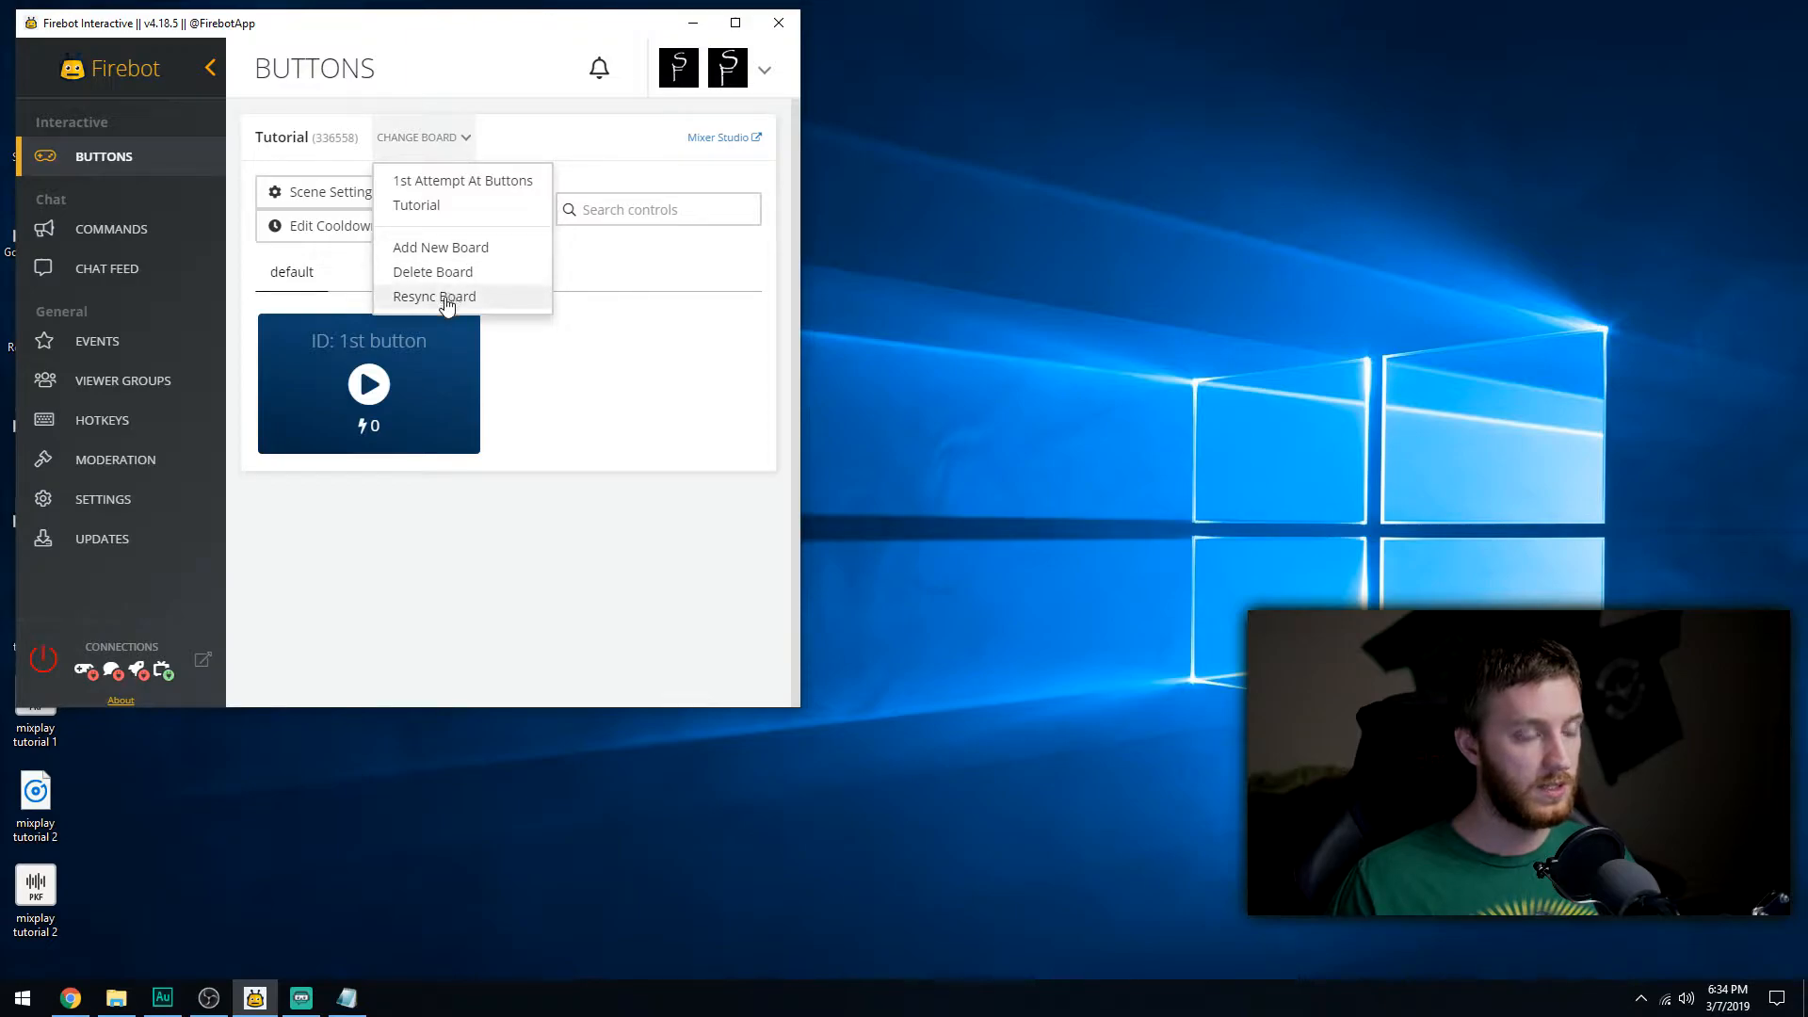
left_click(435, 295)
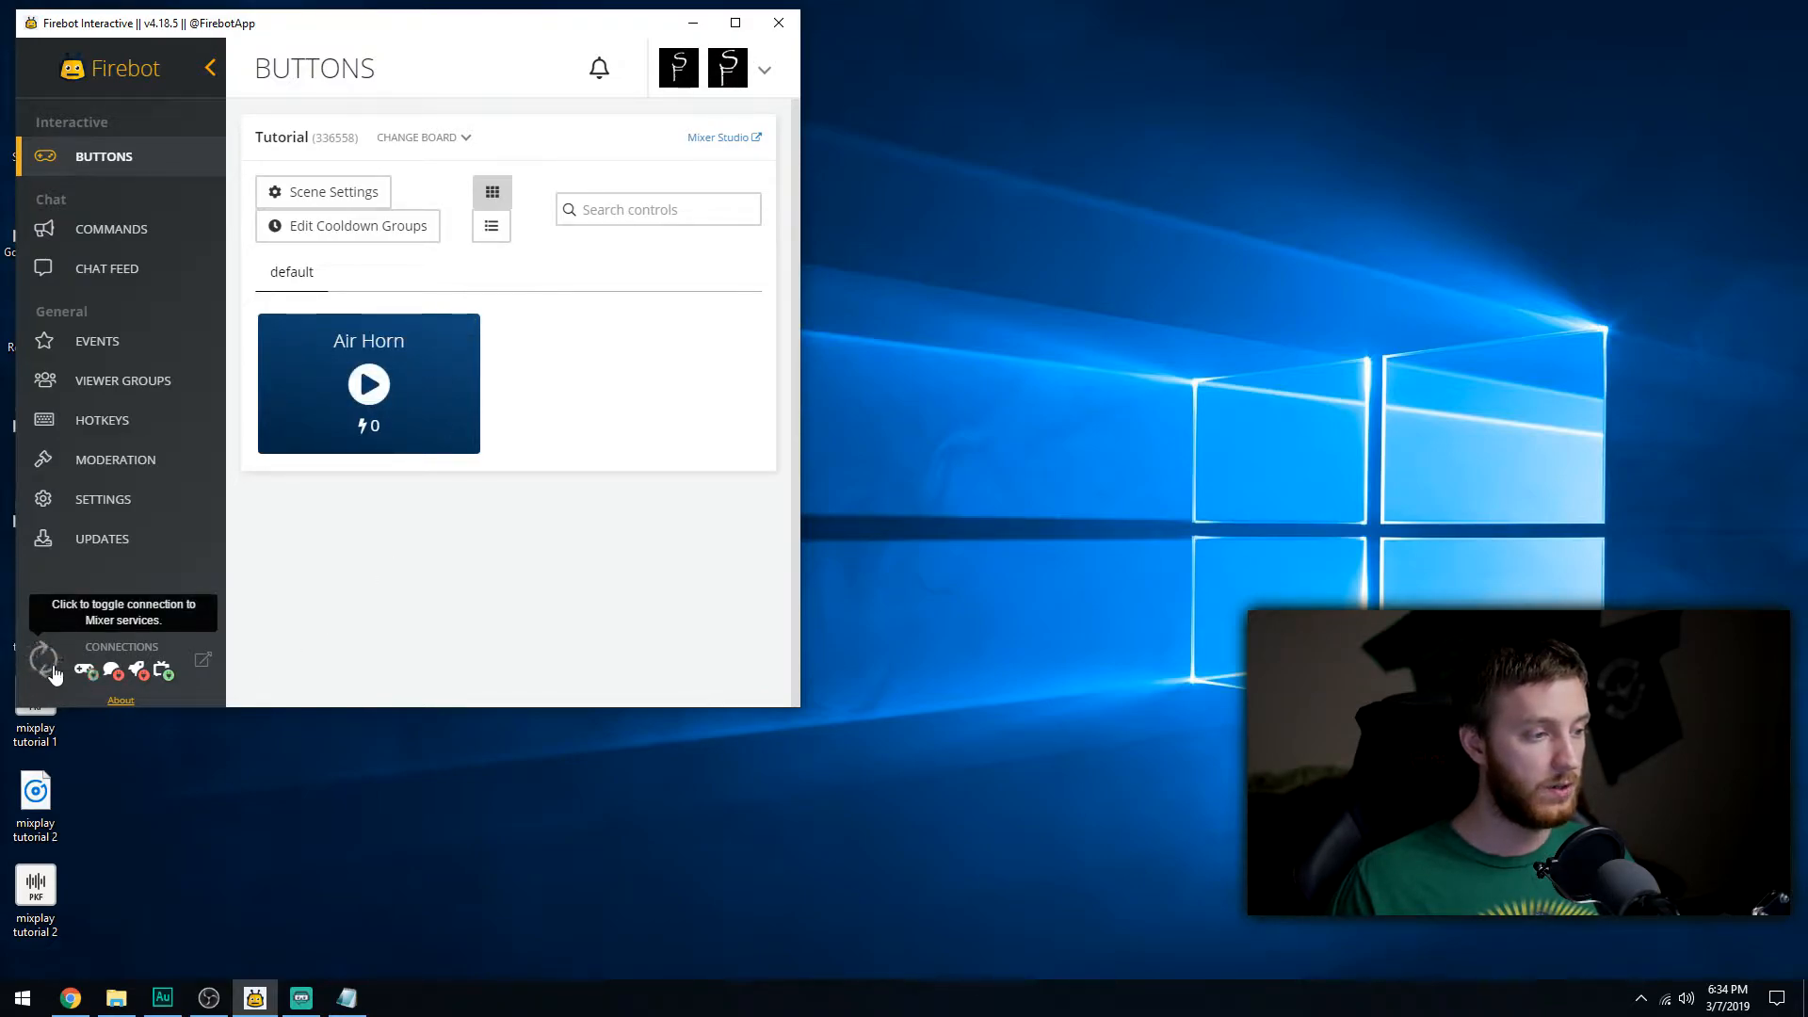
left_click(69, 998)
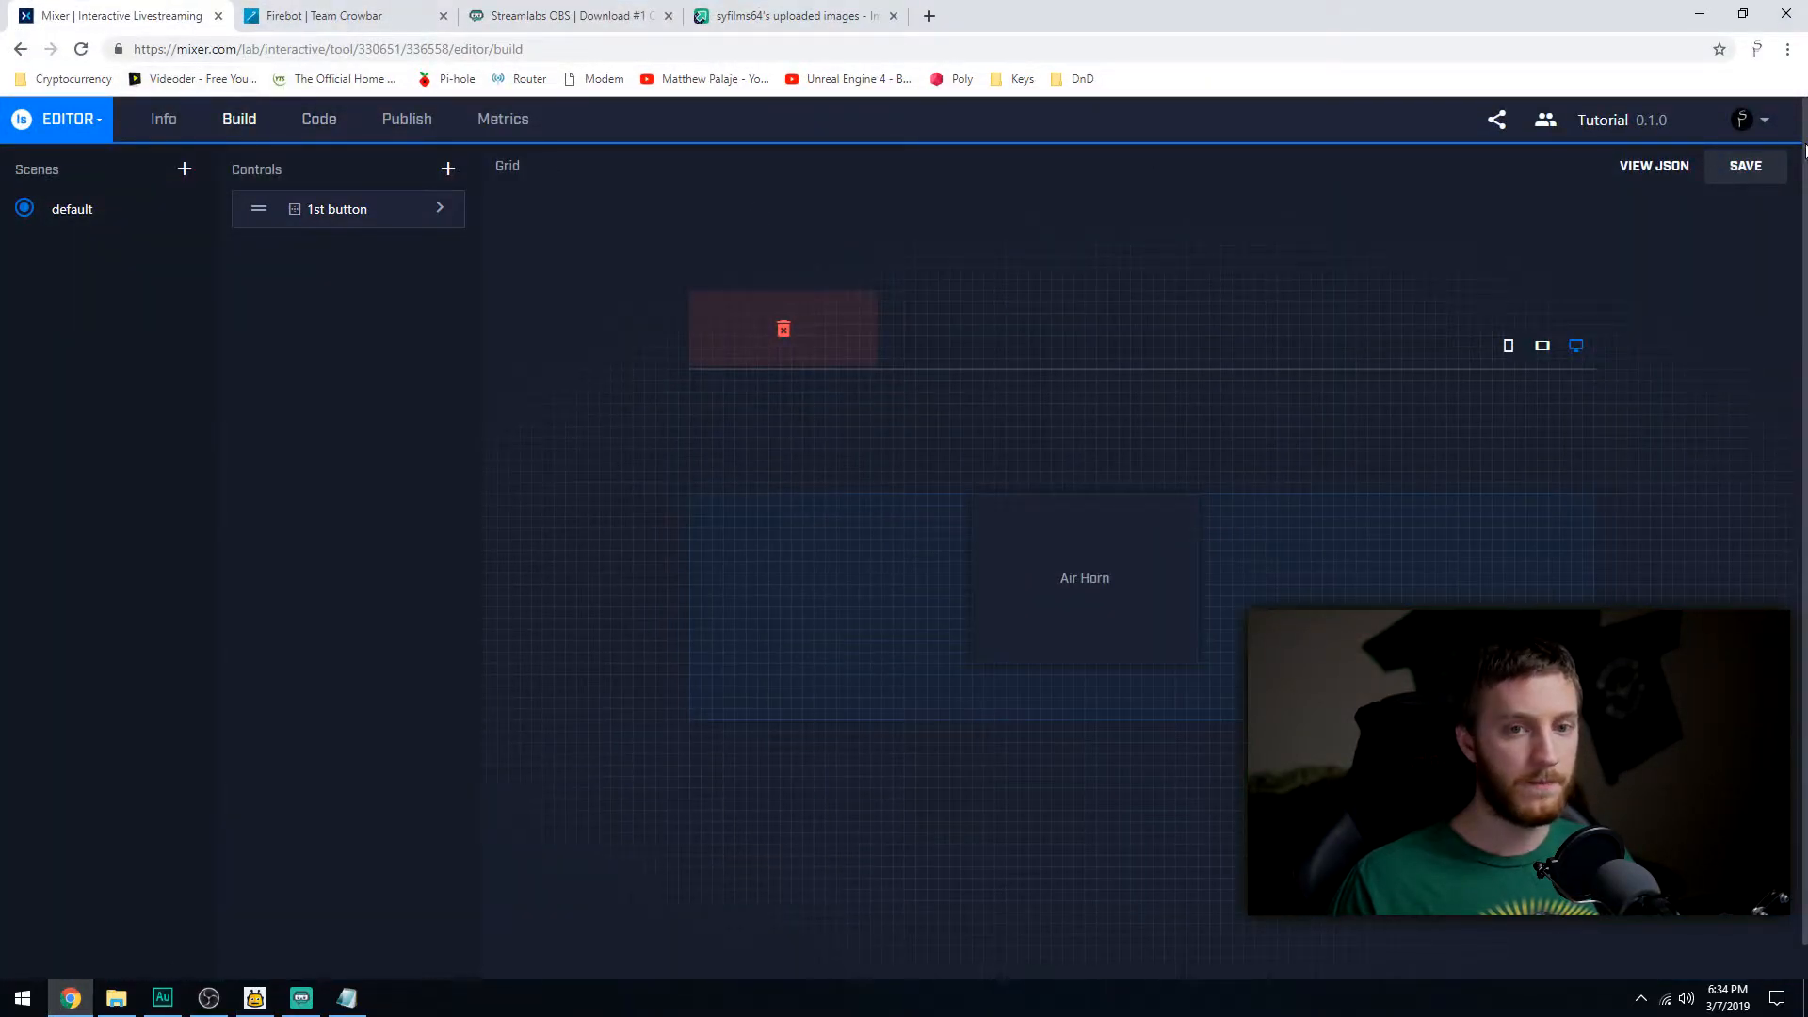
Leave the editor and go to your own channel page, where the red Air Horn button shows.
left_click(1763, 121)
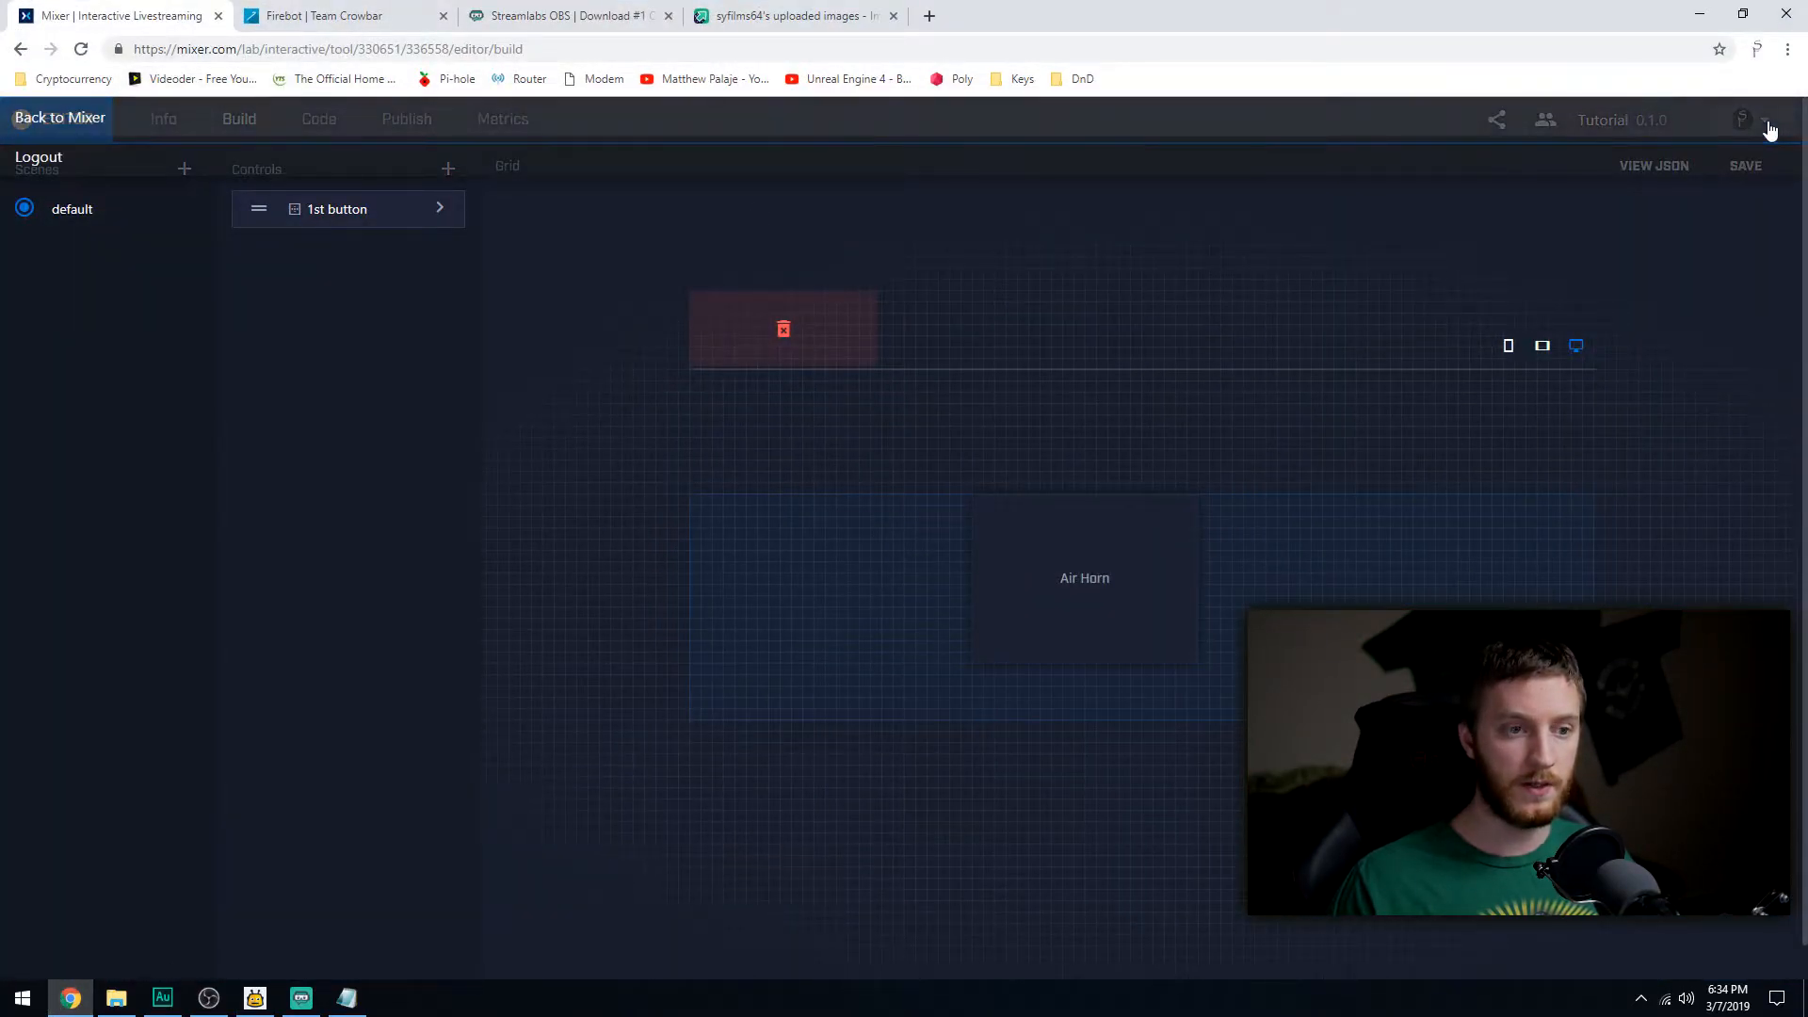
left_click(58, 117)
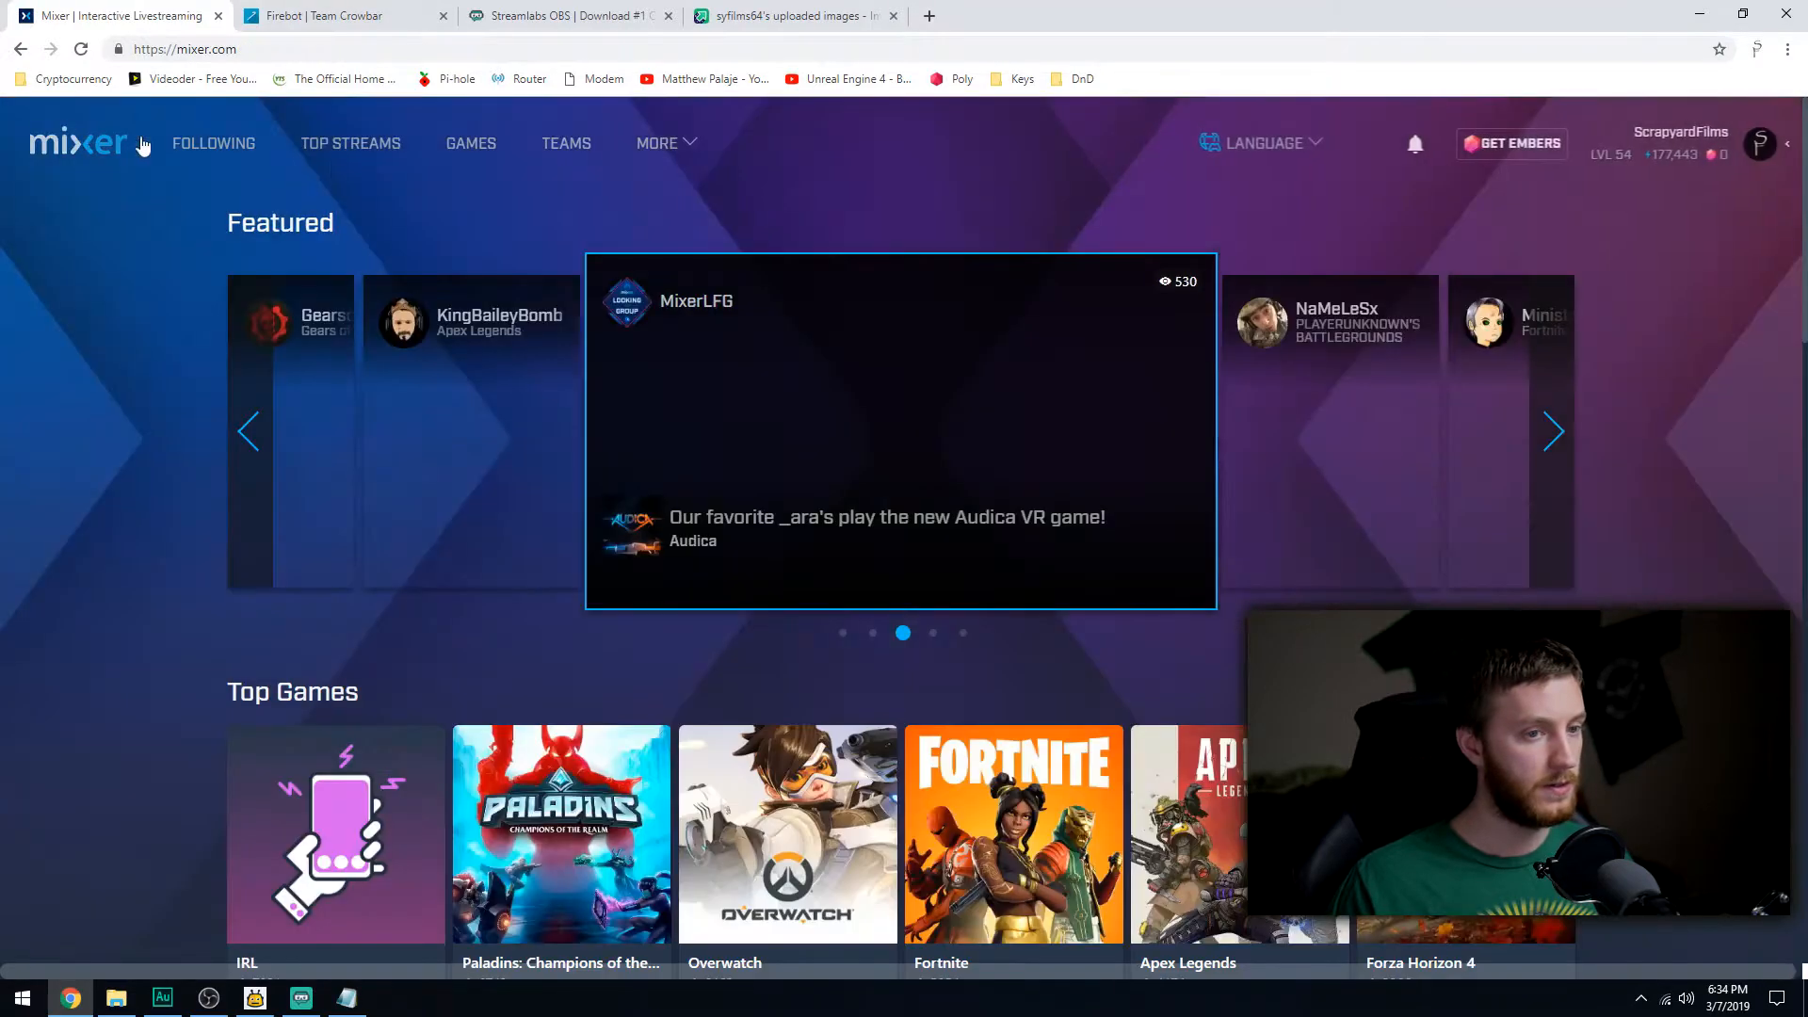
left_click(1759, 147)
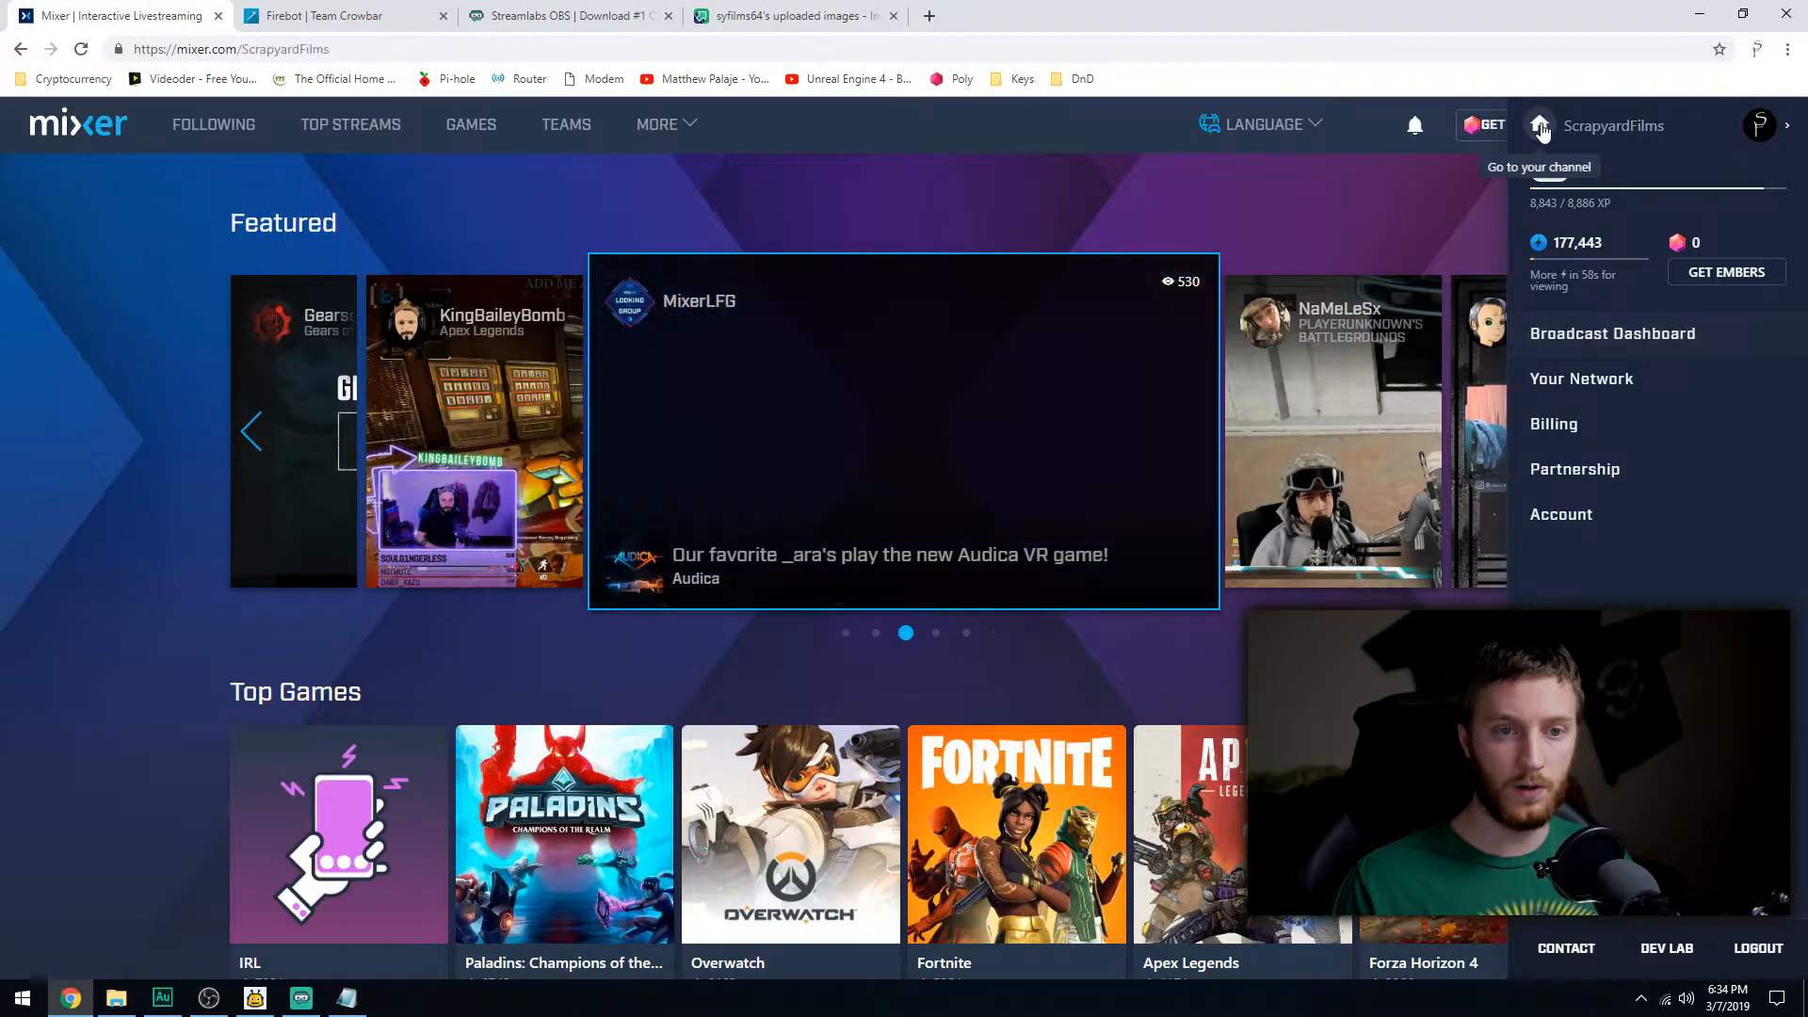
left_click(1539, 124)
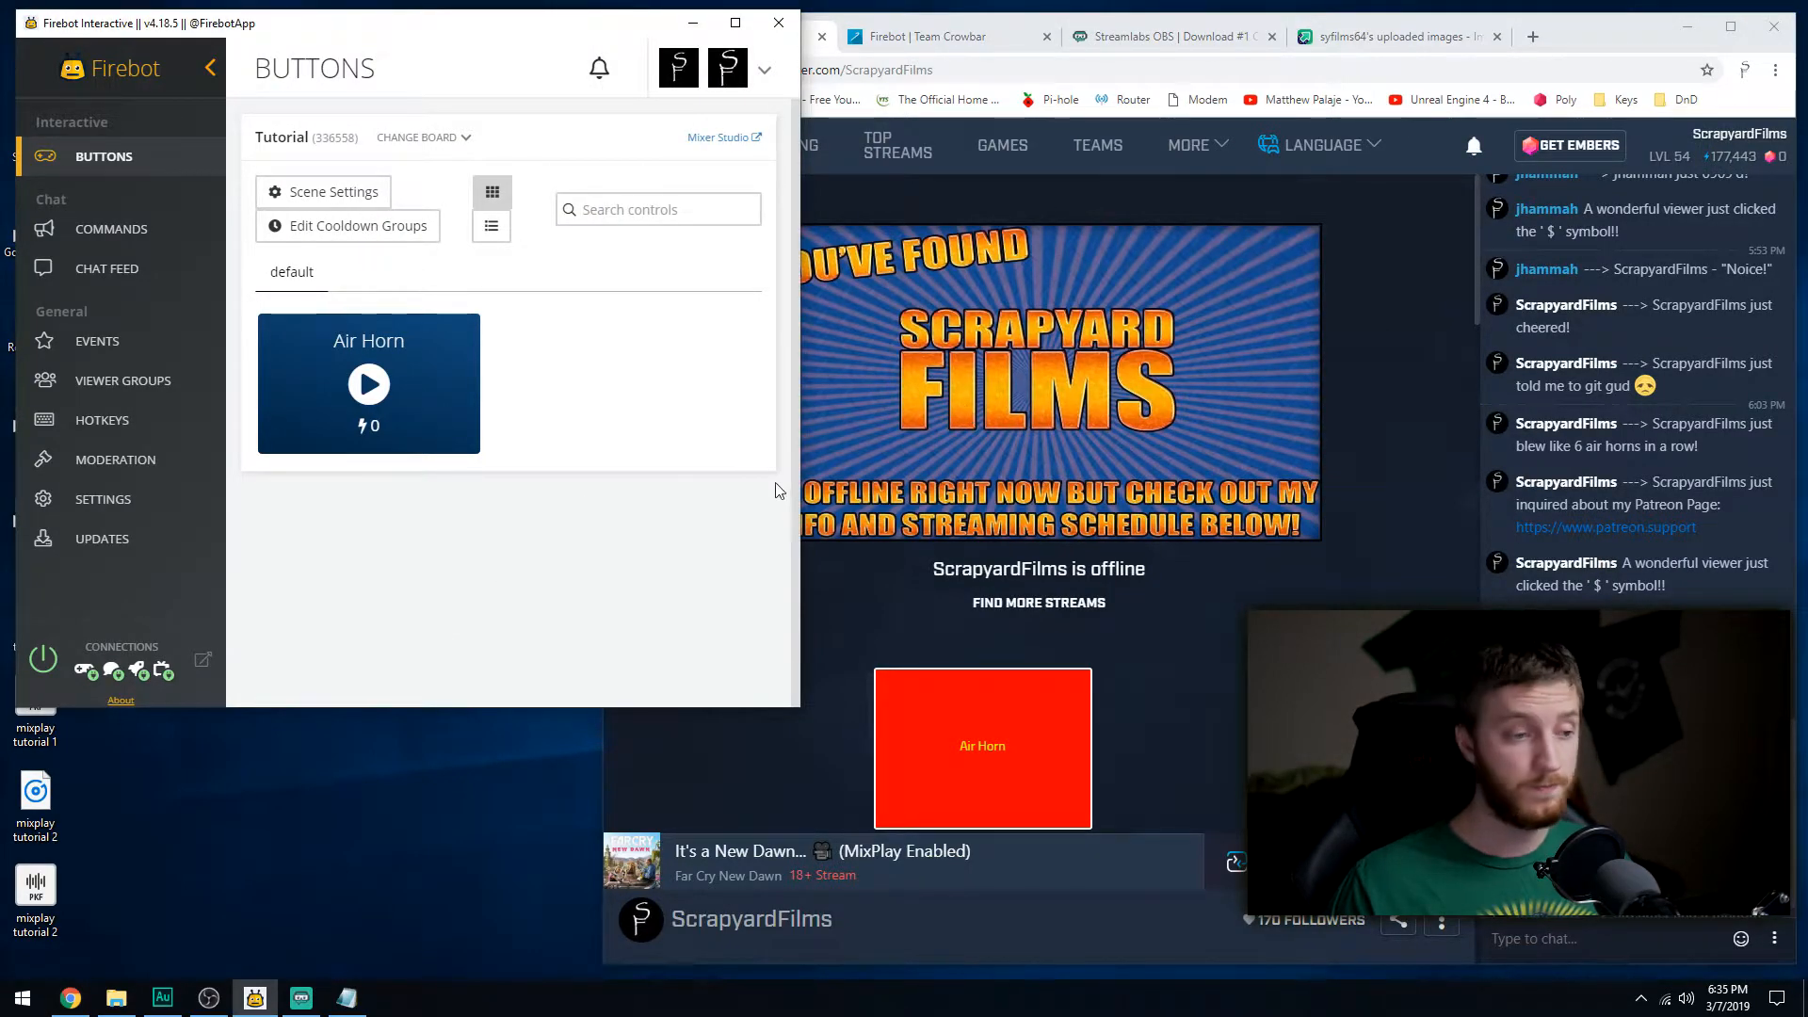
mouse_move(403, 917)
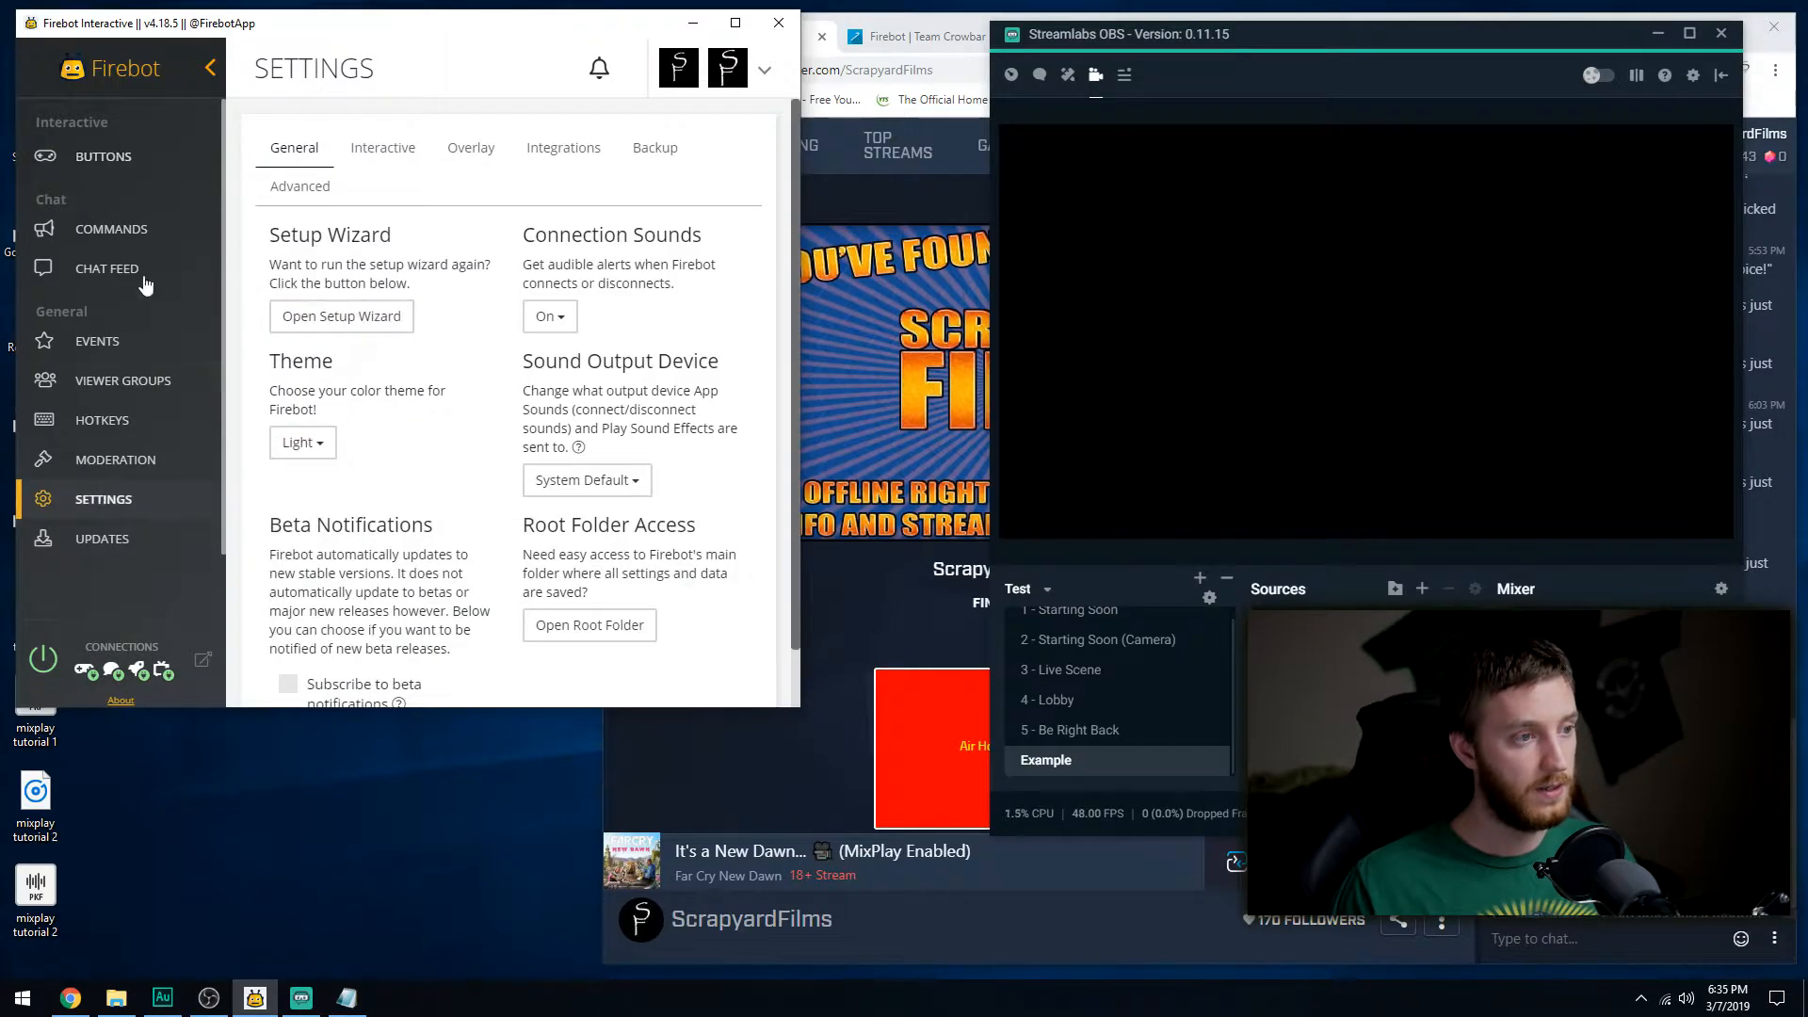
left_click(469, 147)
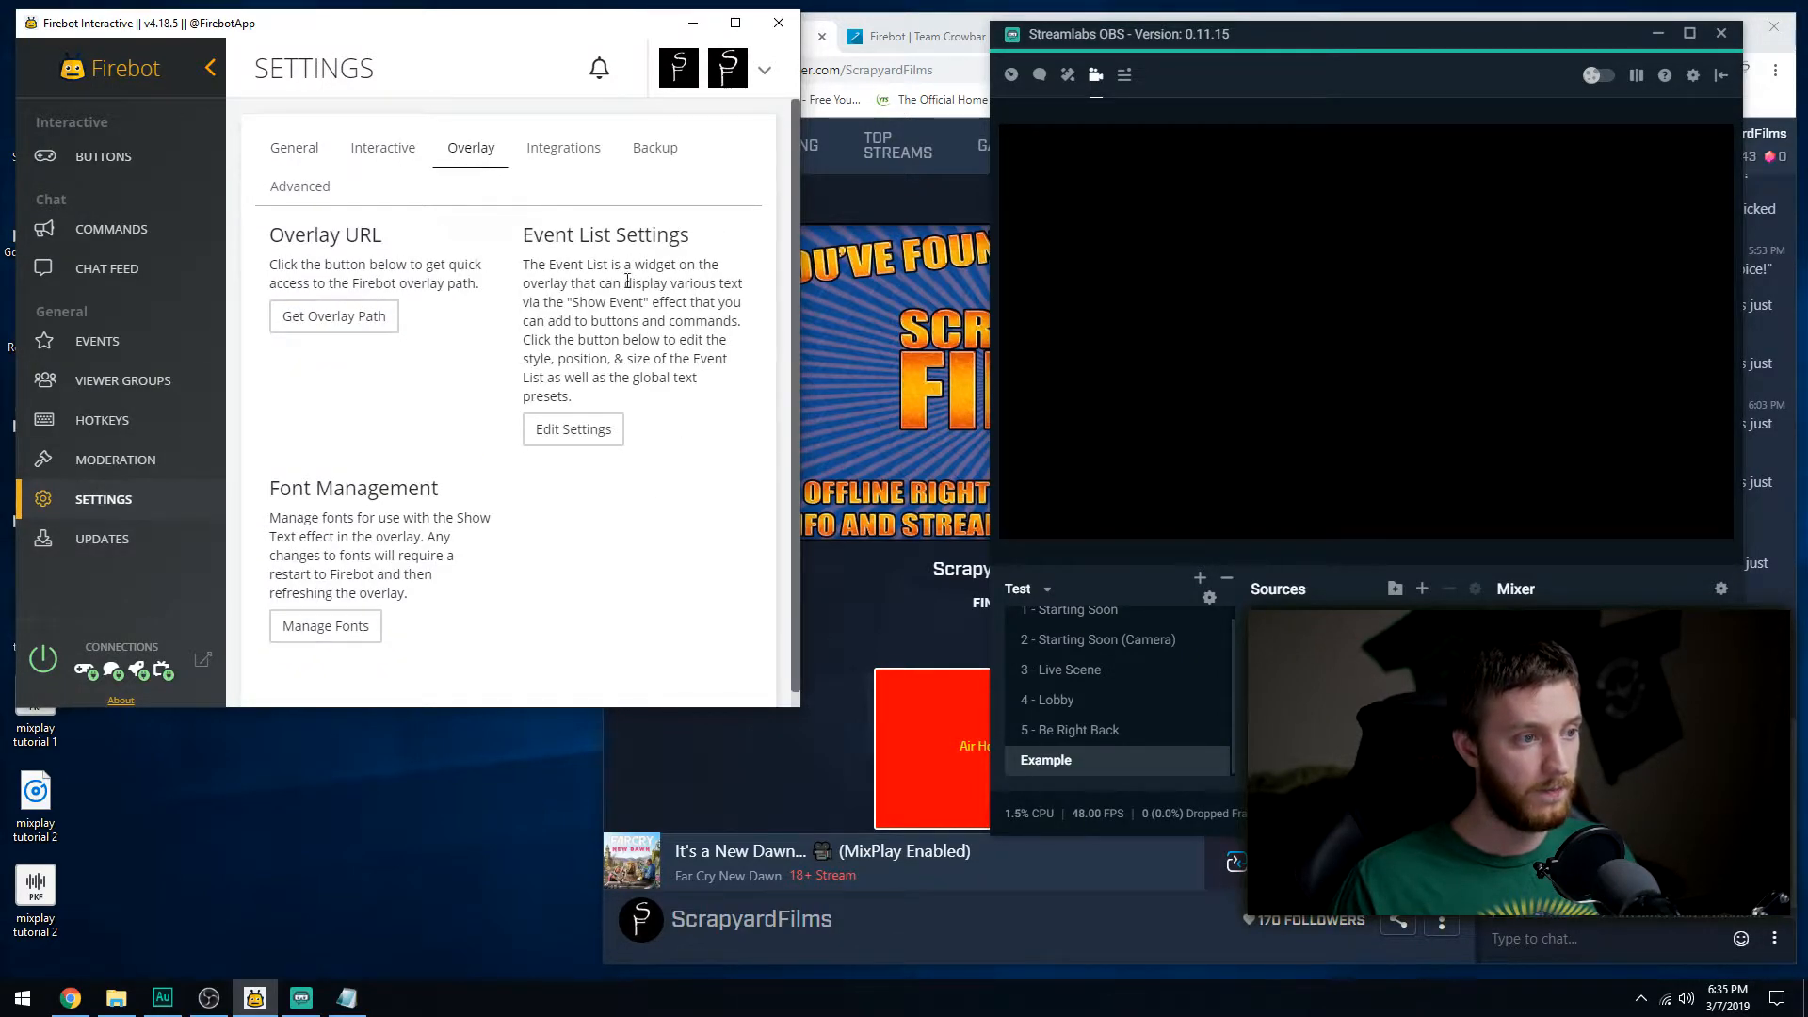
left_click(331, 314)
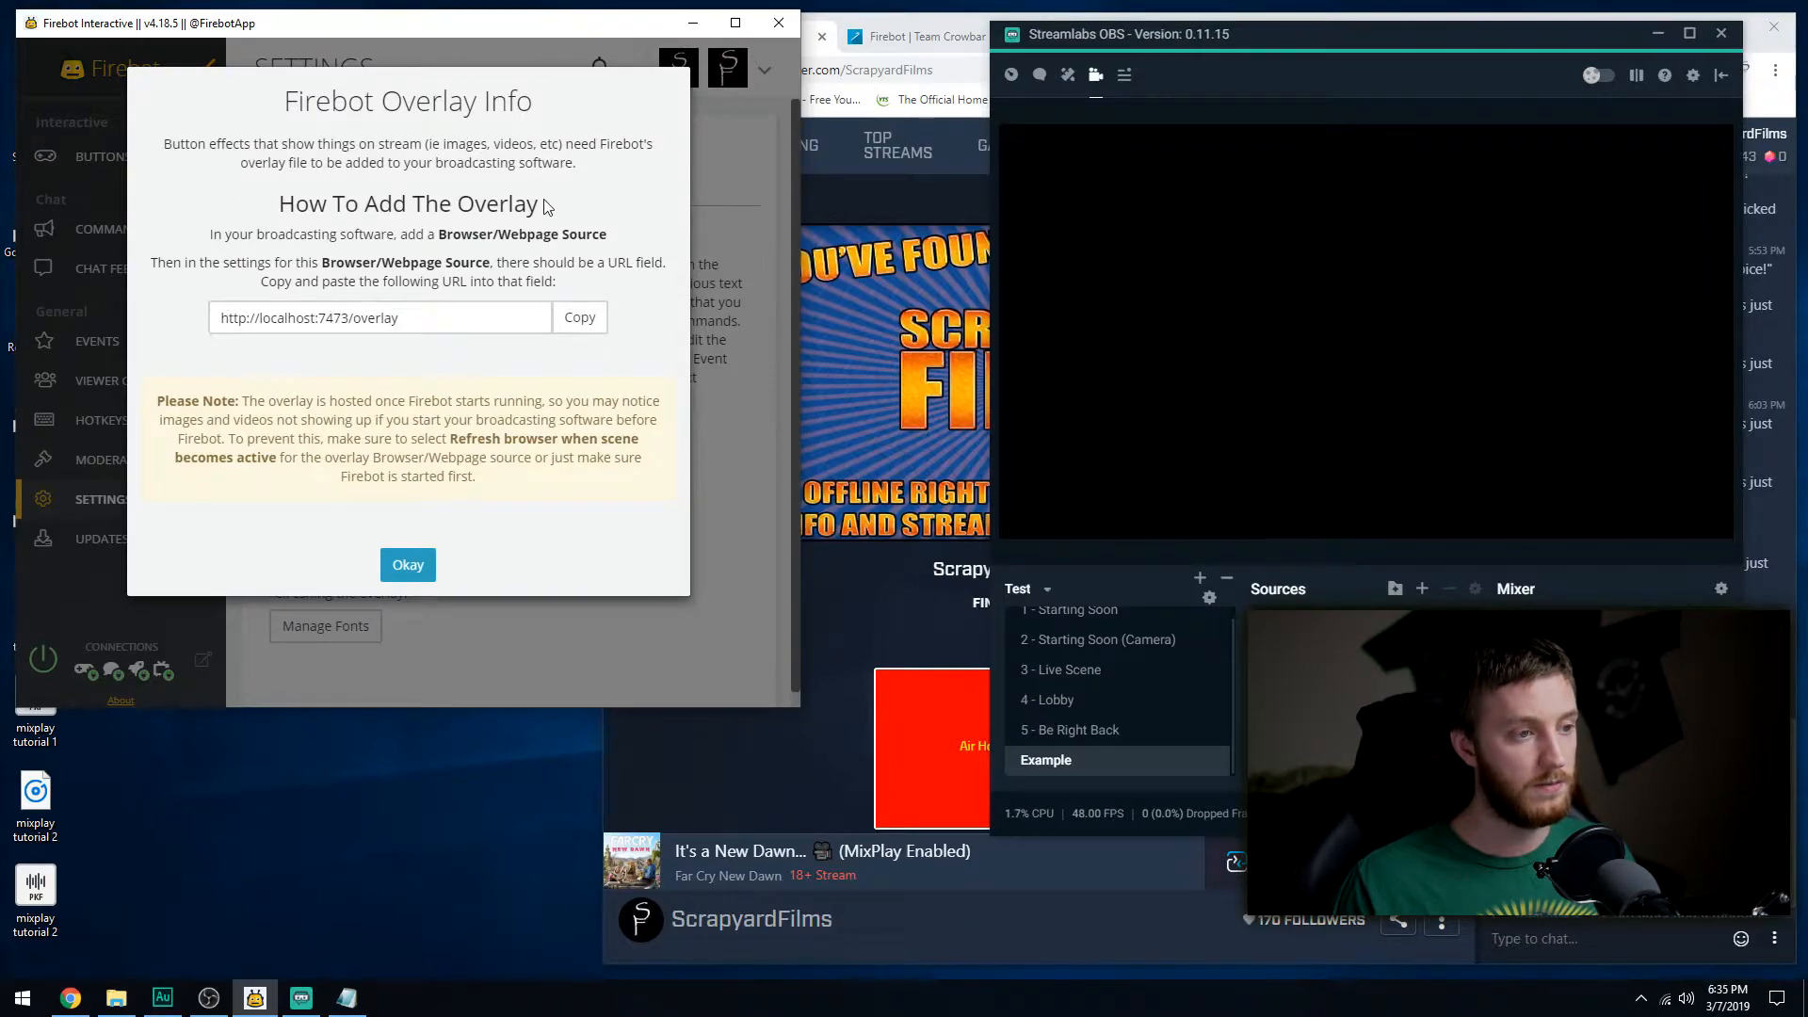
mouse_move(567, 233)
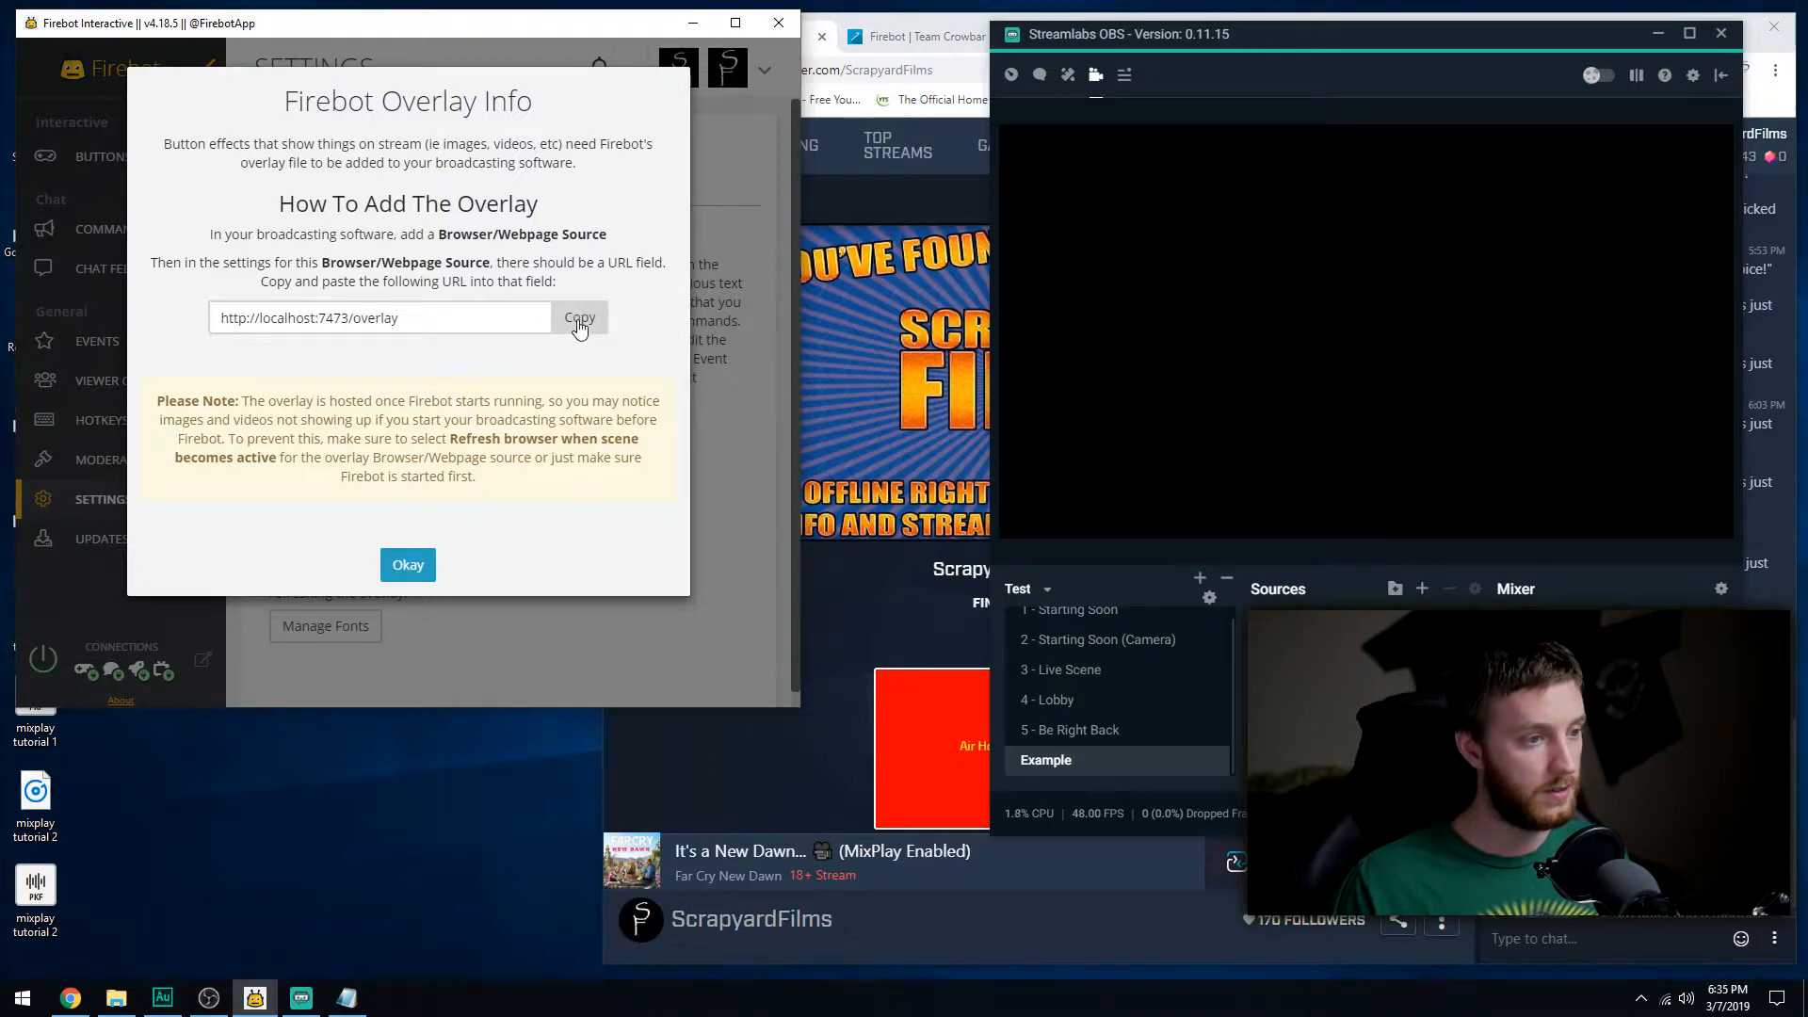
left_click(579, 317)
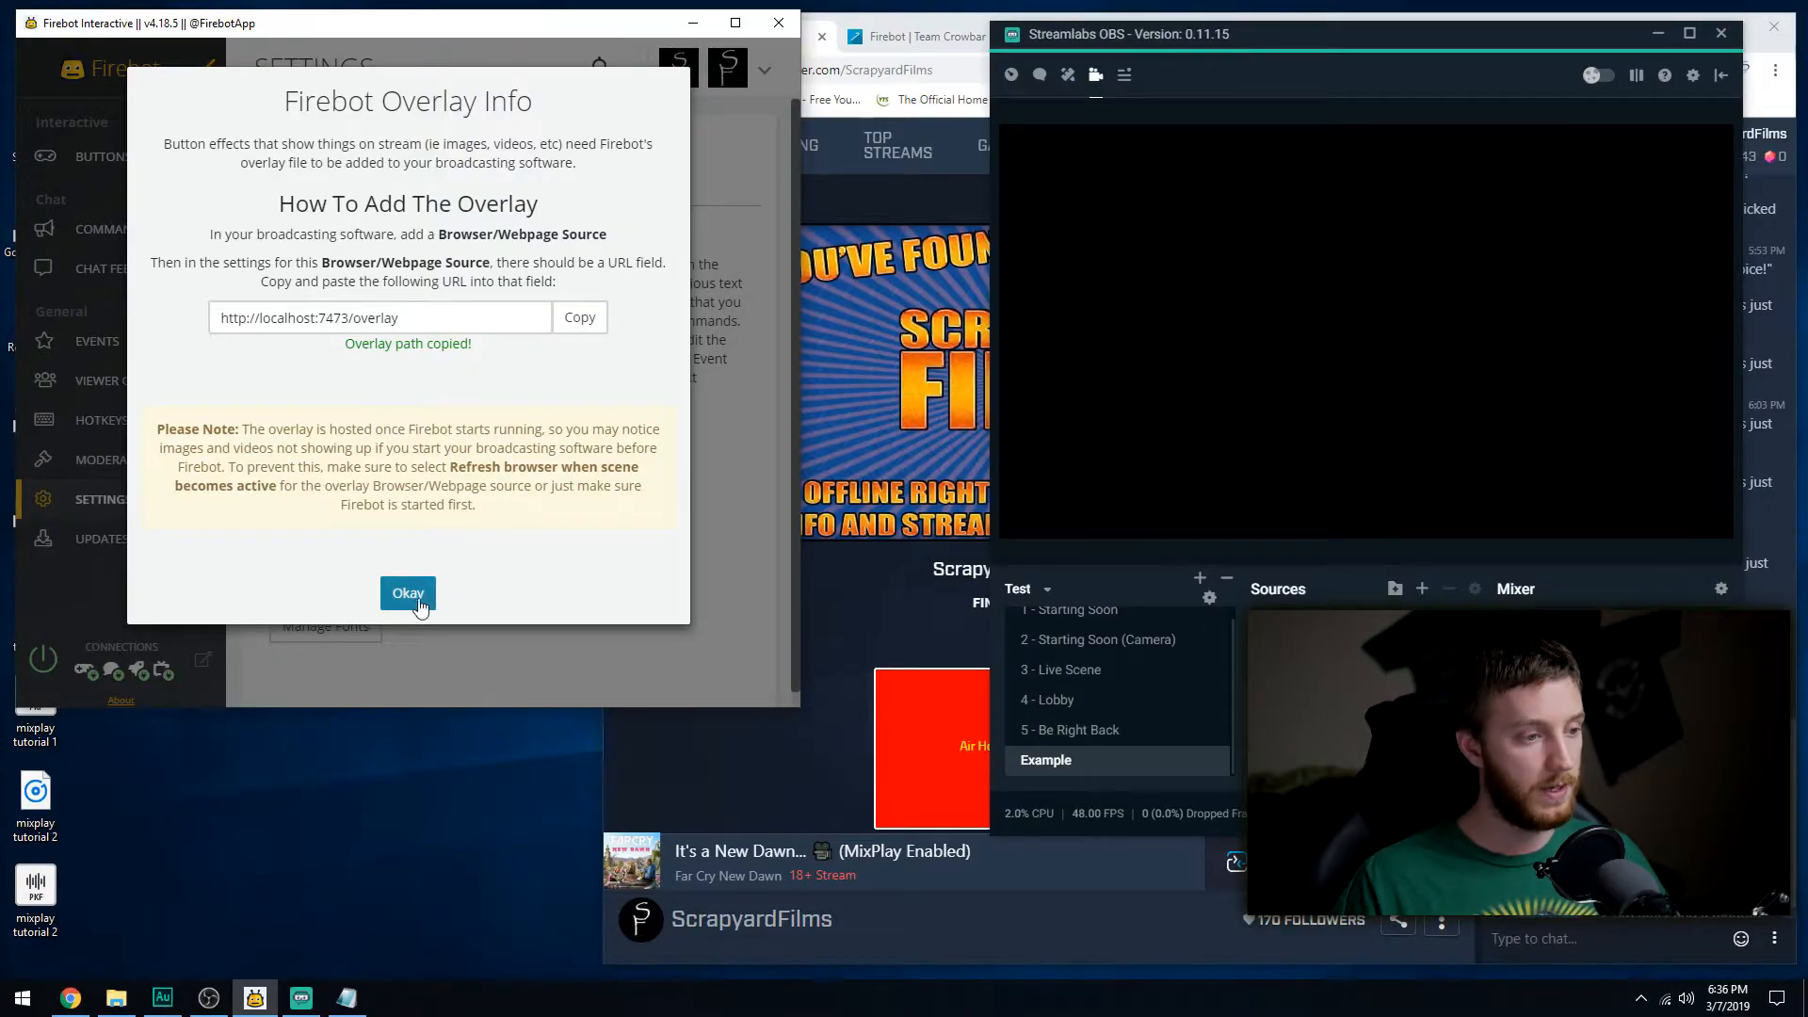
left_click(407, 593)
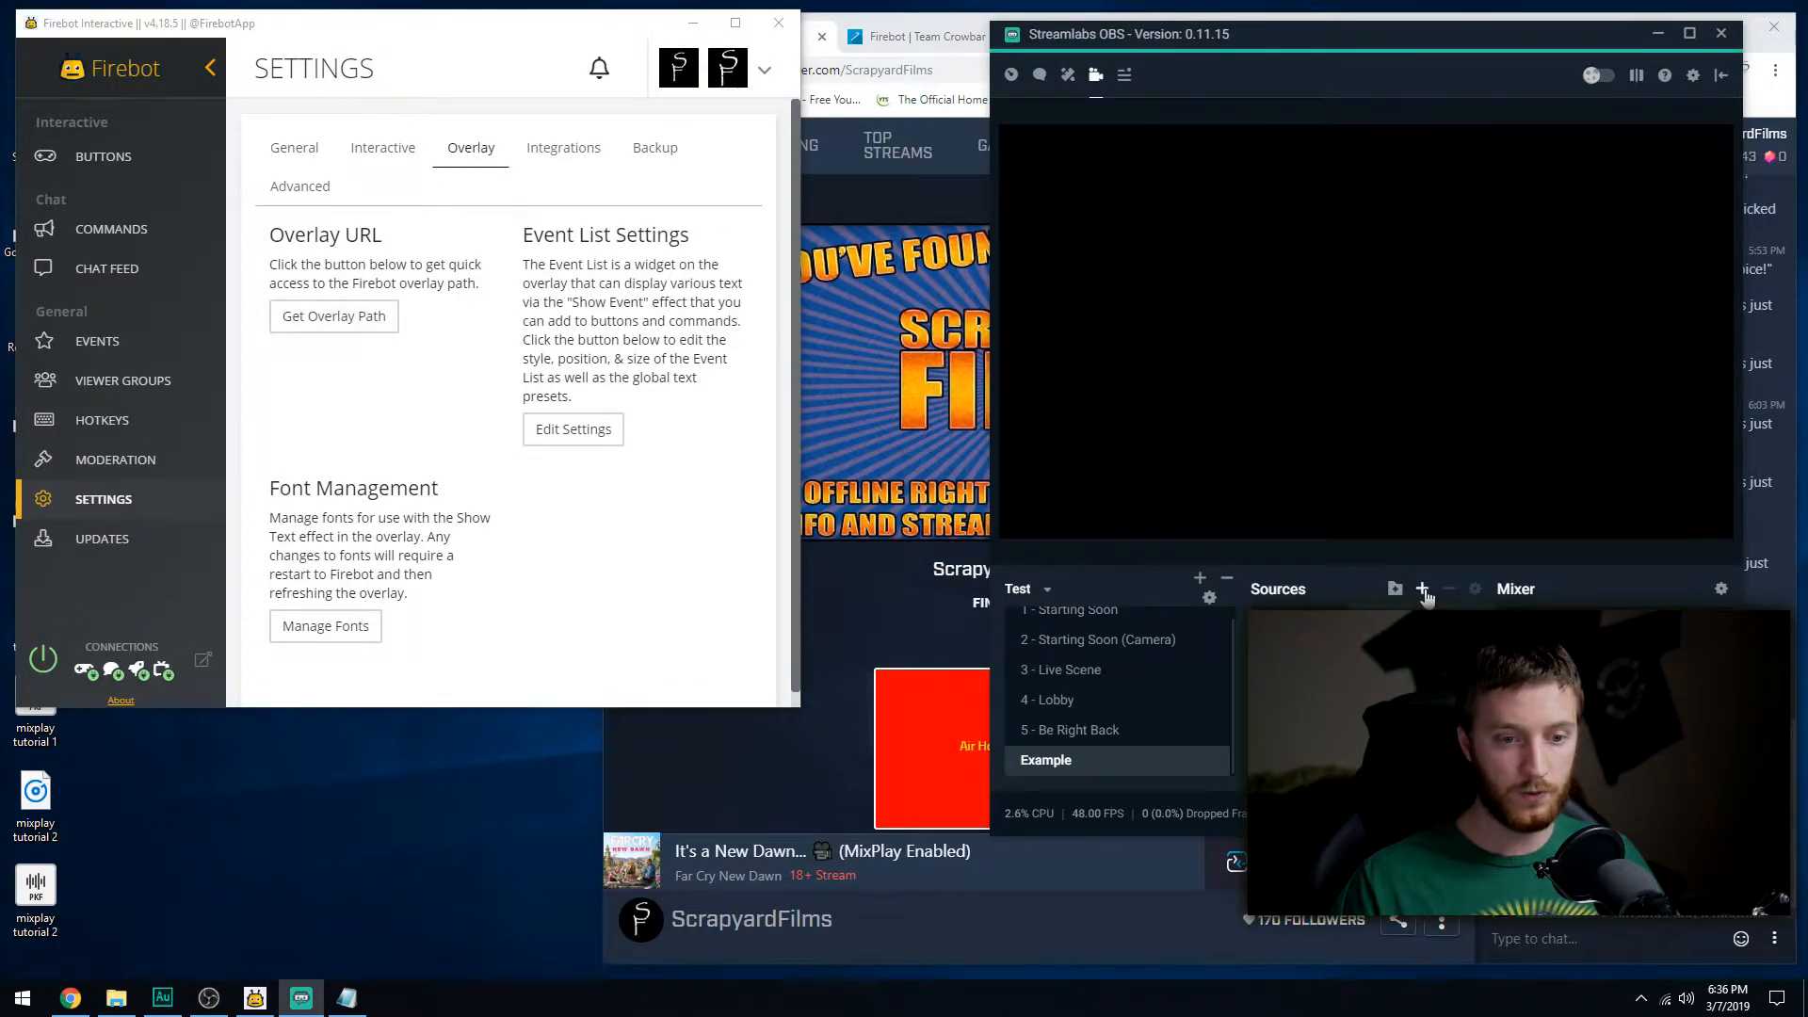
left_click(1421, 590)
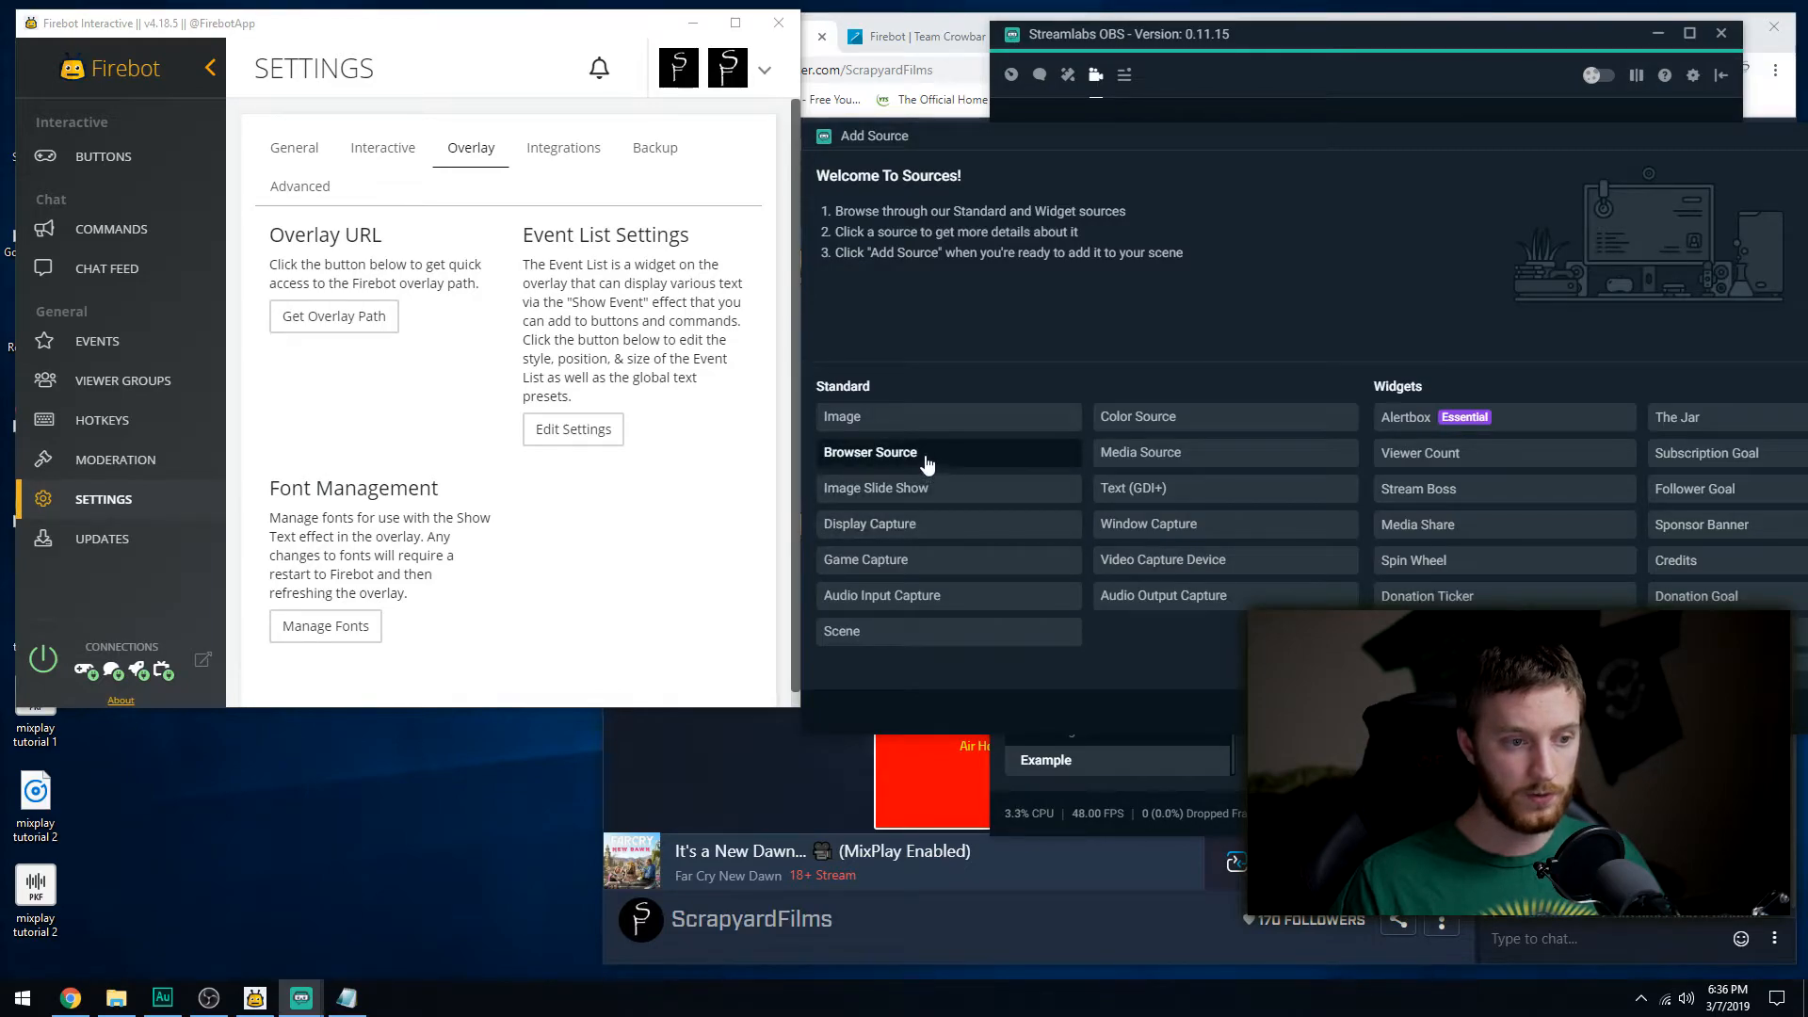
left_click(870, 452)
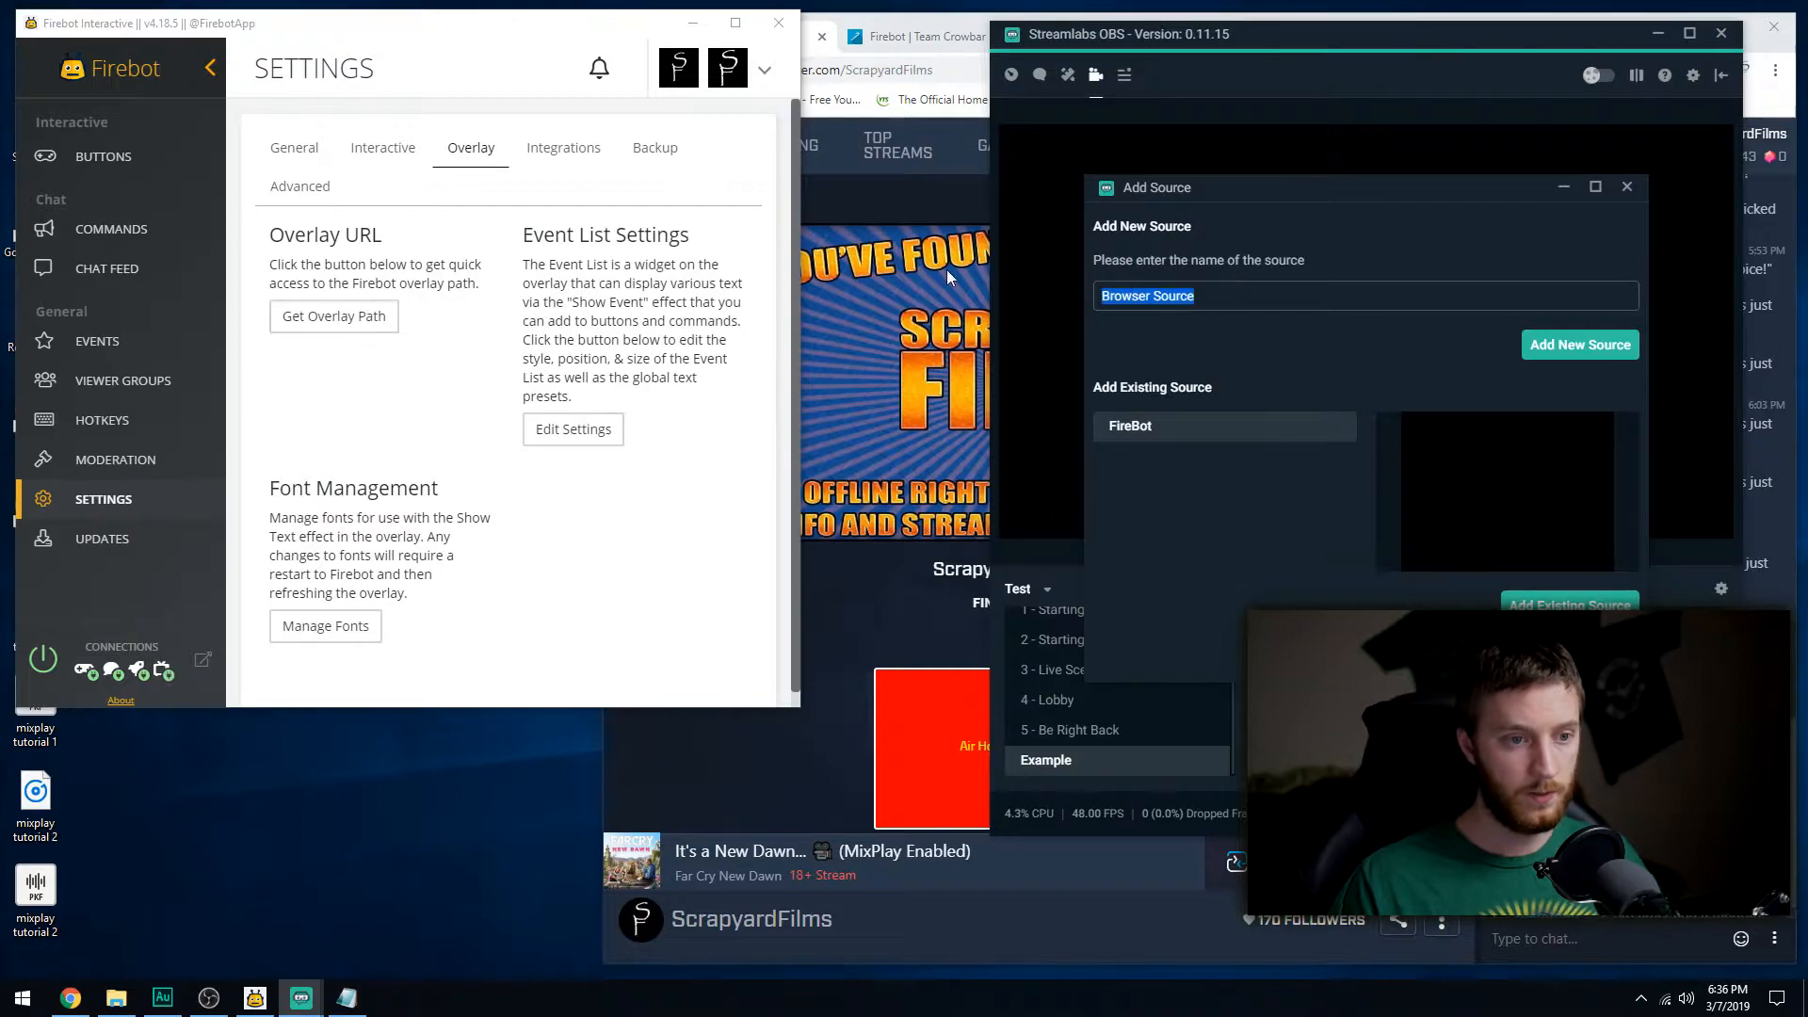
type("Firebot Tu")
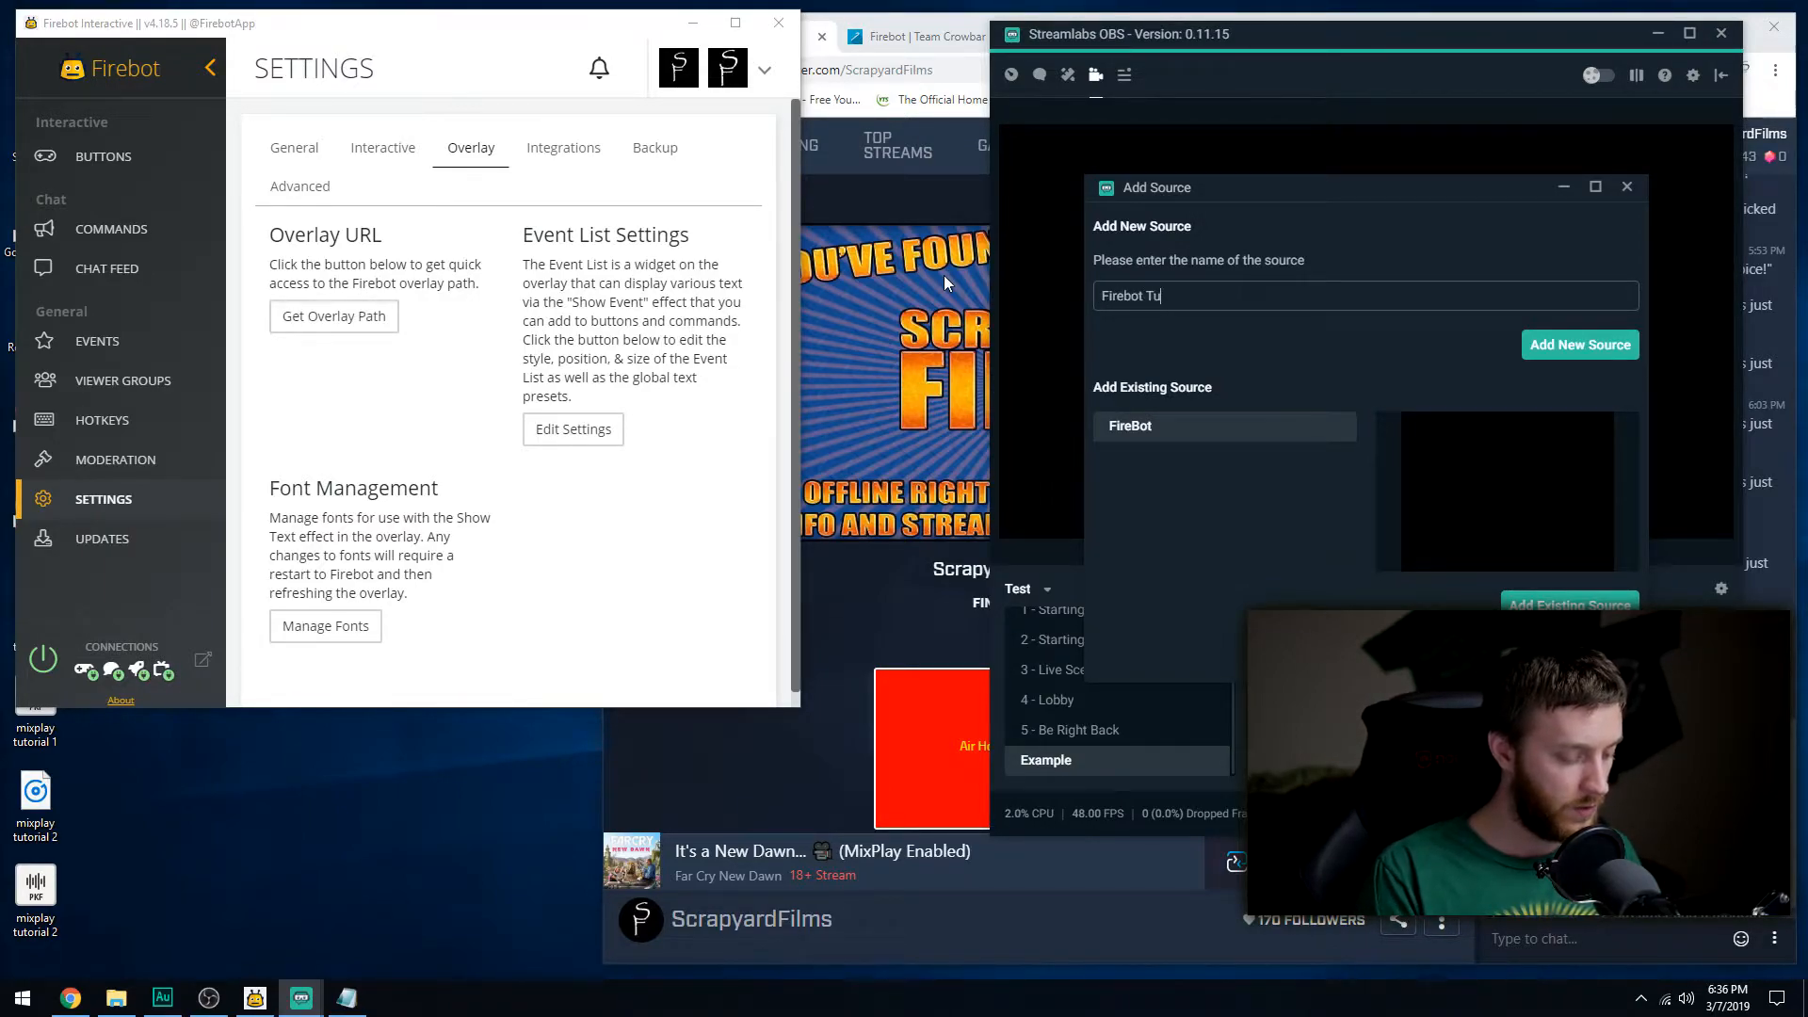
left_click(1579, 342)
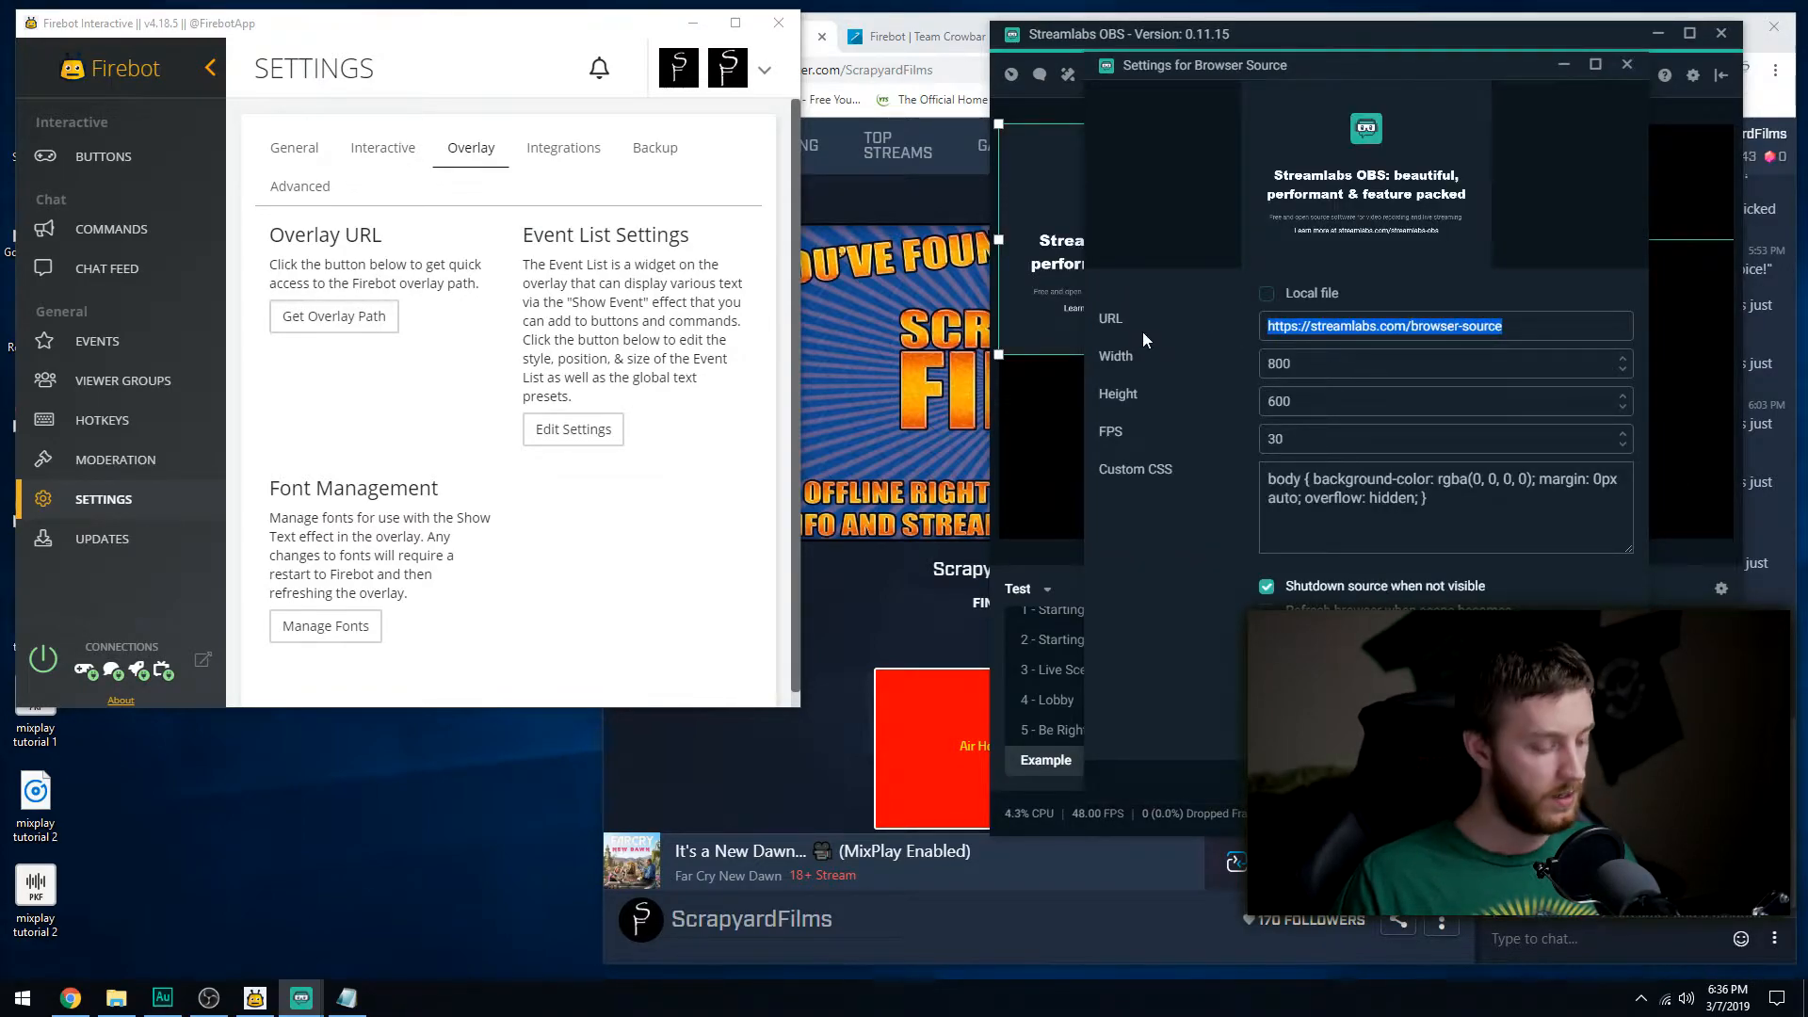
type("http://localhost:7473/overlay")
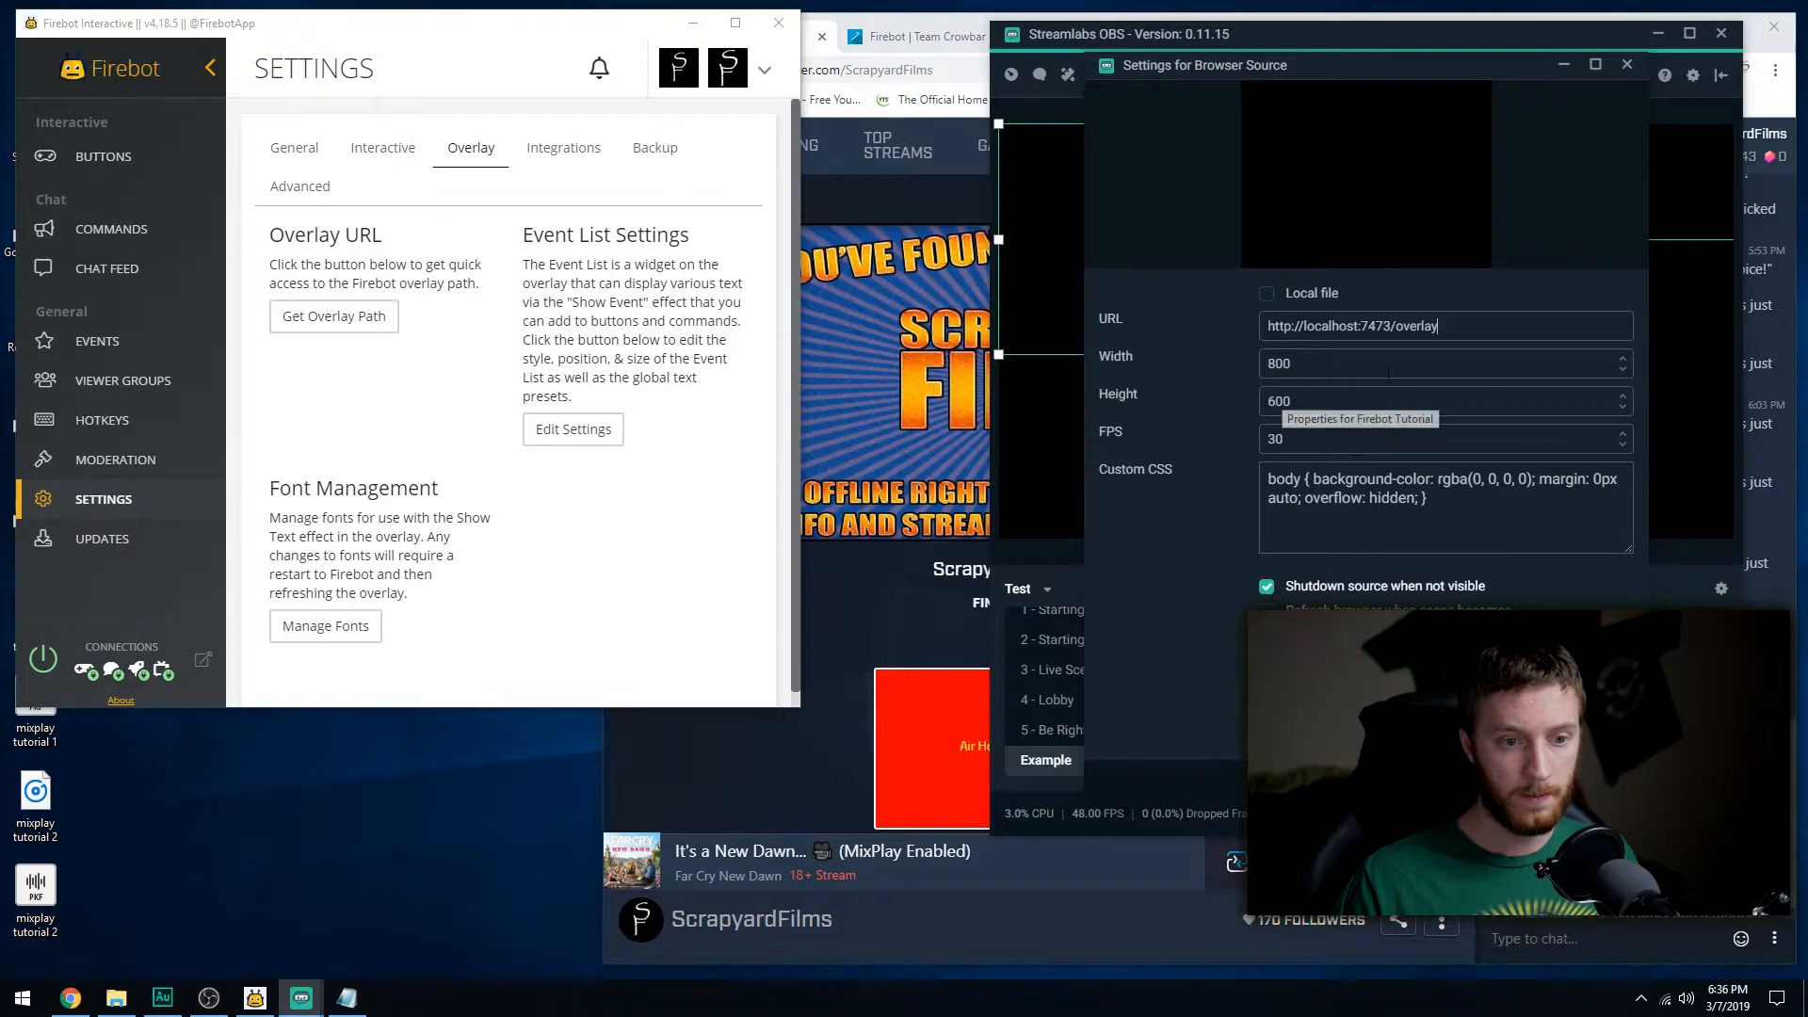
mouse_move(1213, 371)
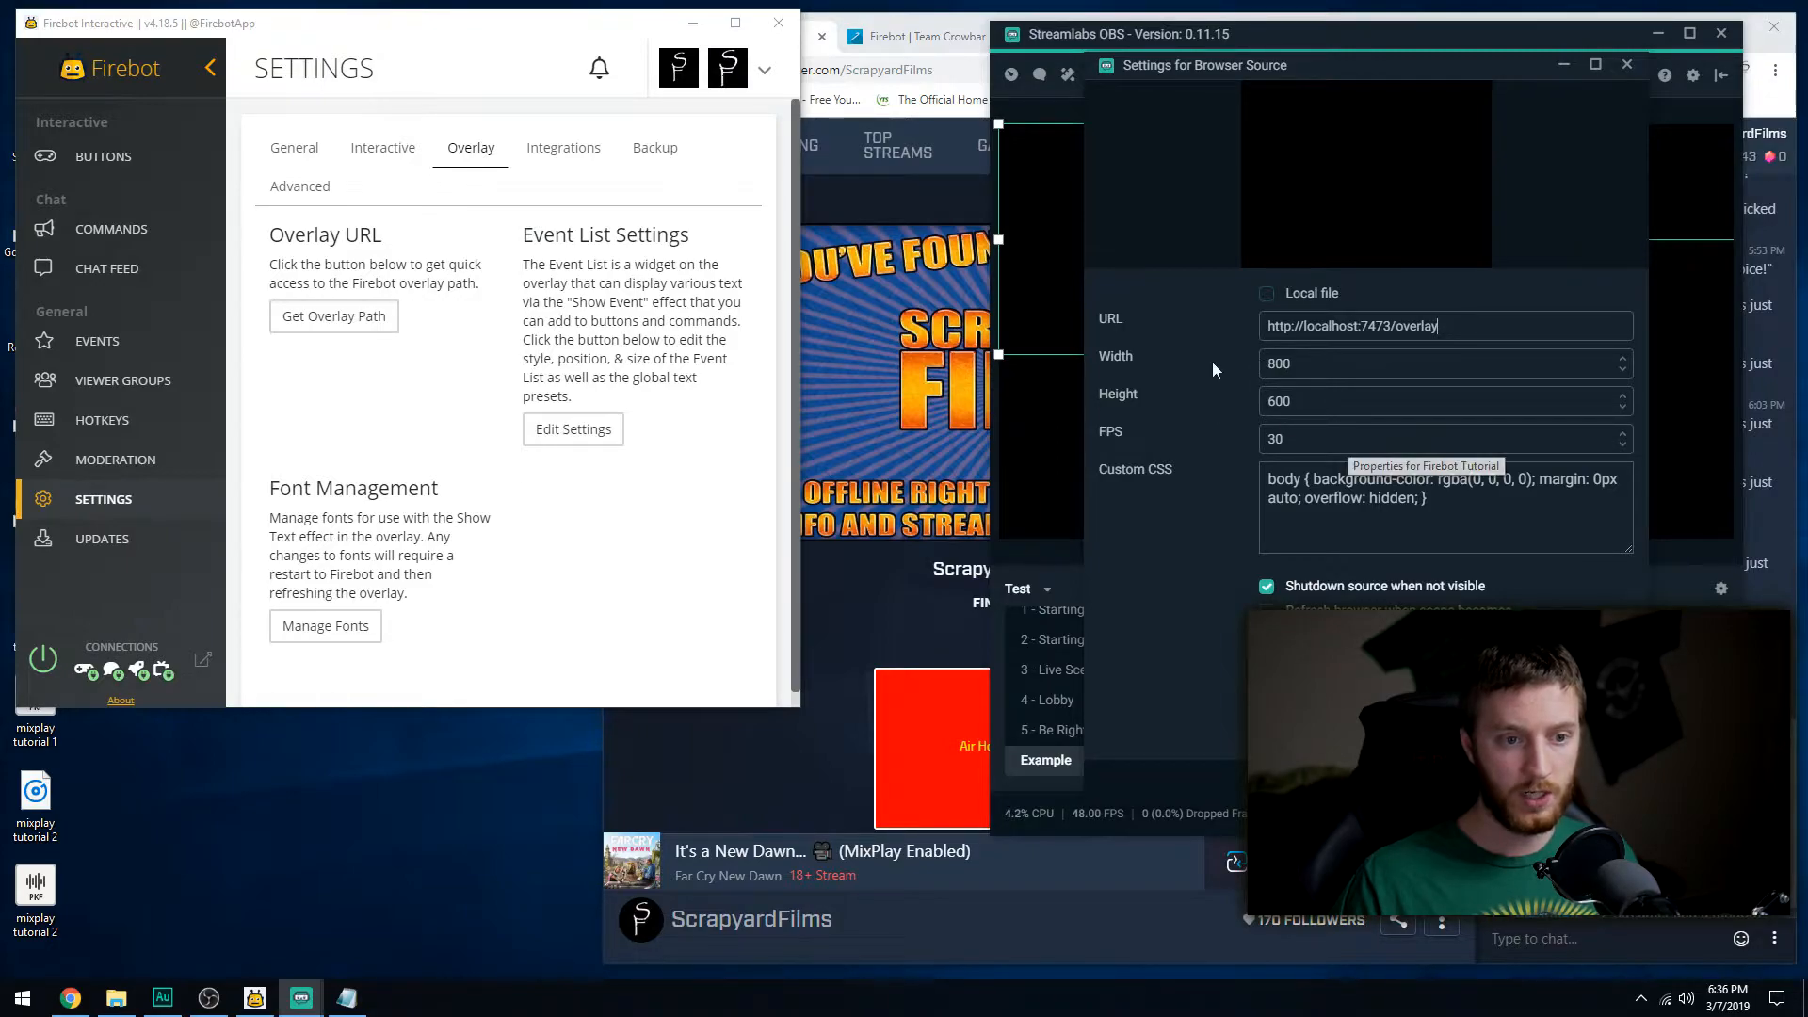
mouse_move(1243, 350)
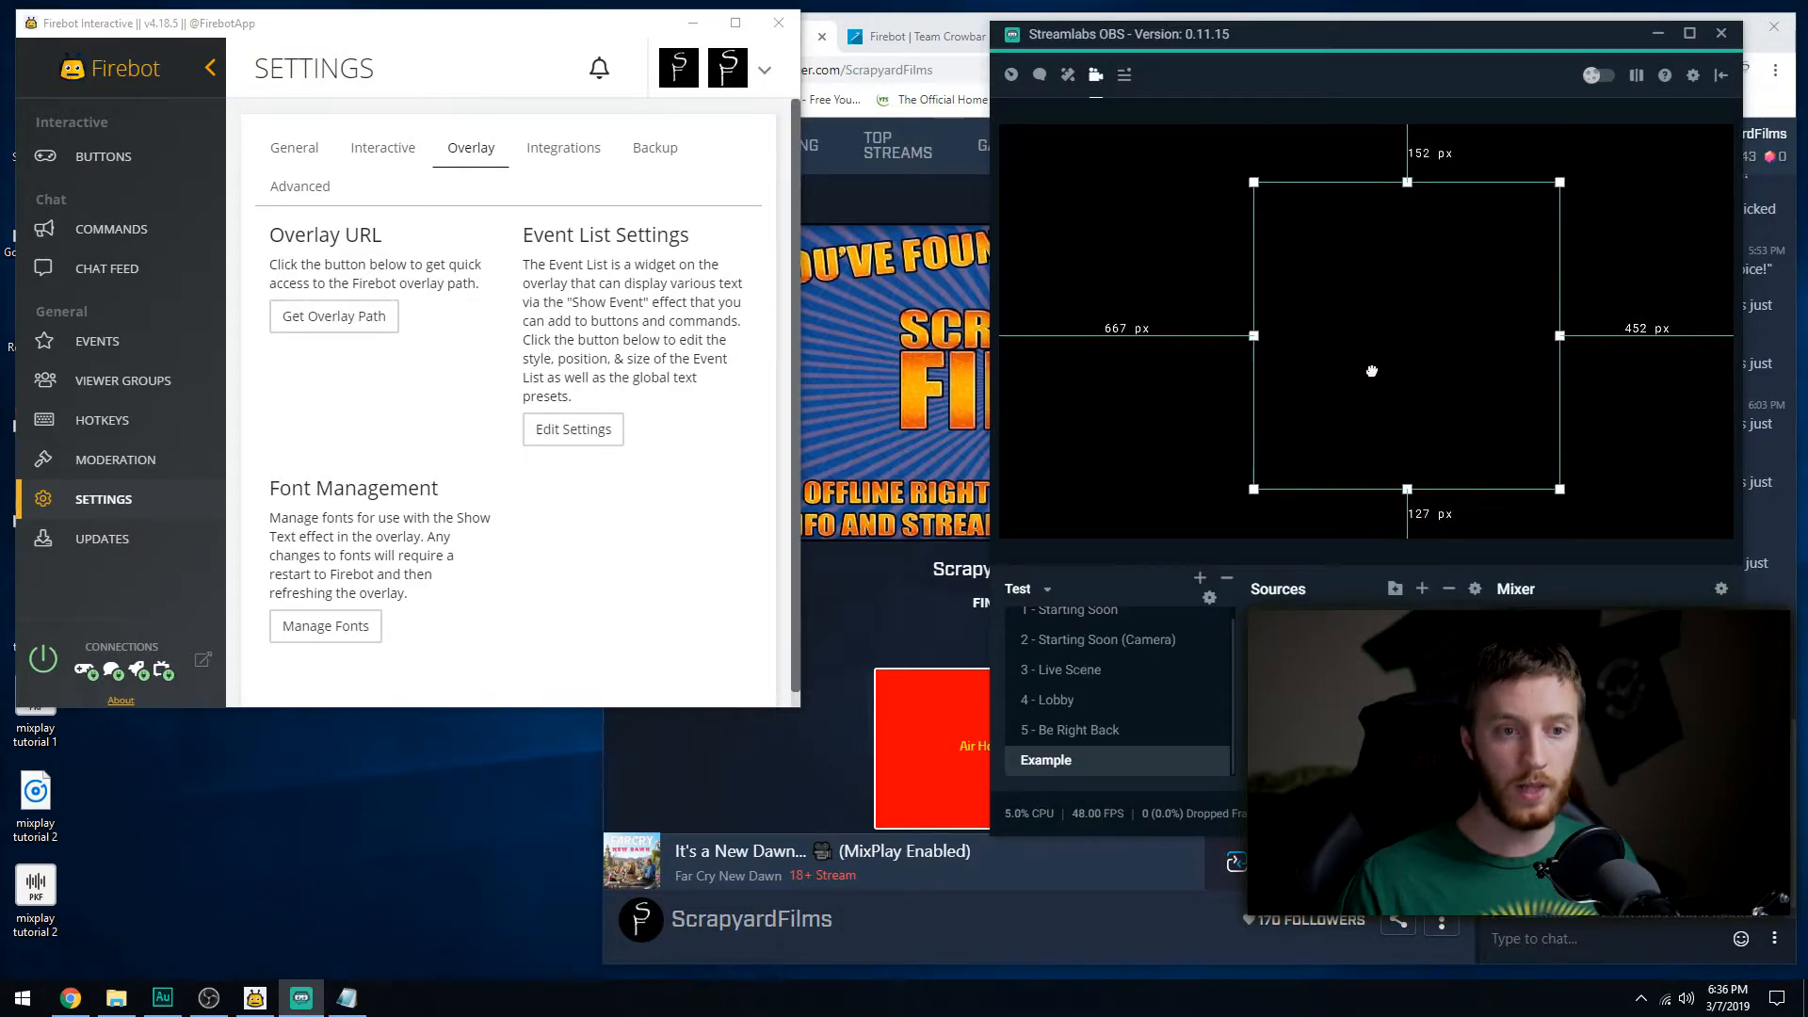
Drag the Firebot overlay source toward the upper-left of the scene canvas.
left_click_drag(1371, 369, 1209, 429)
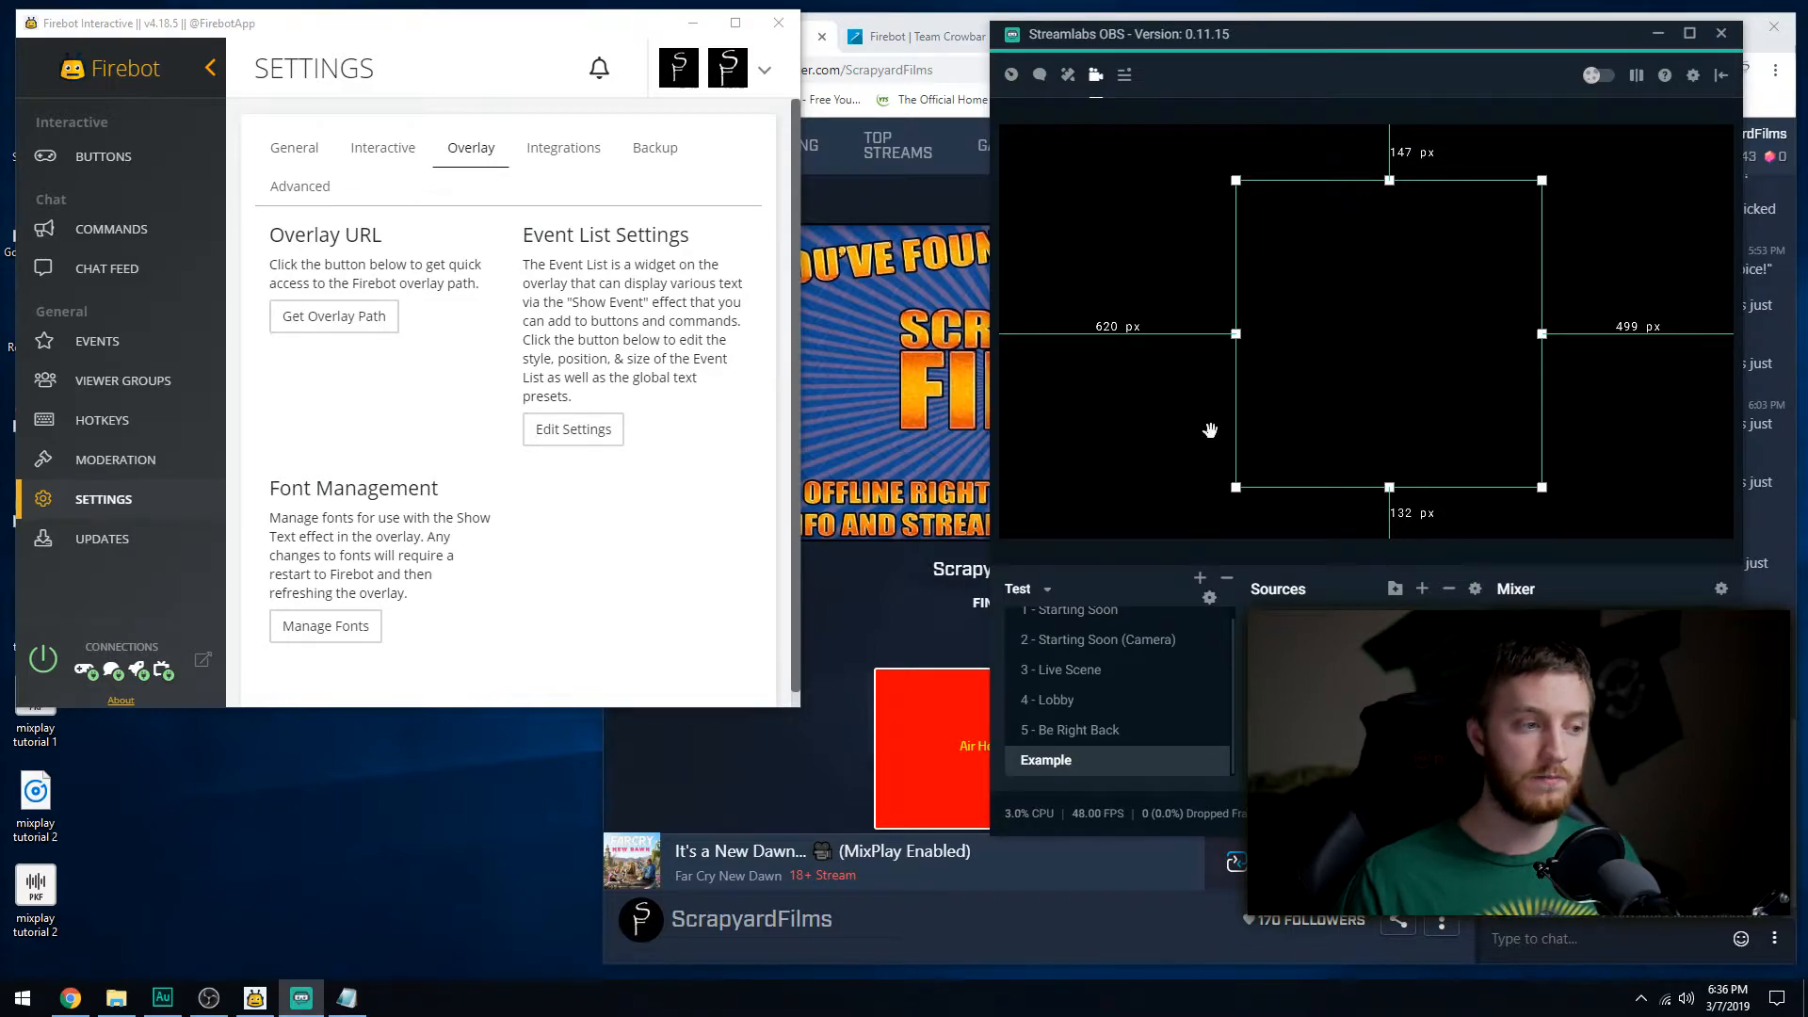
mouse_move(1397, 343)
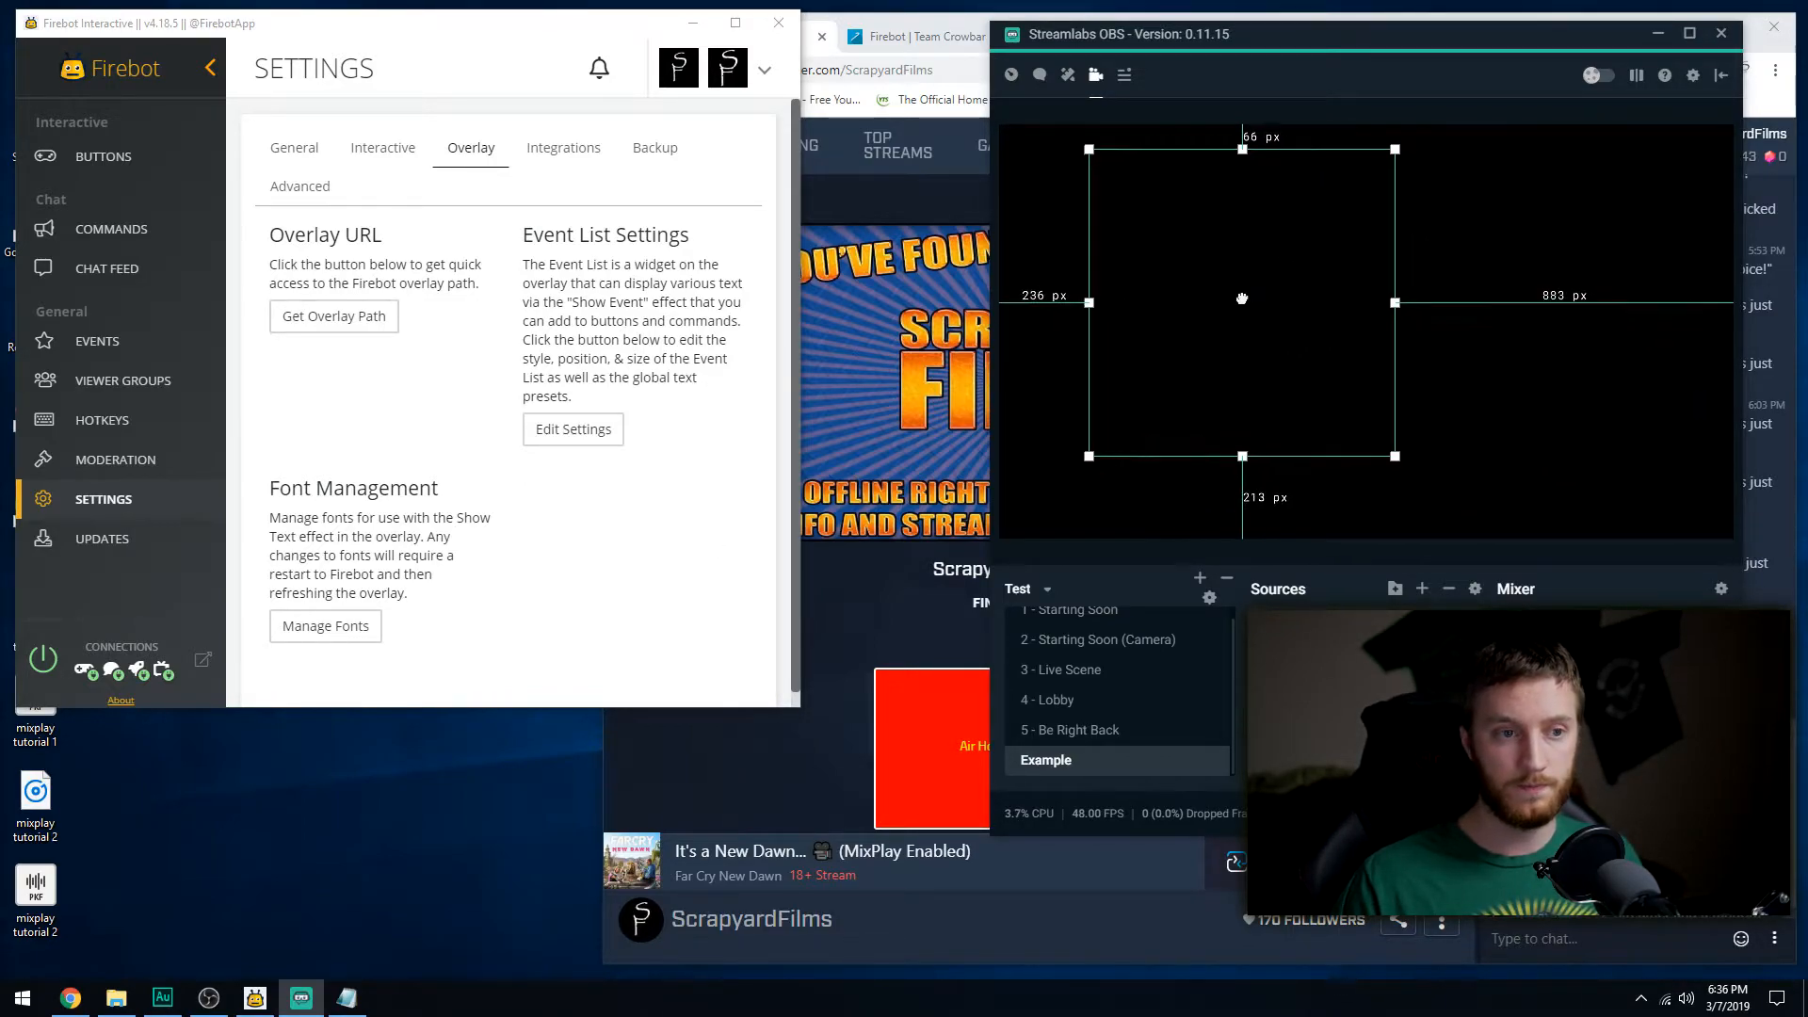
left_click_drag(1241, 298, 1204, 331)
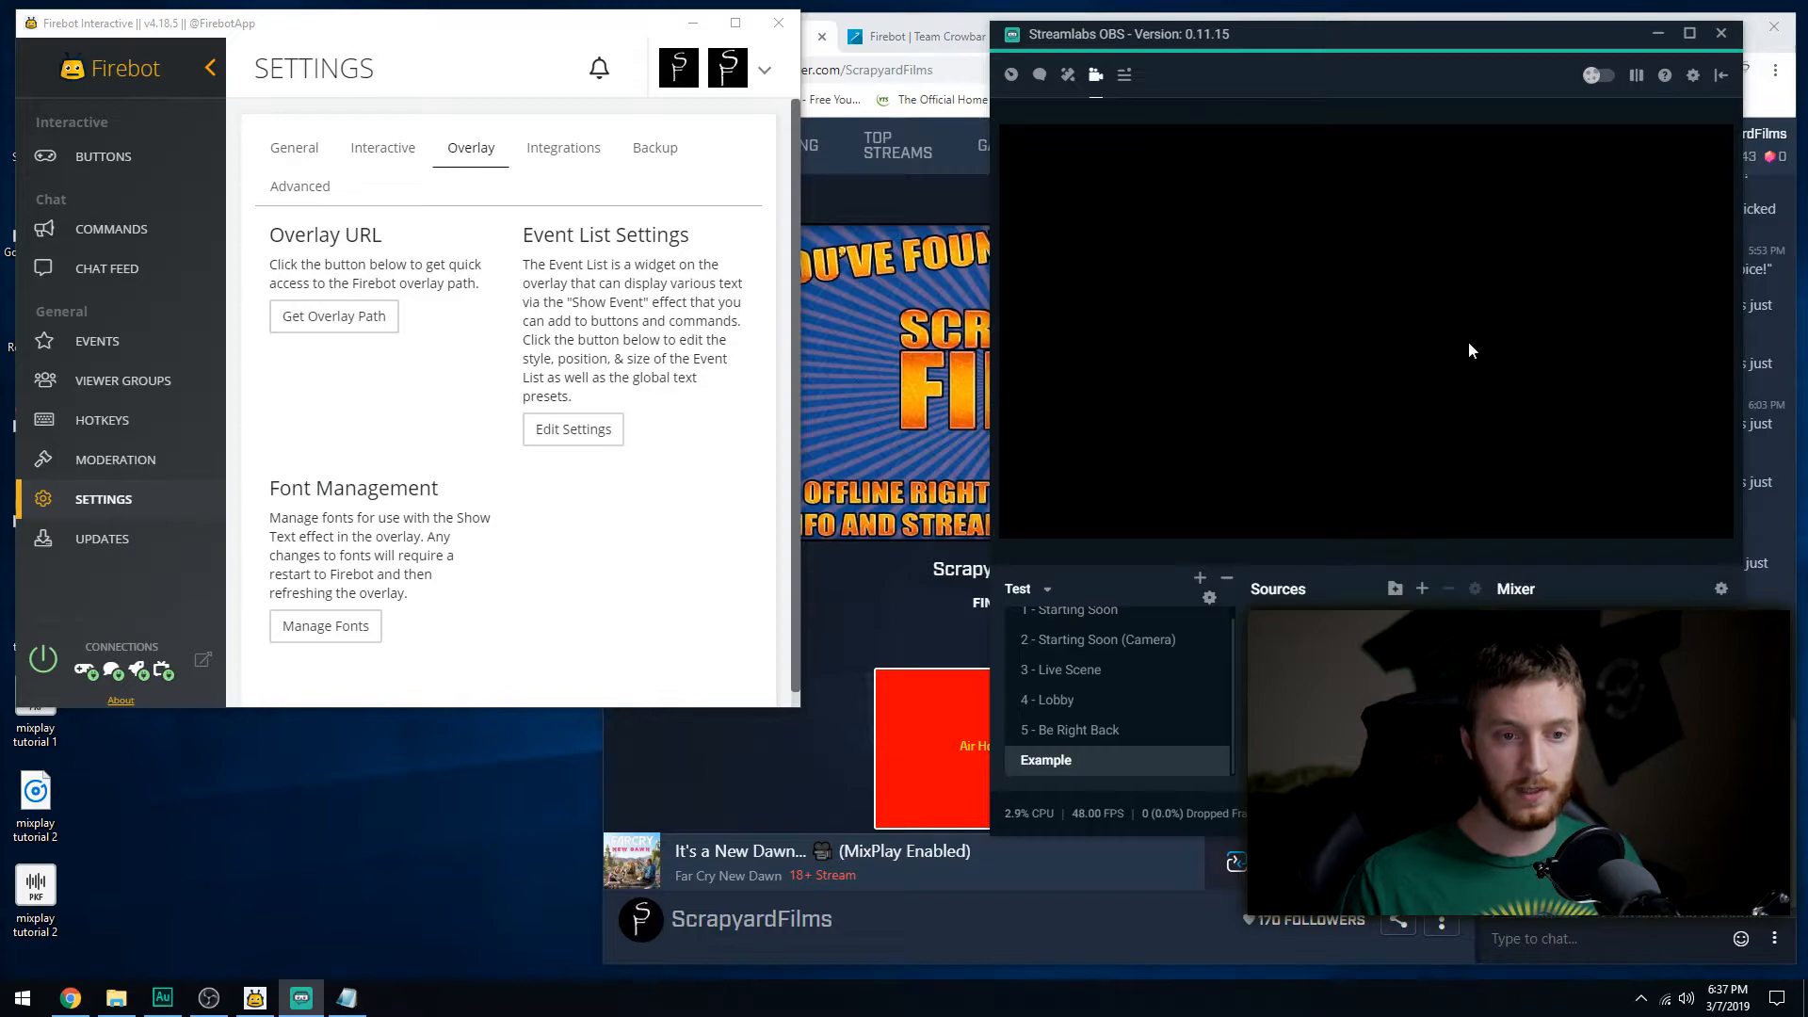
mouse_move(1310, 567)
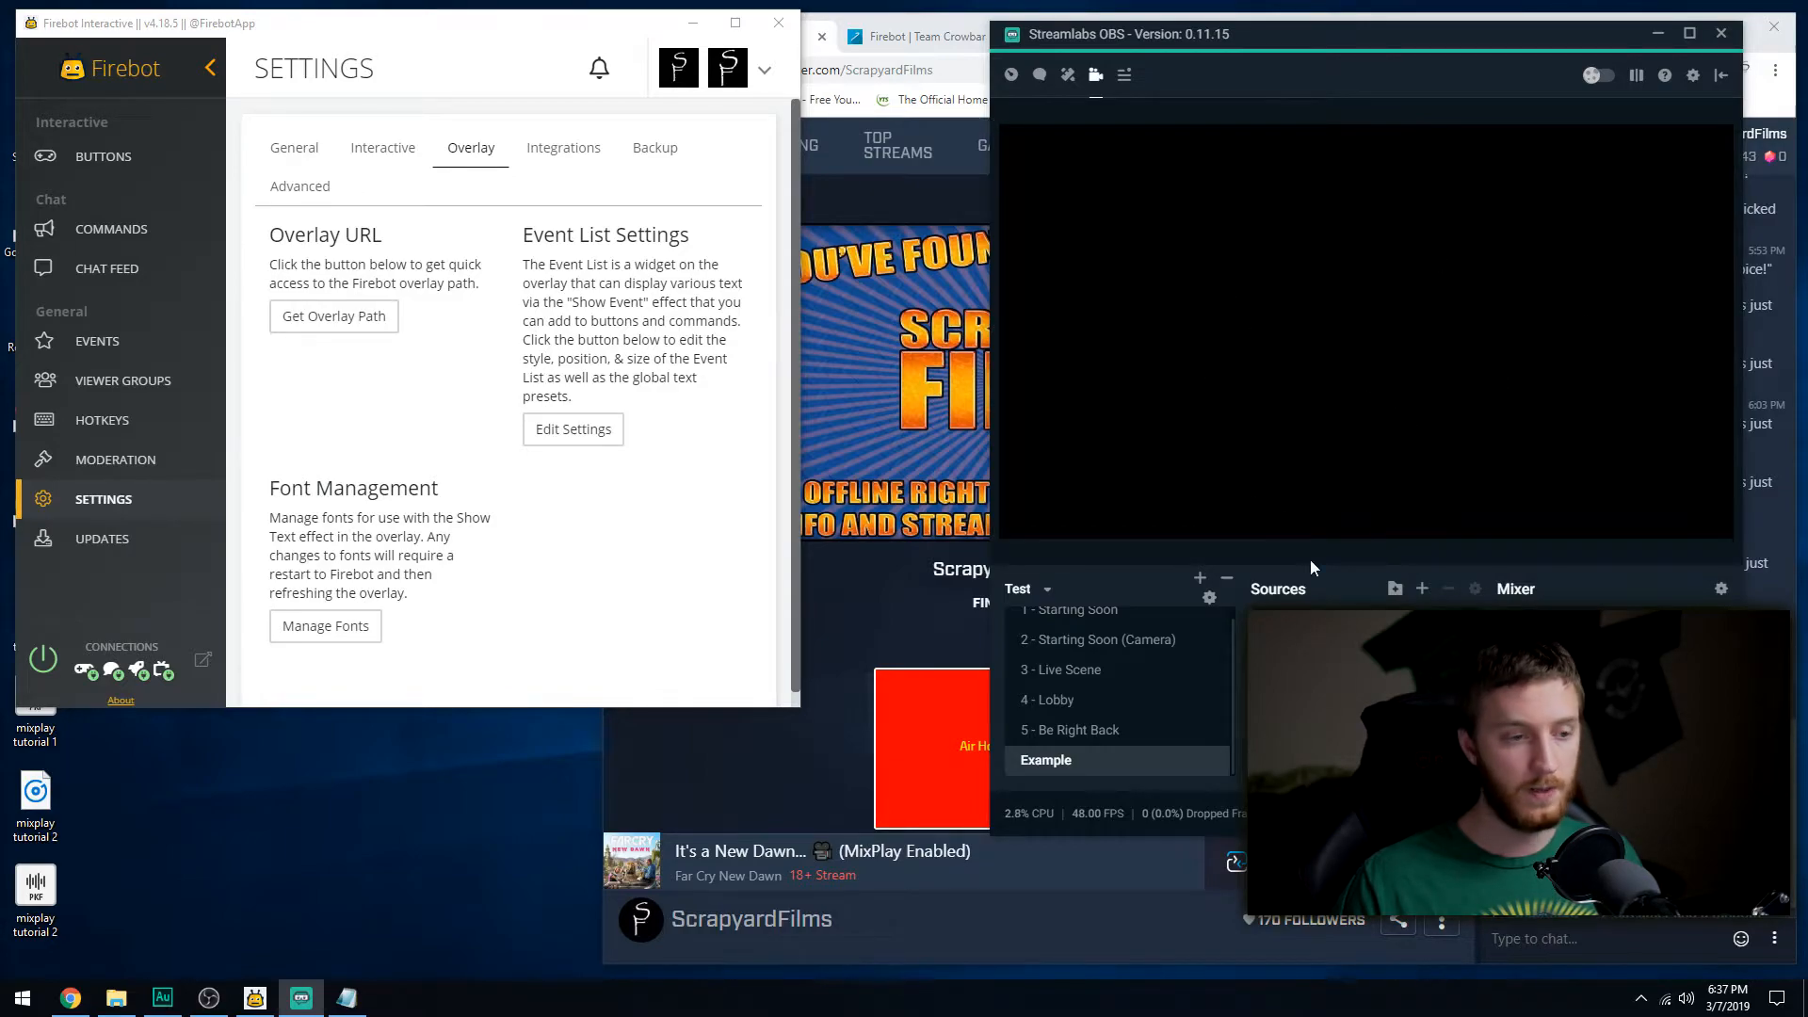
Edit the Air Horn button and start adding a new effect beside Play Sound.
left_click(102, 157)
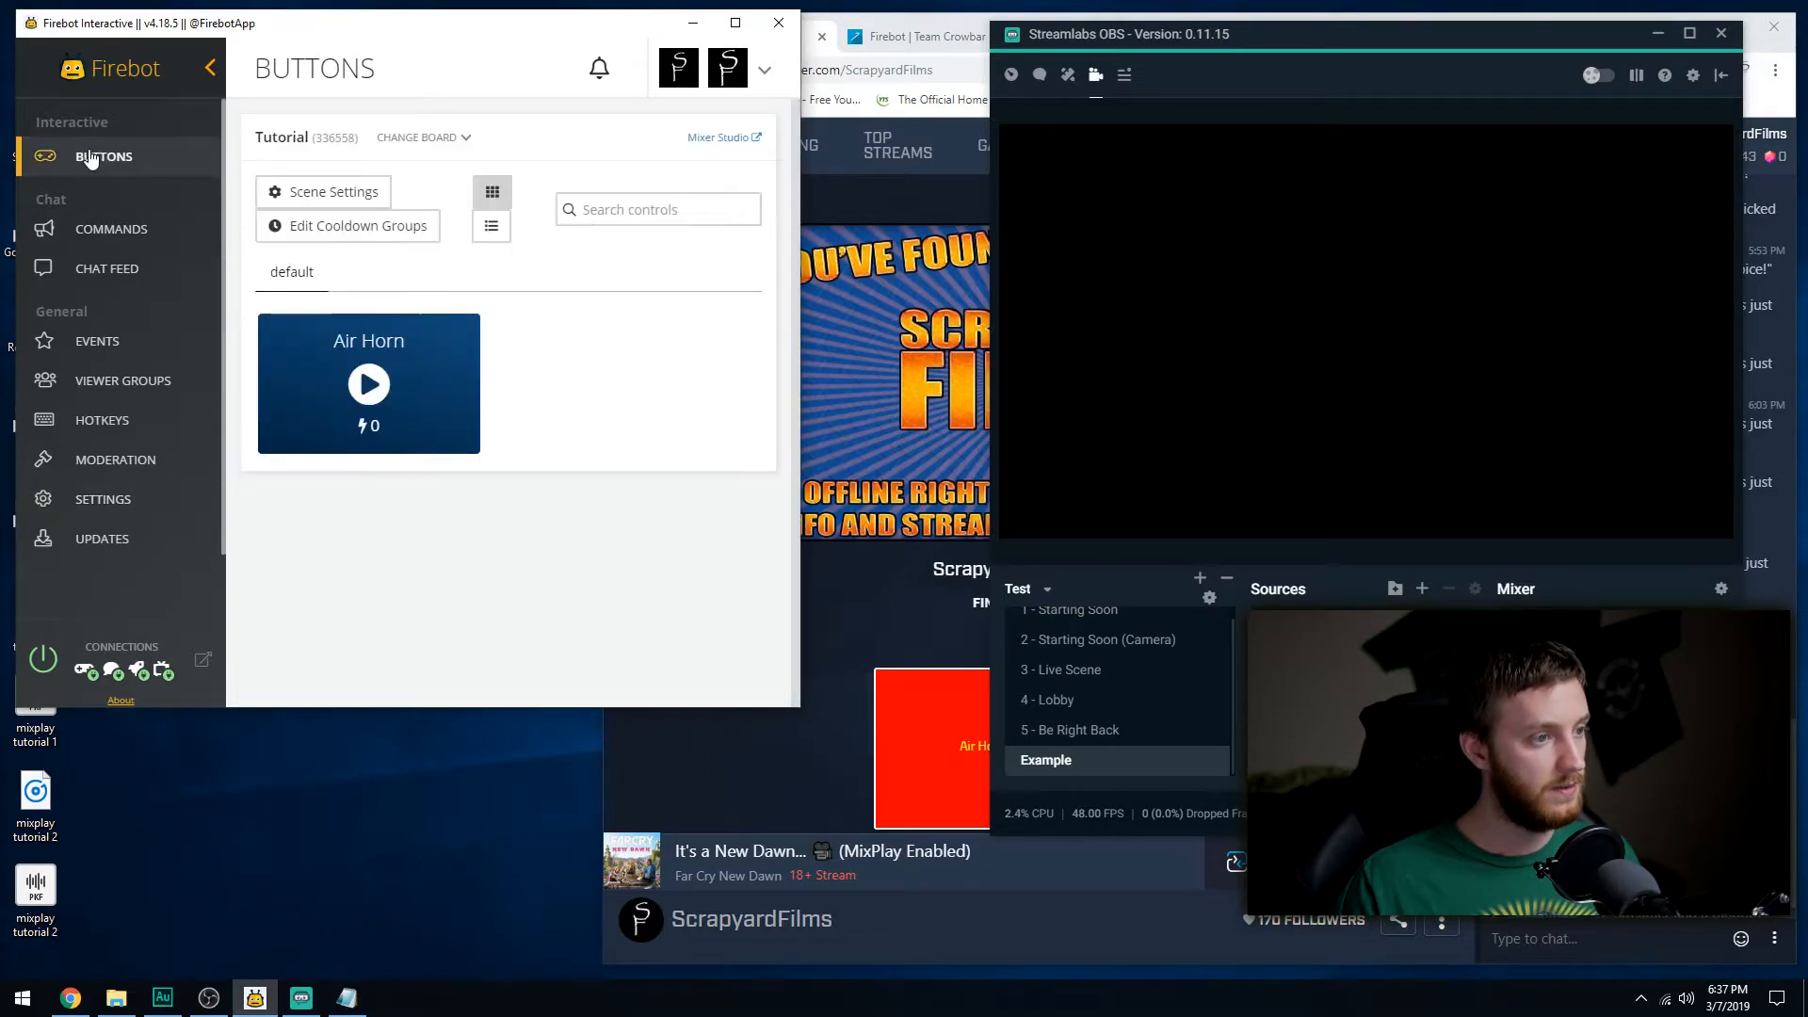
mouse_move(464, 327)
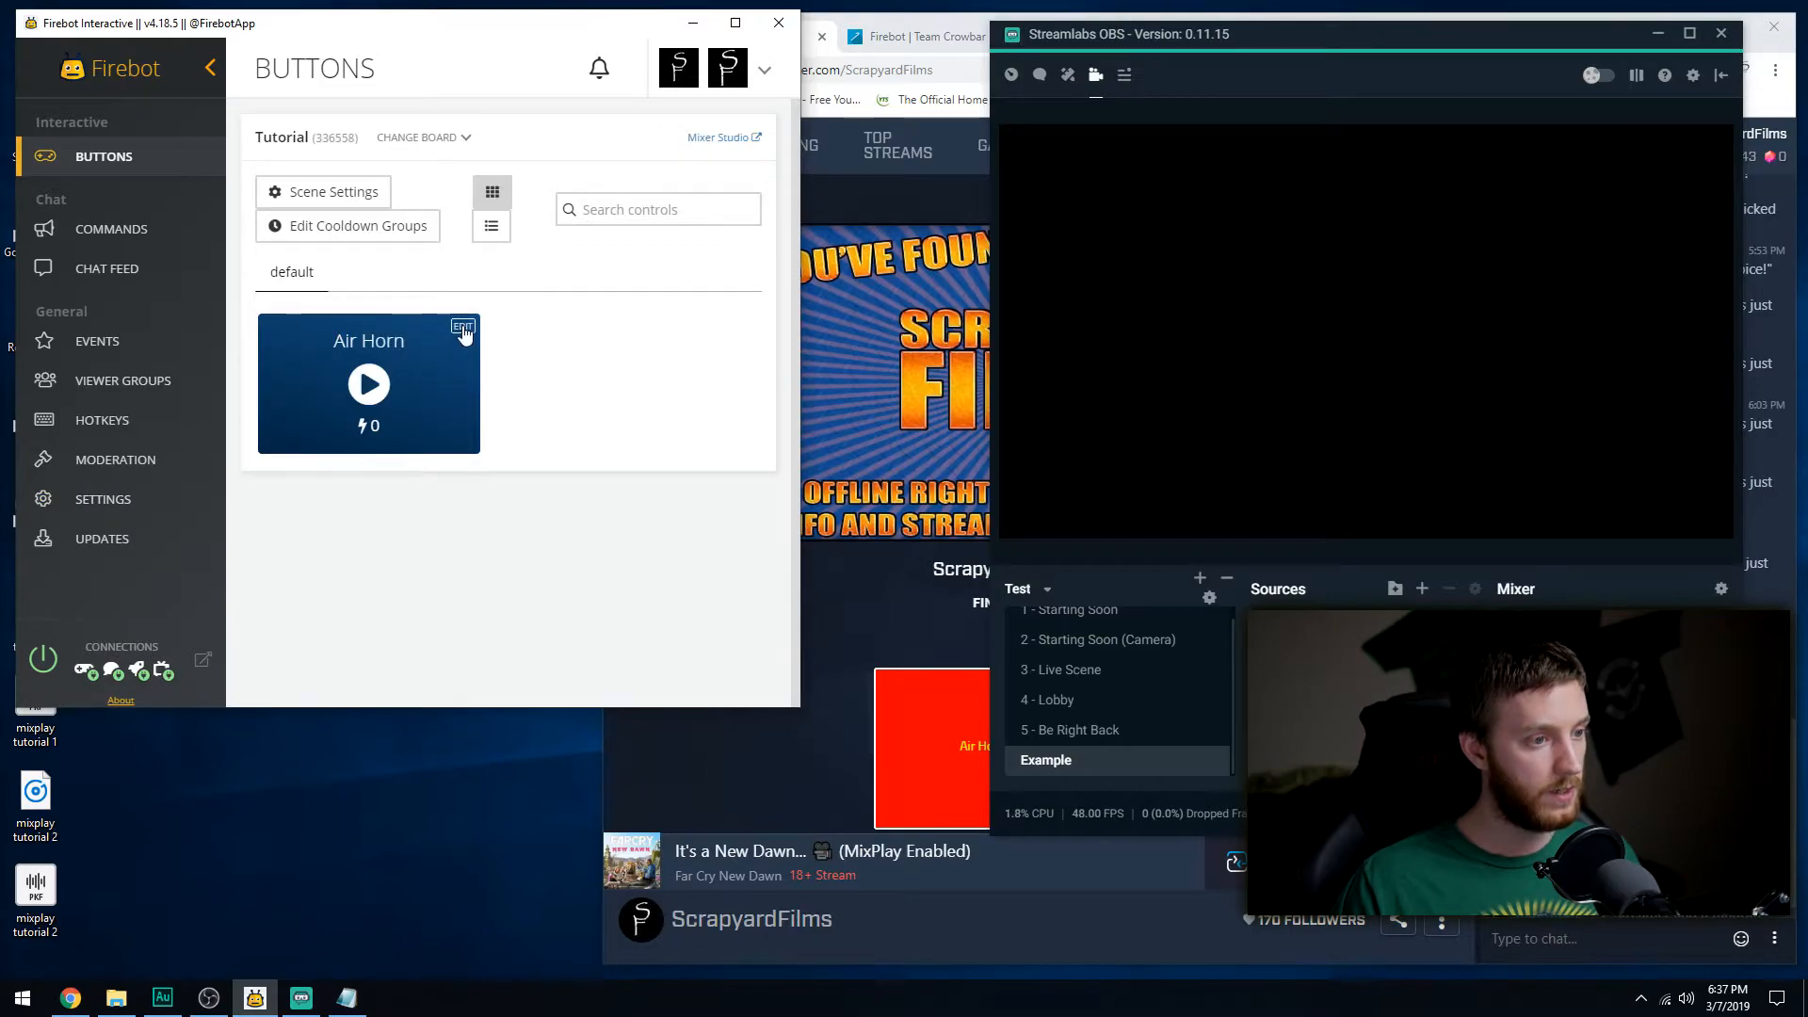
left_click(463, 326)
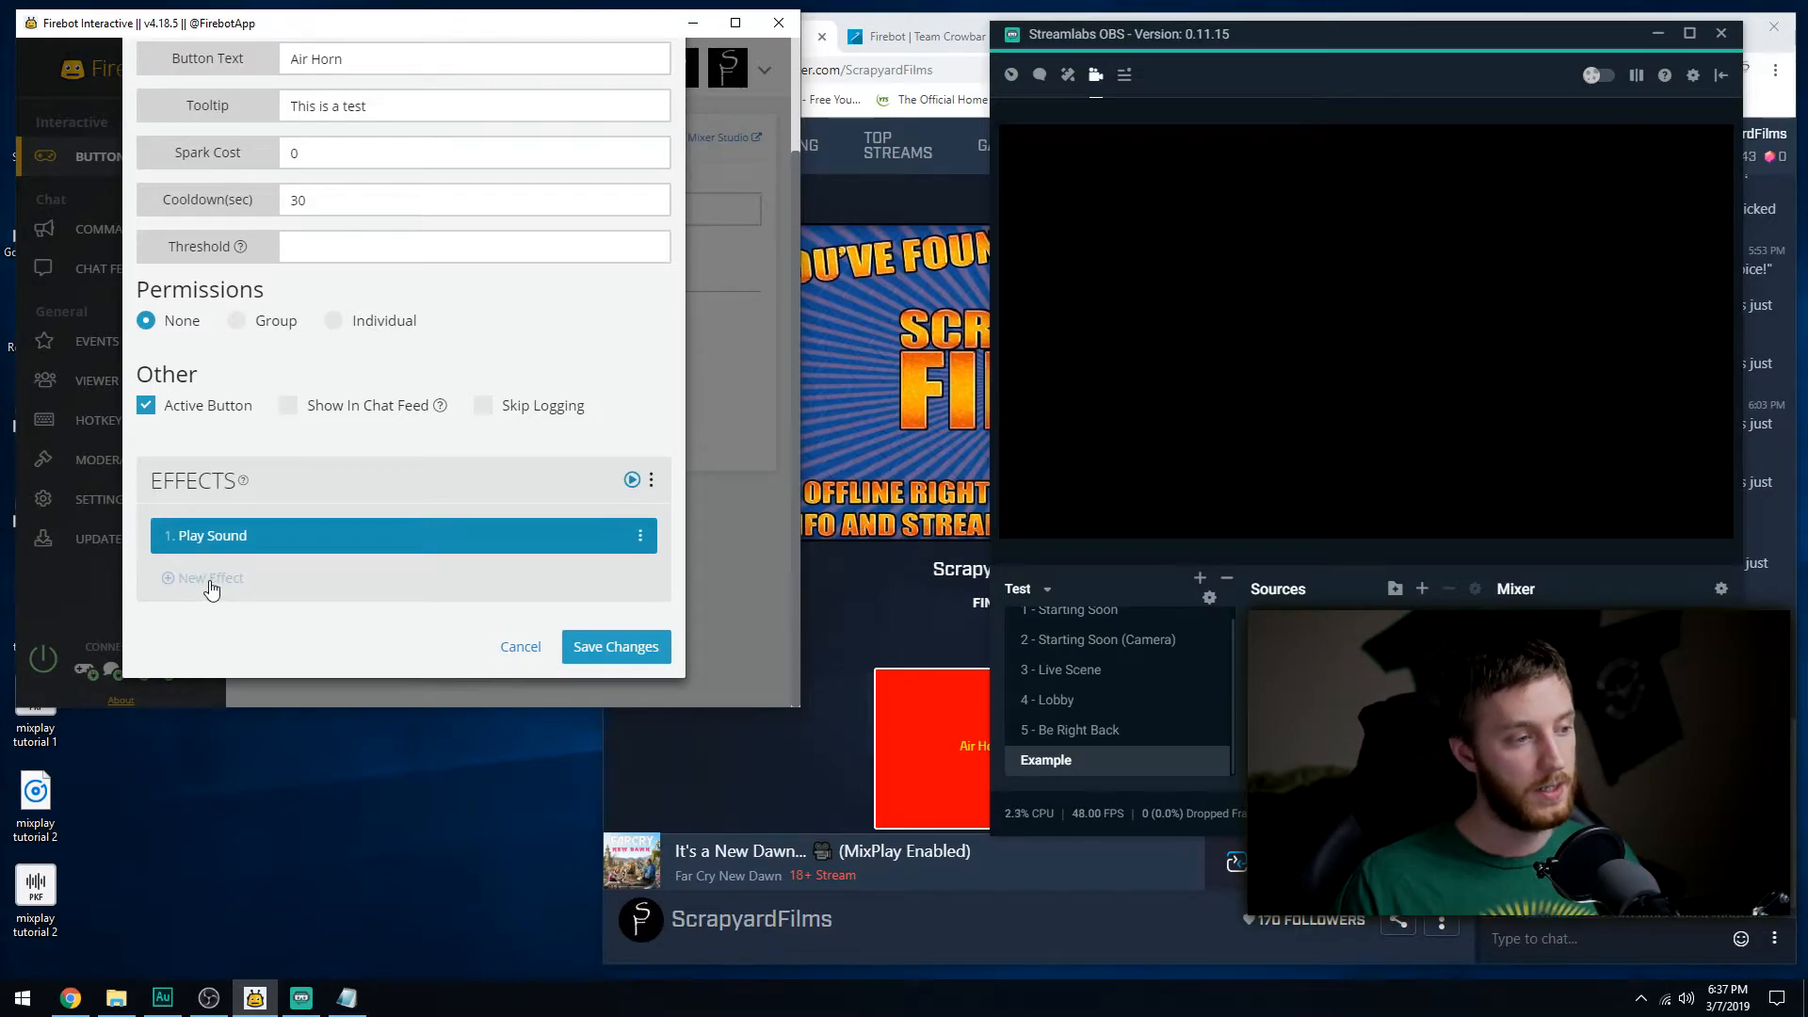
left_click(209, 578)
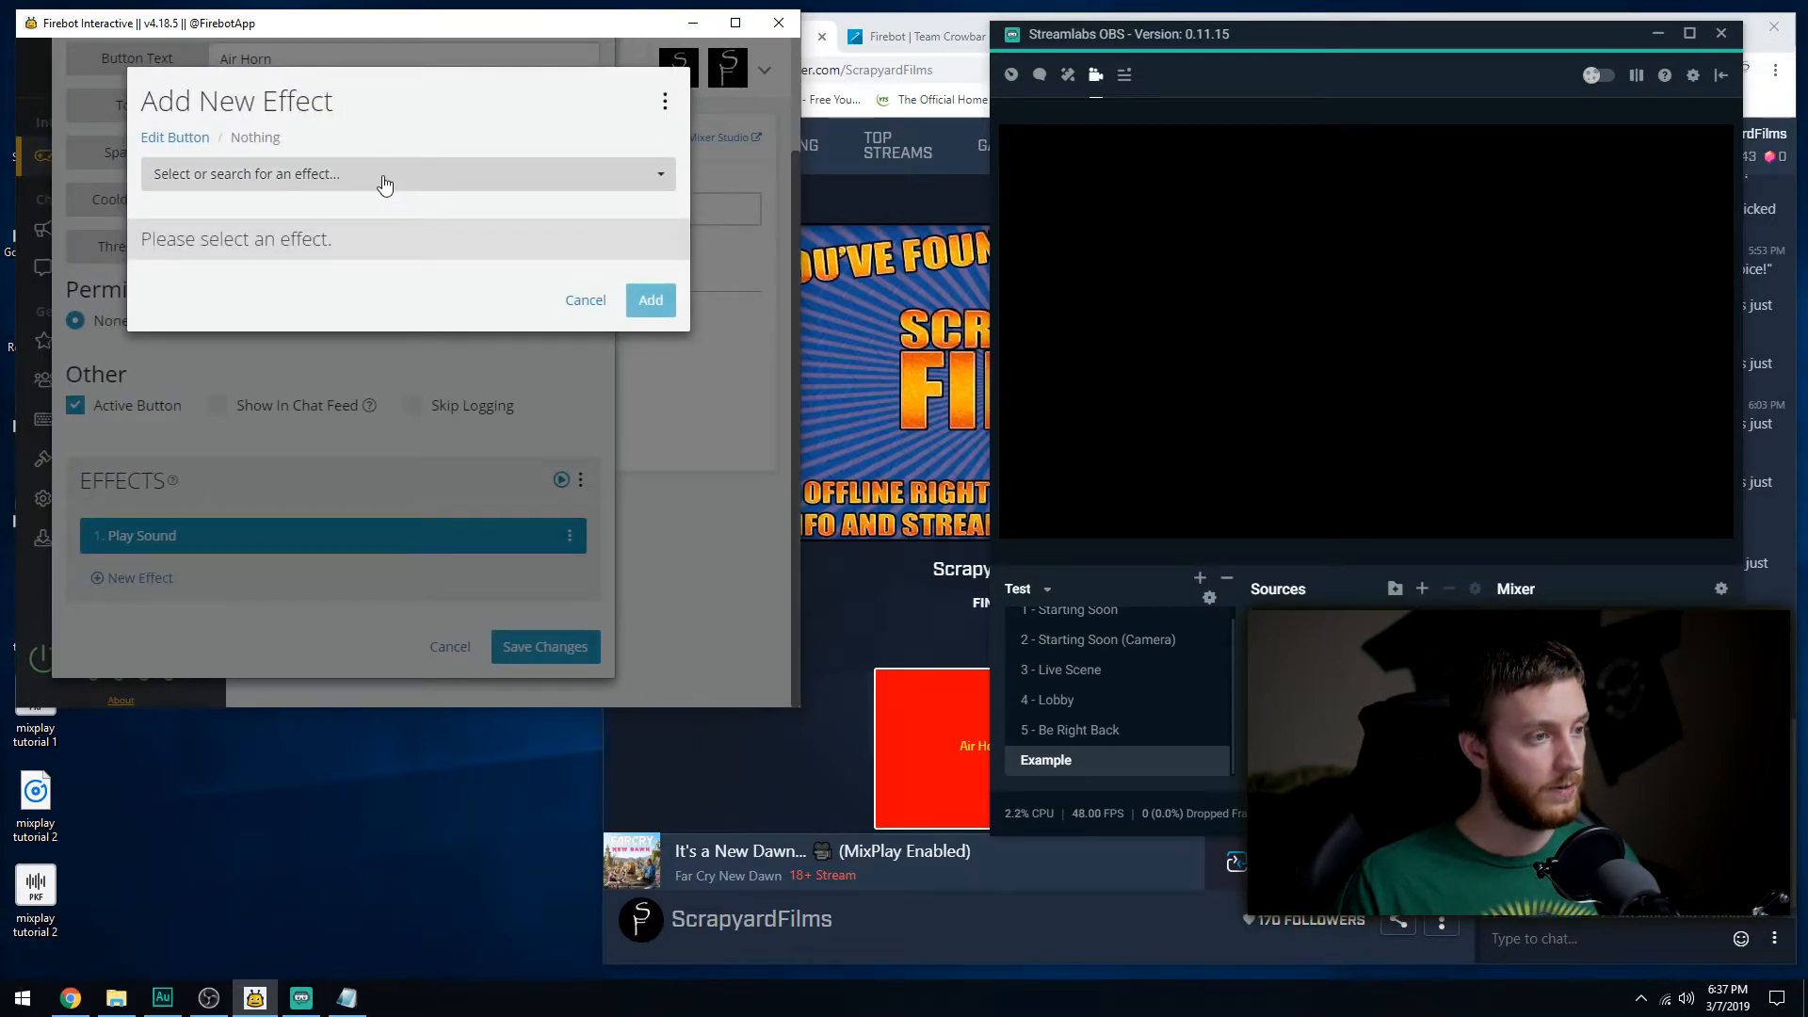
Make the new effect Show Image with its picture taken from a URL.
left_click(407, 173)
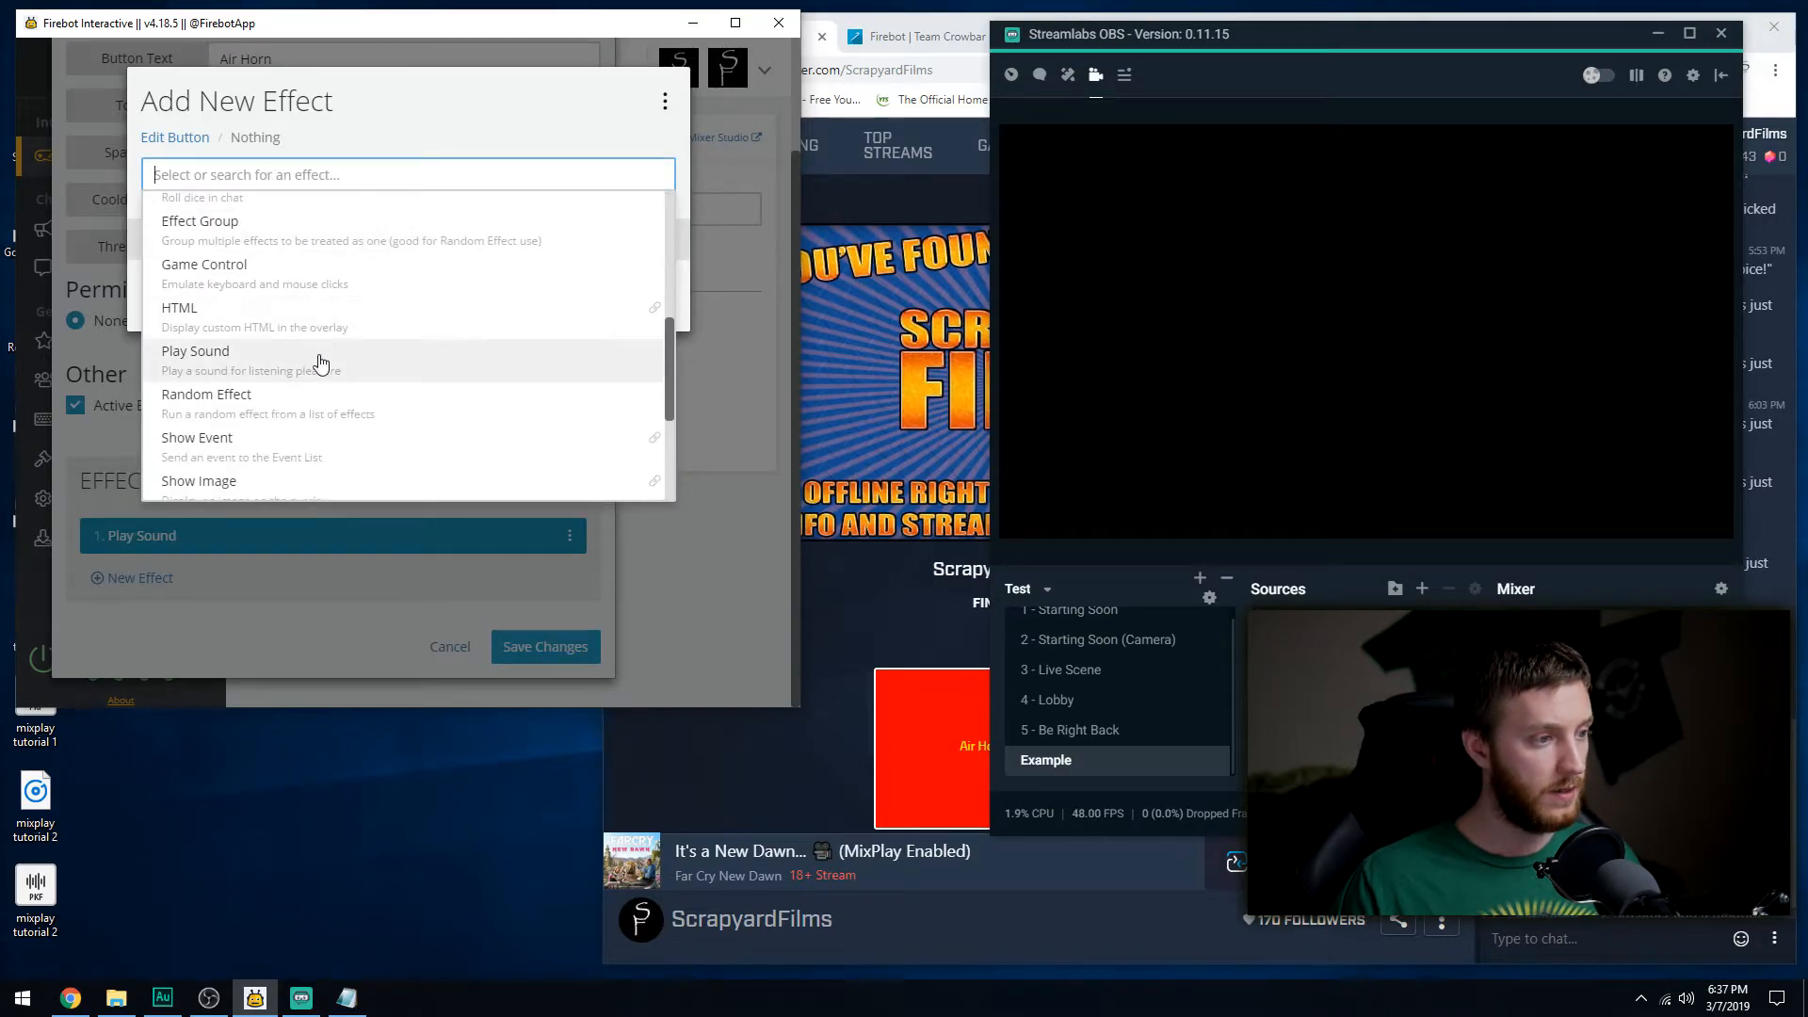
left_click(198, 481)
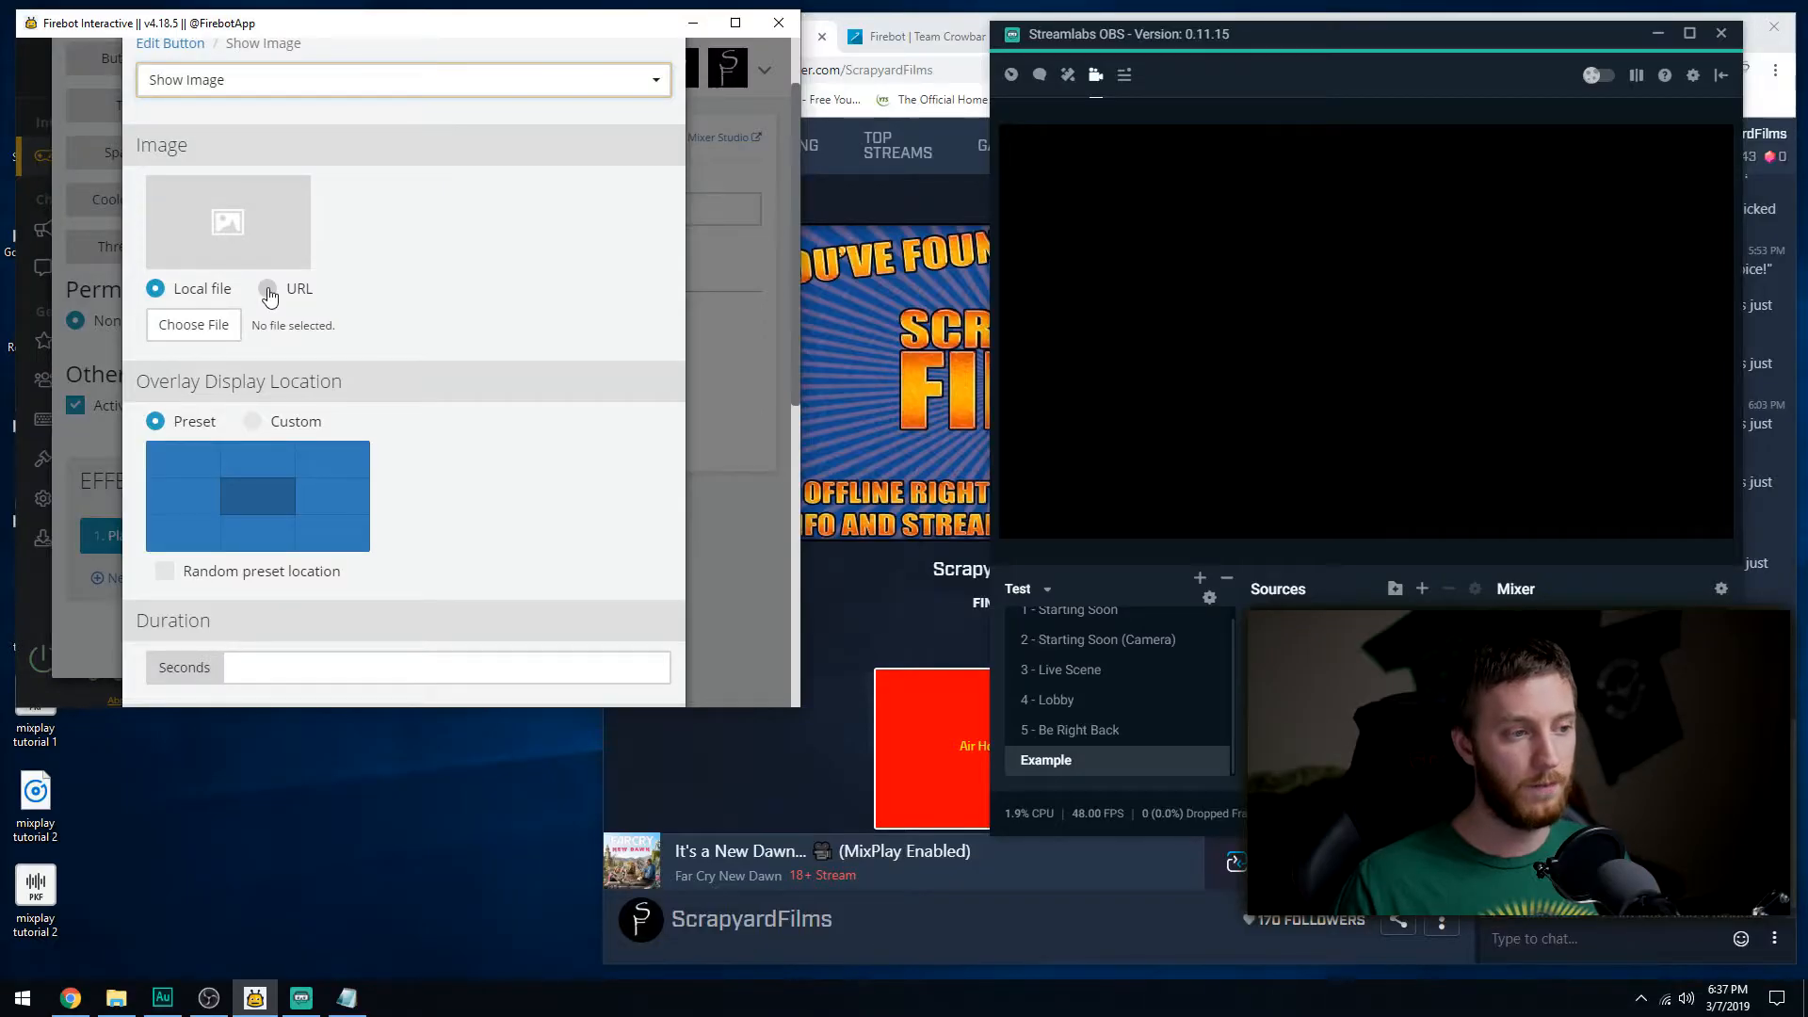
left_click(266, 288)
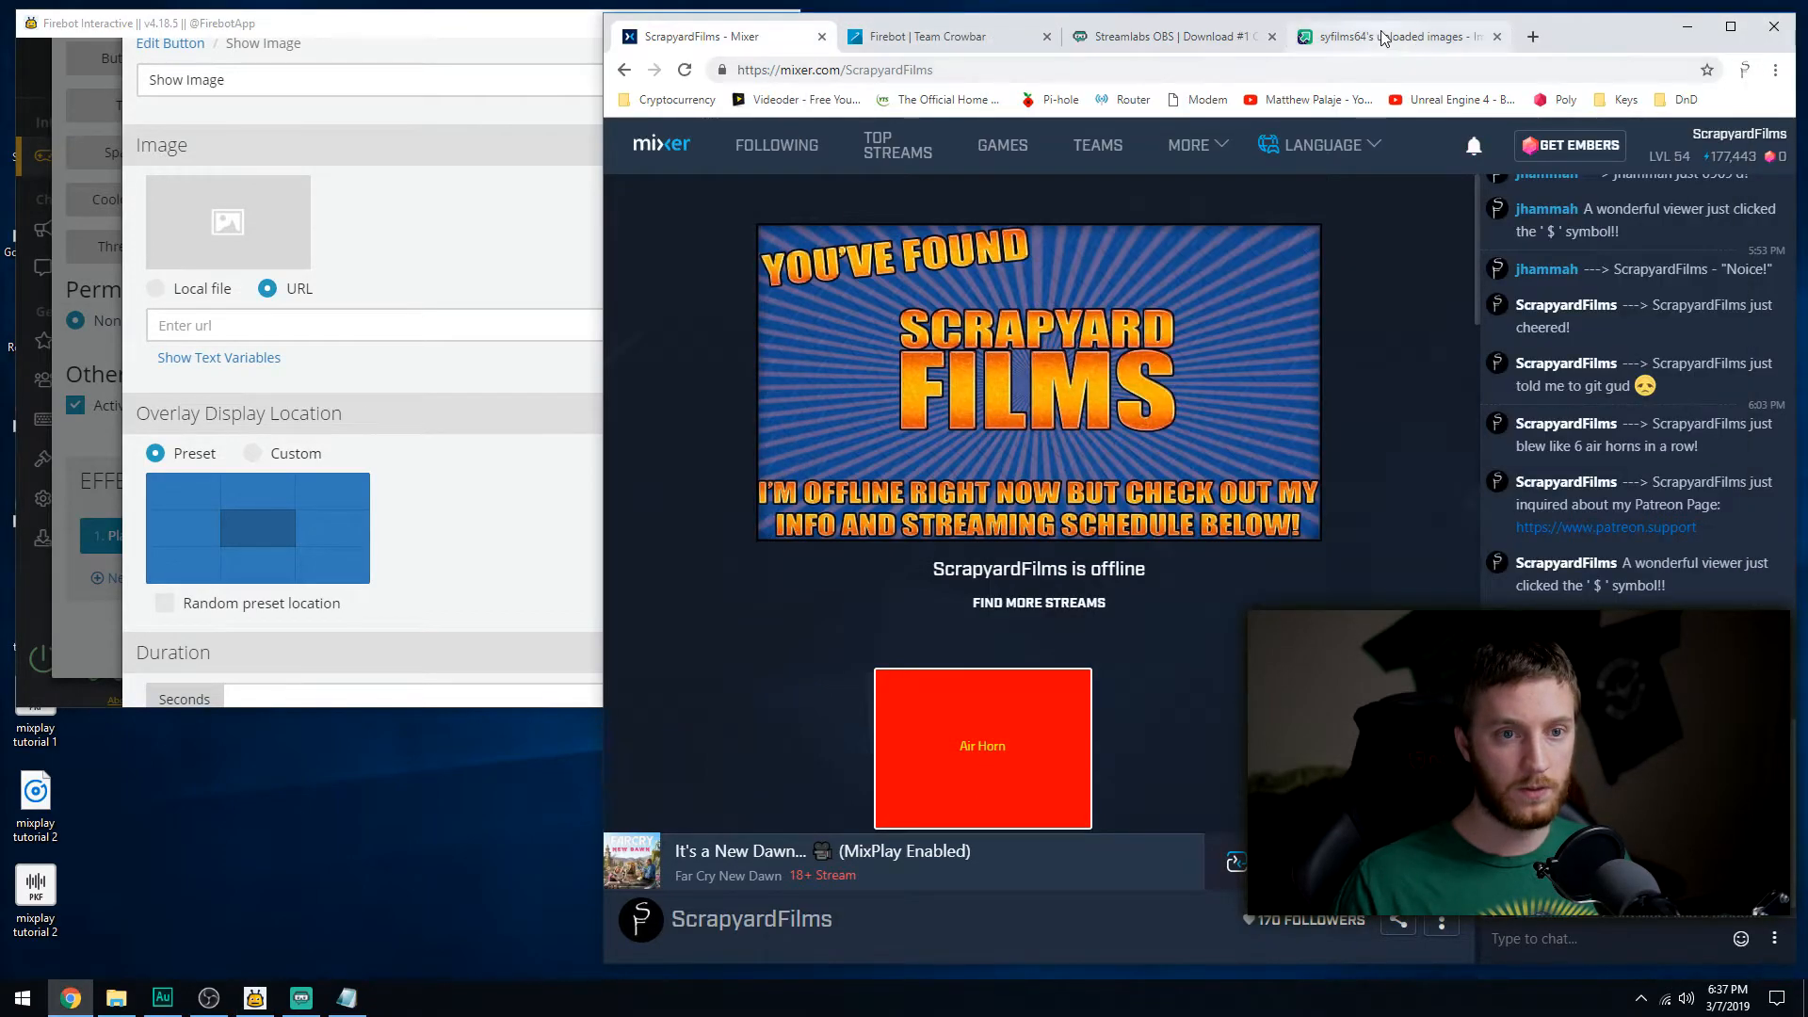
left_click(1395, 36)
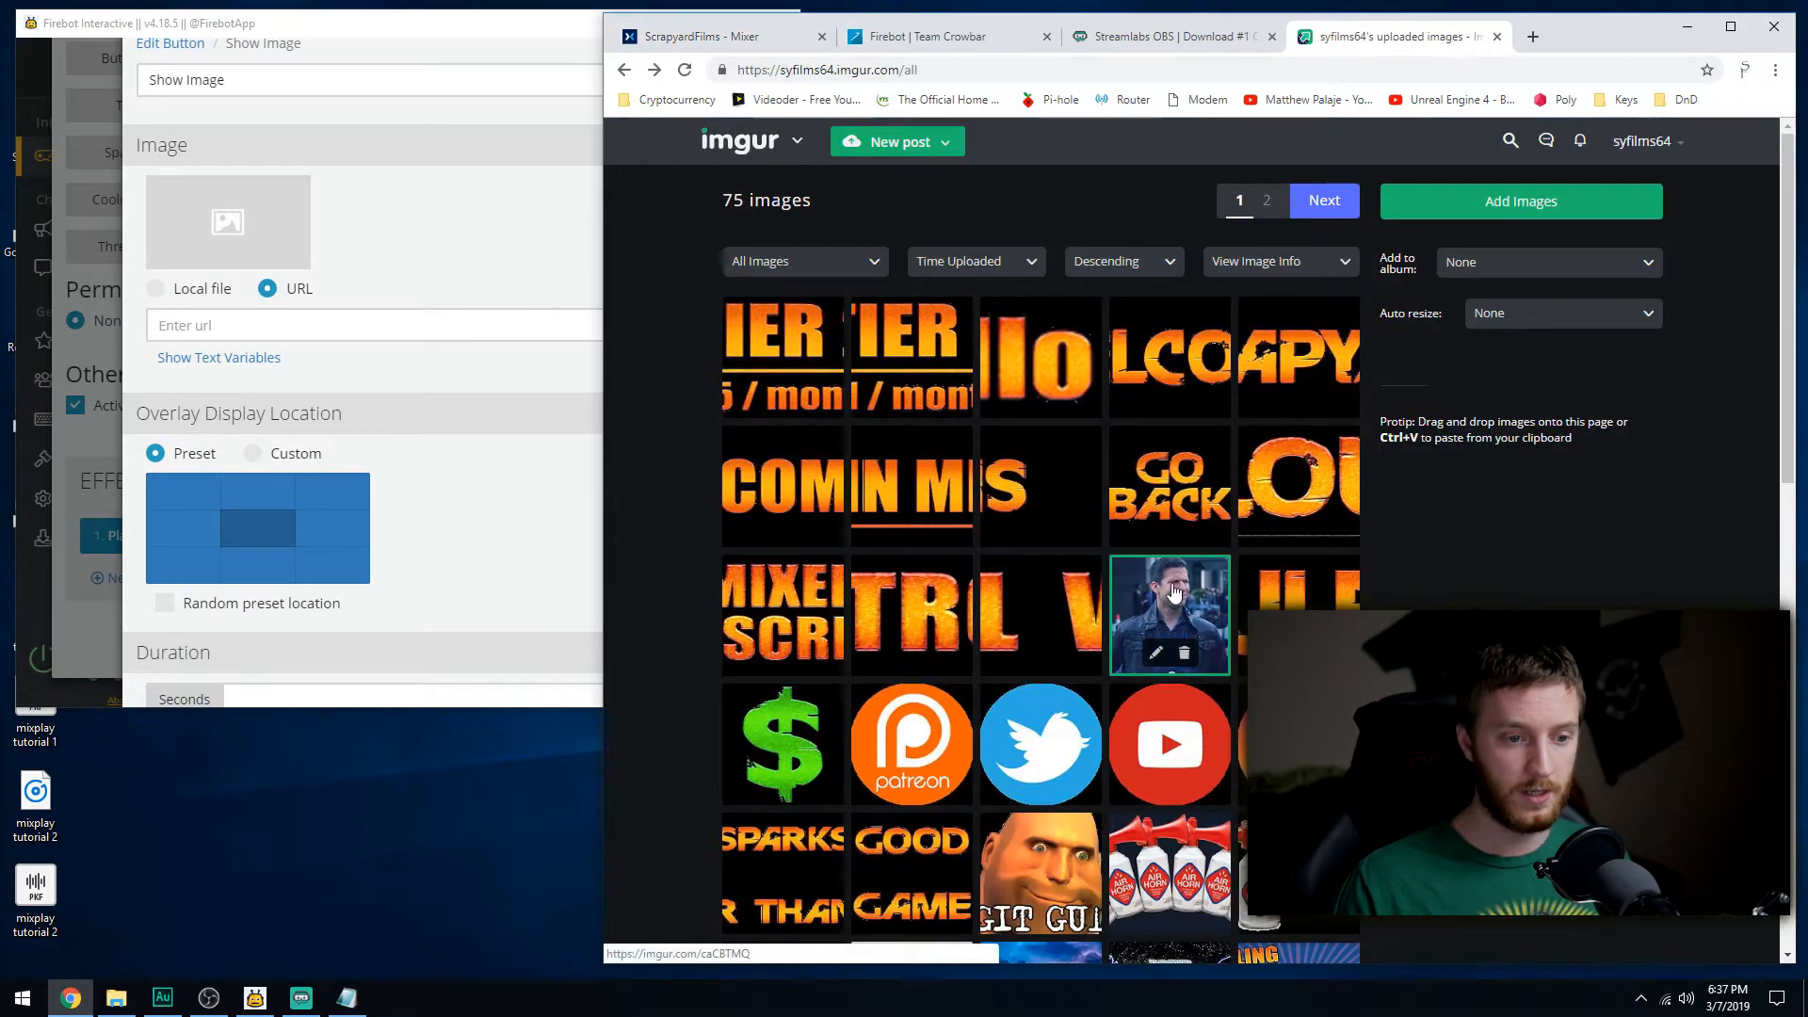
left_click(1167, 614)
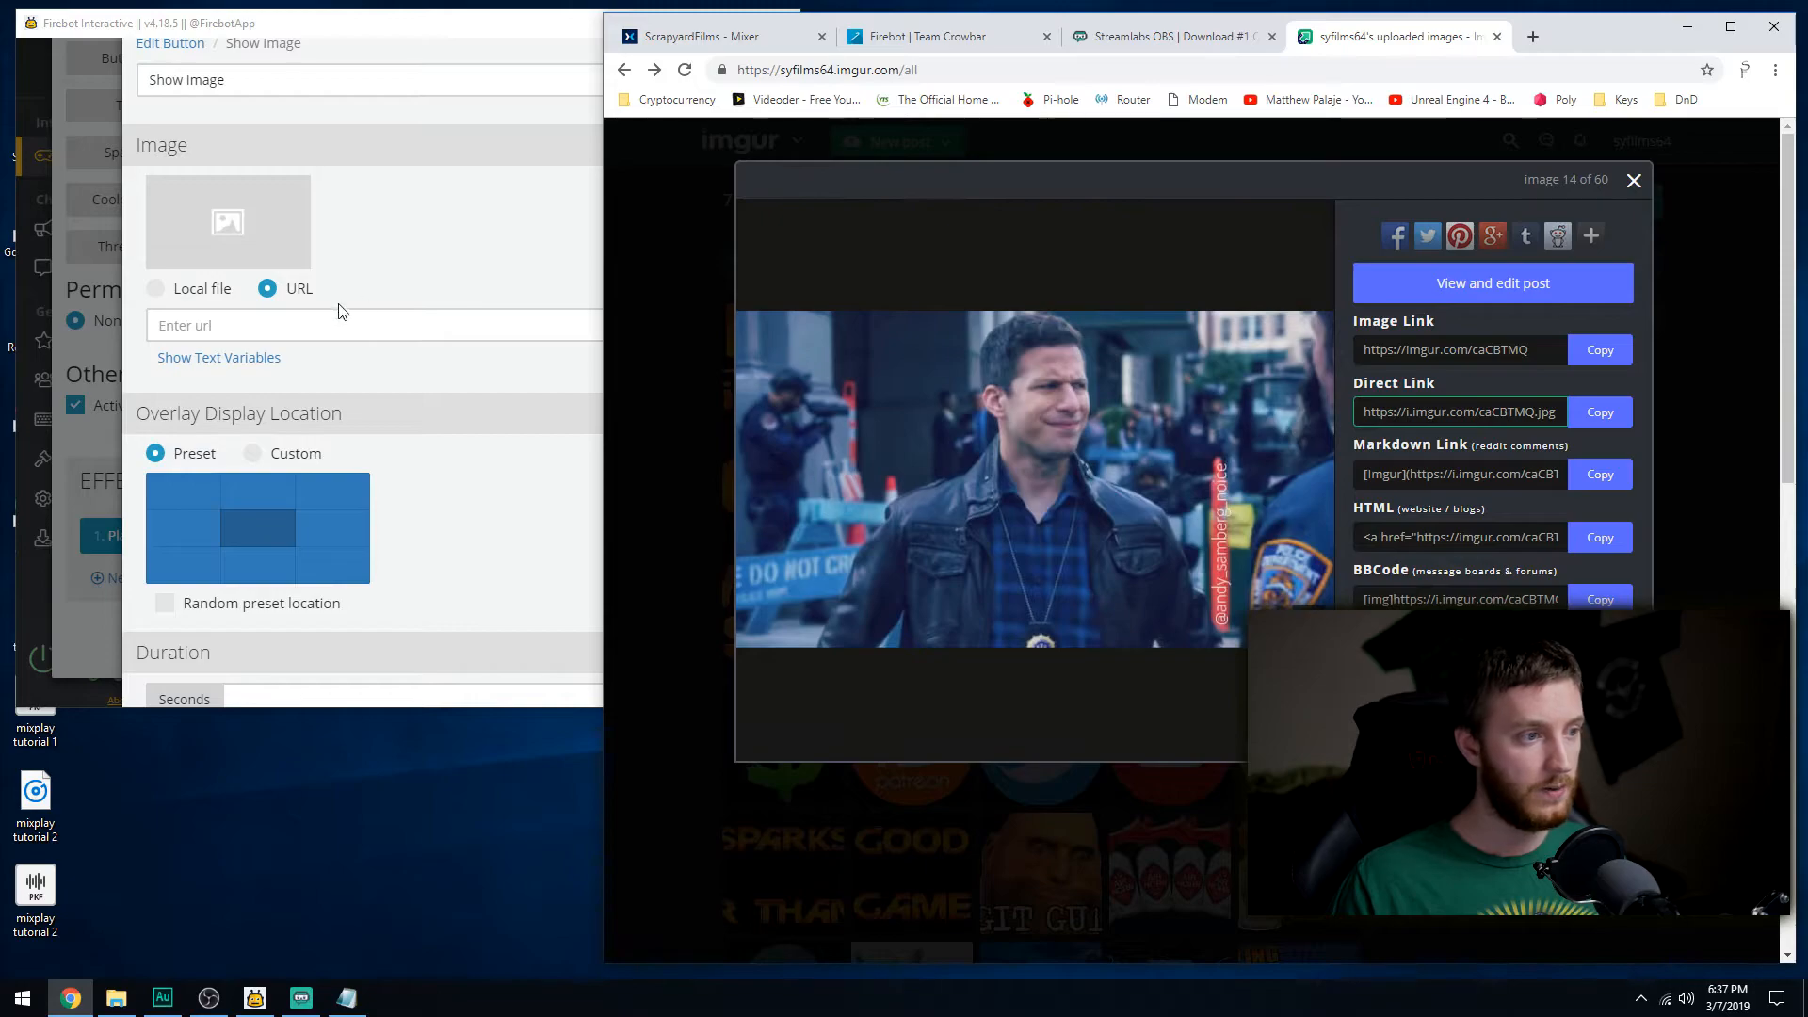
type("https://i.imgur.com/caCBTMQ.jpg")
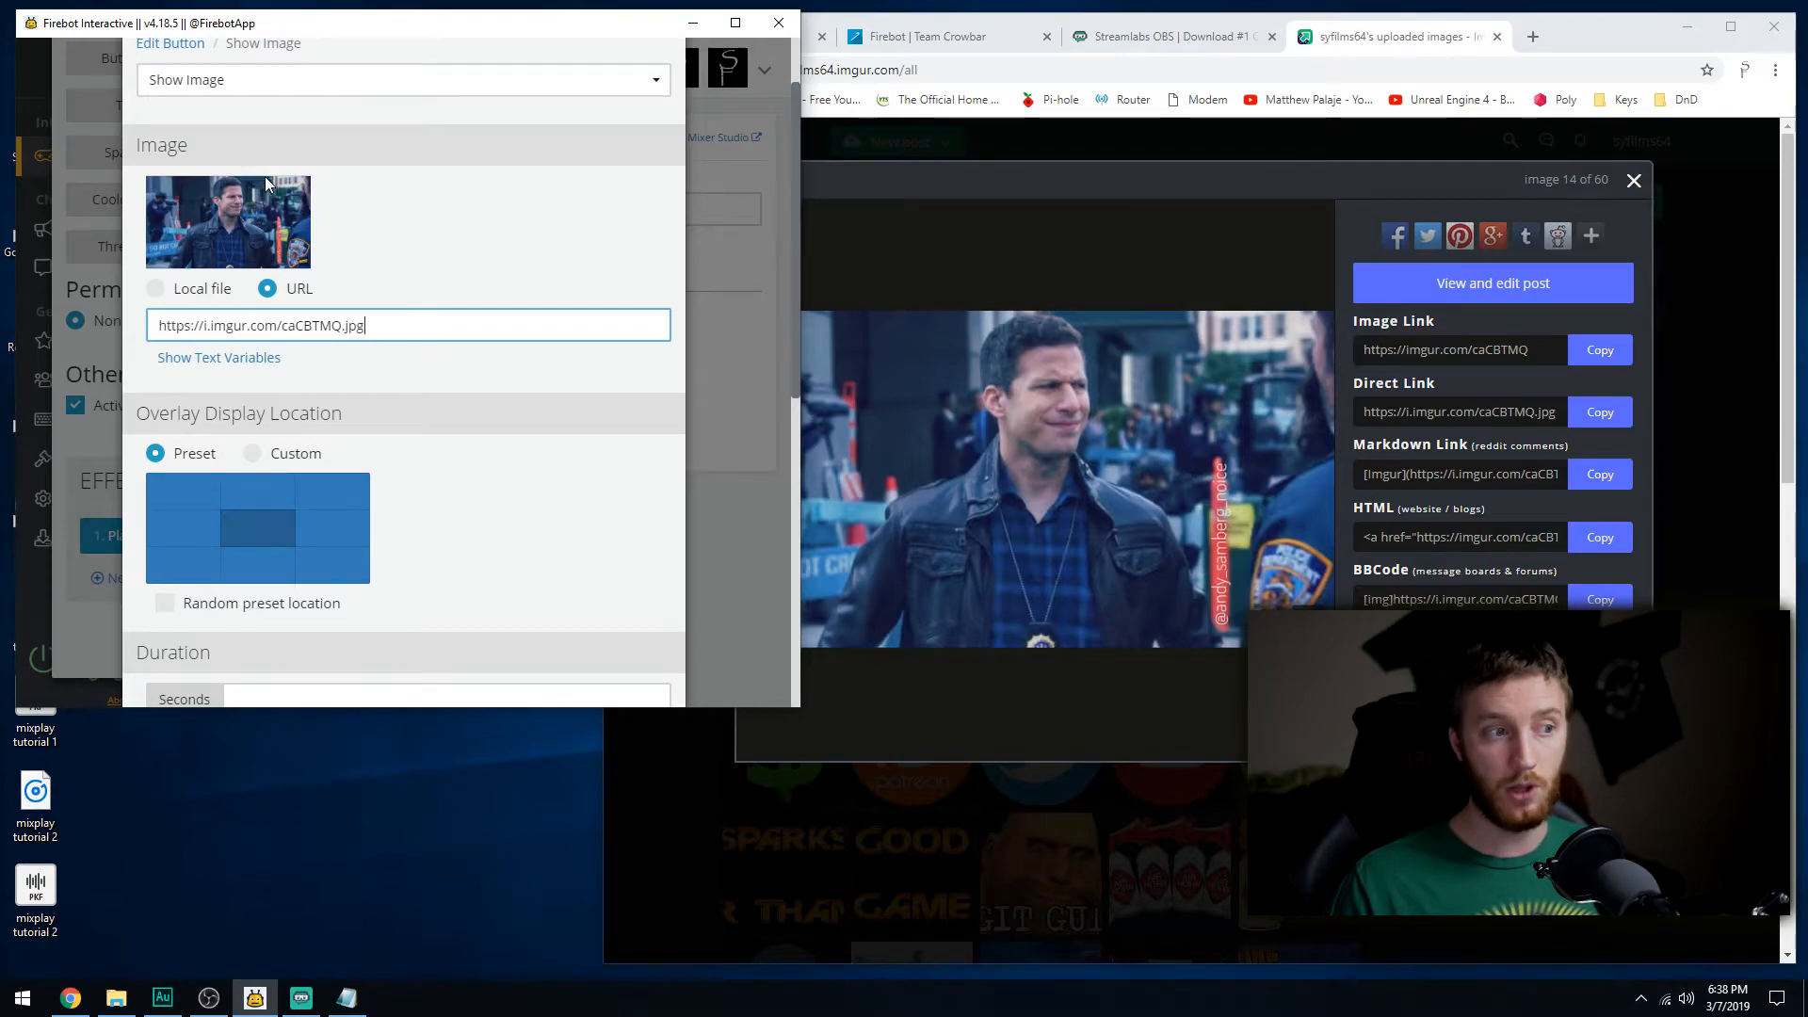
mouse_move(197, 191)
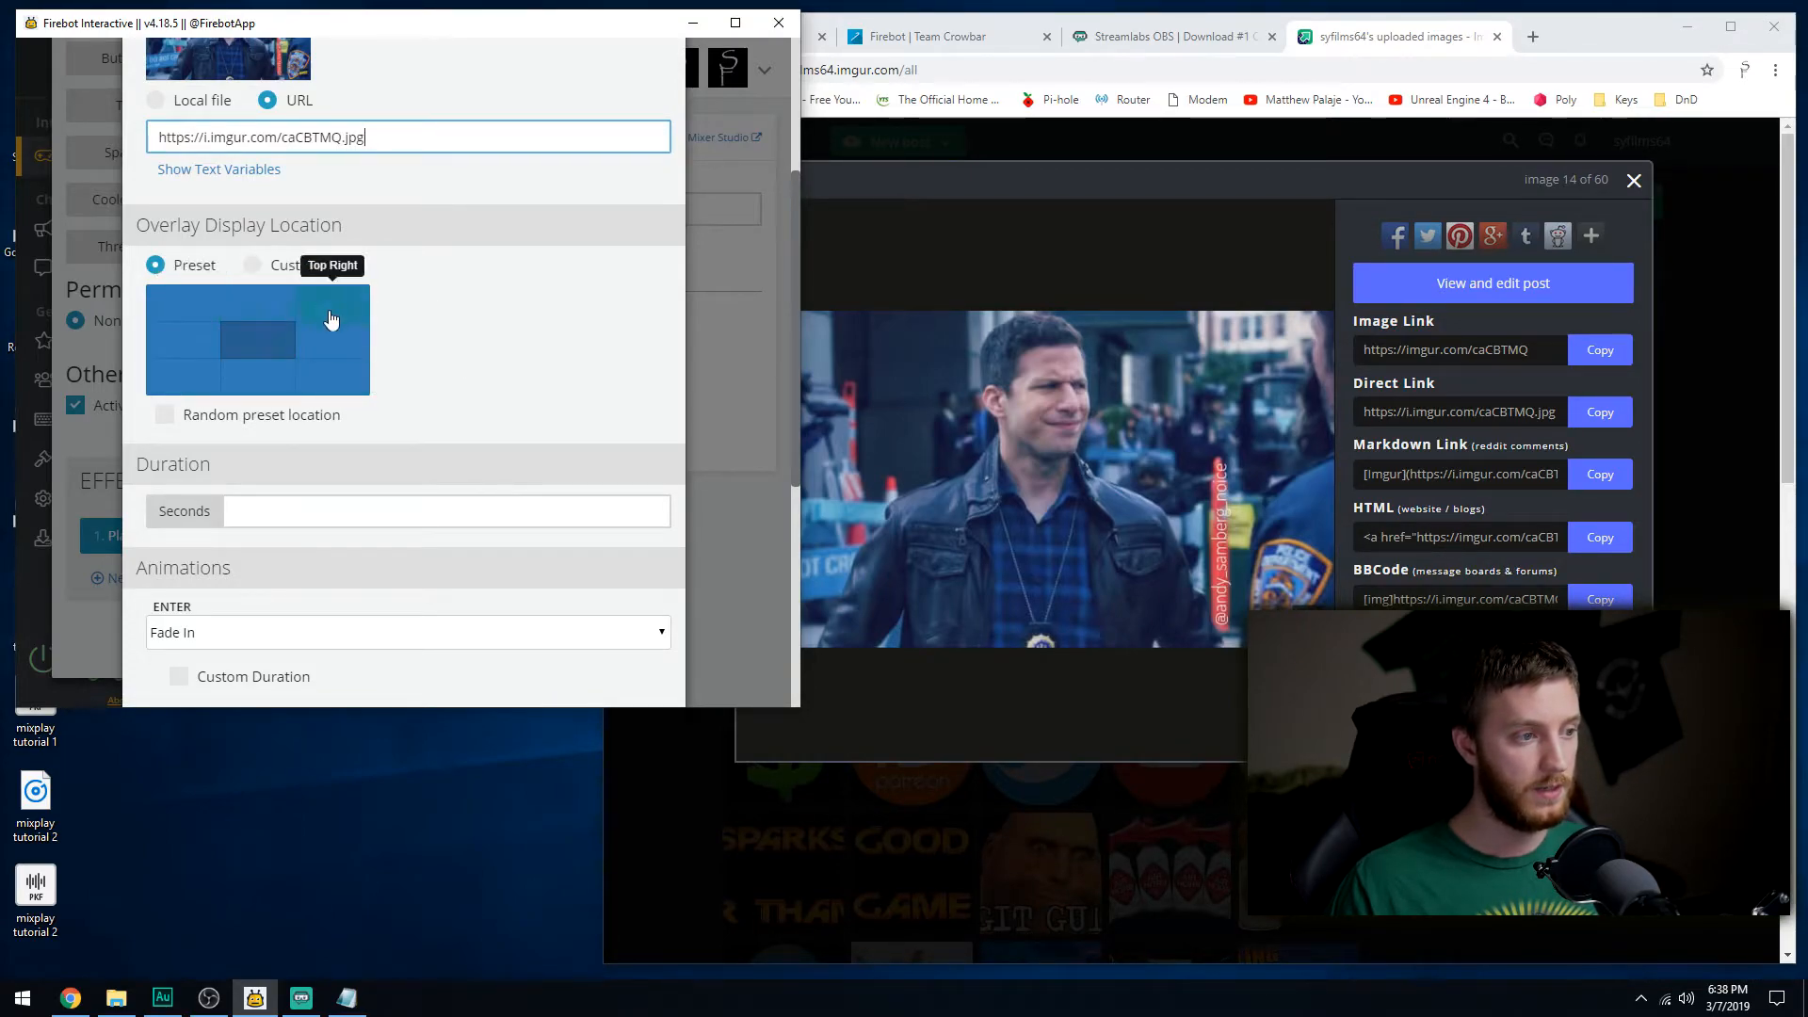
Set the image duration to 2 seconds and its entrance animation to Bounce In.
scroll("down", 3)
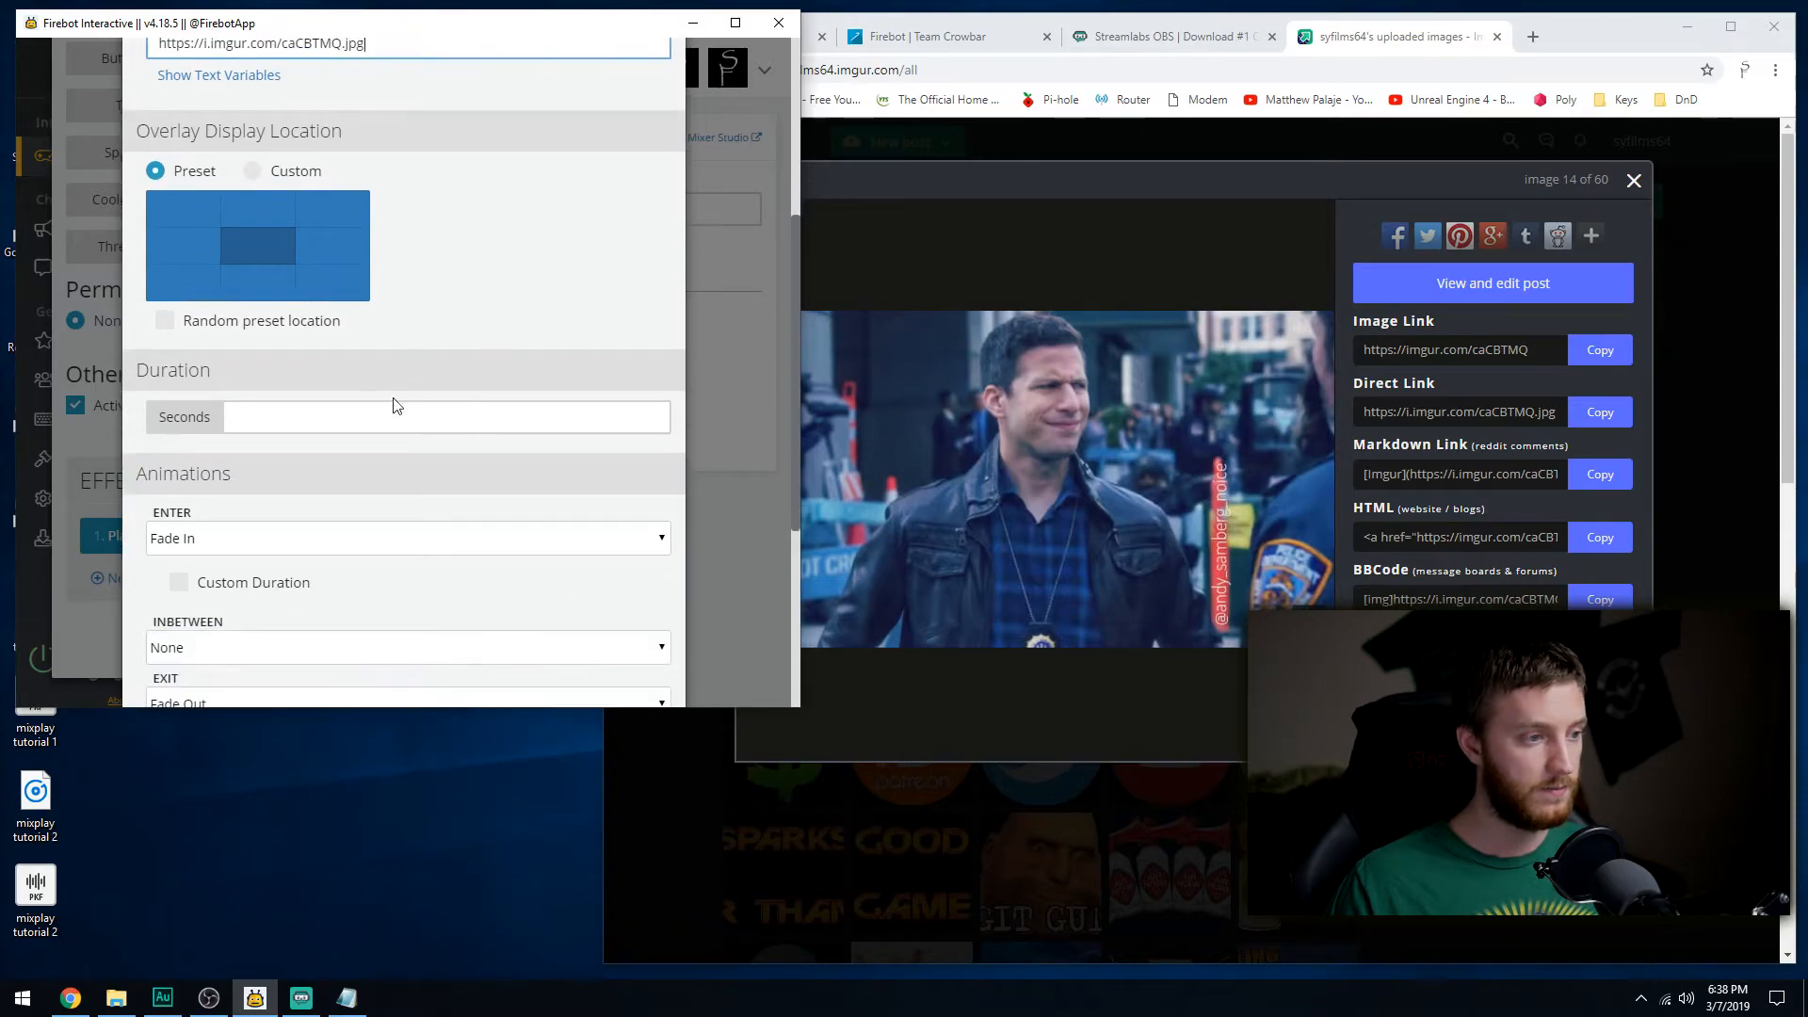
left_click(444, 416)
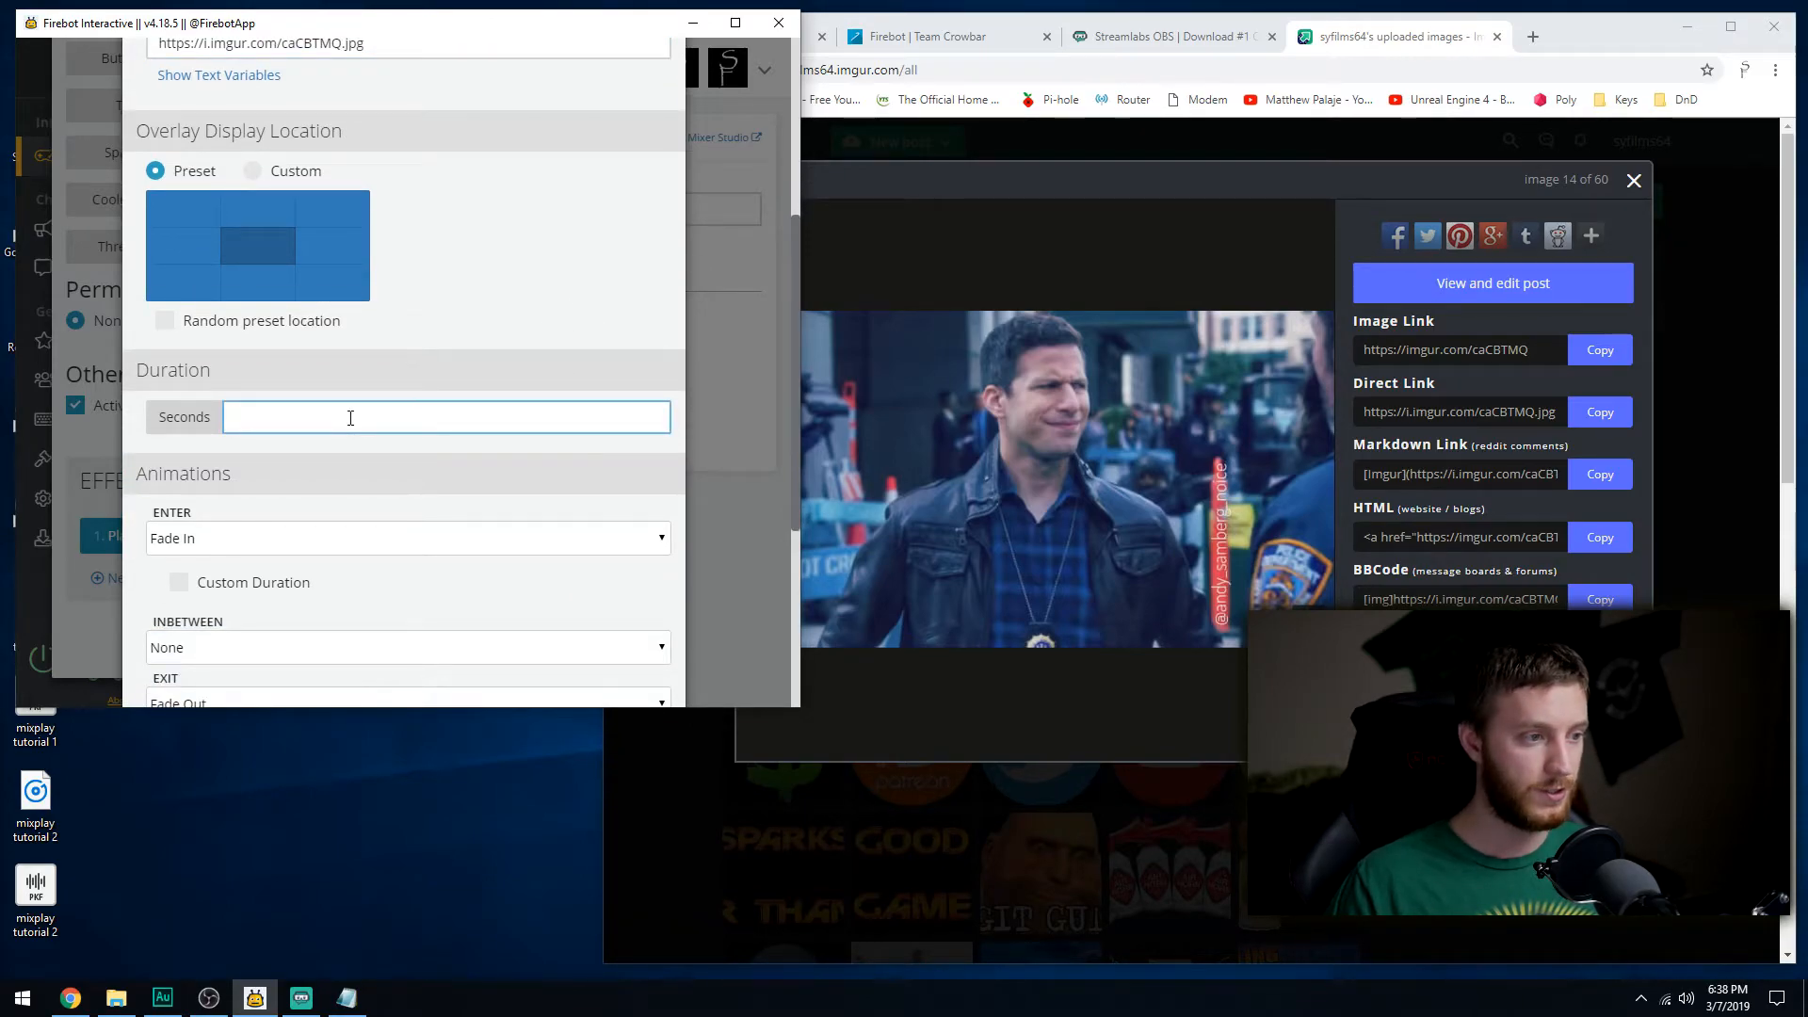
type("2")
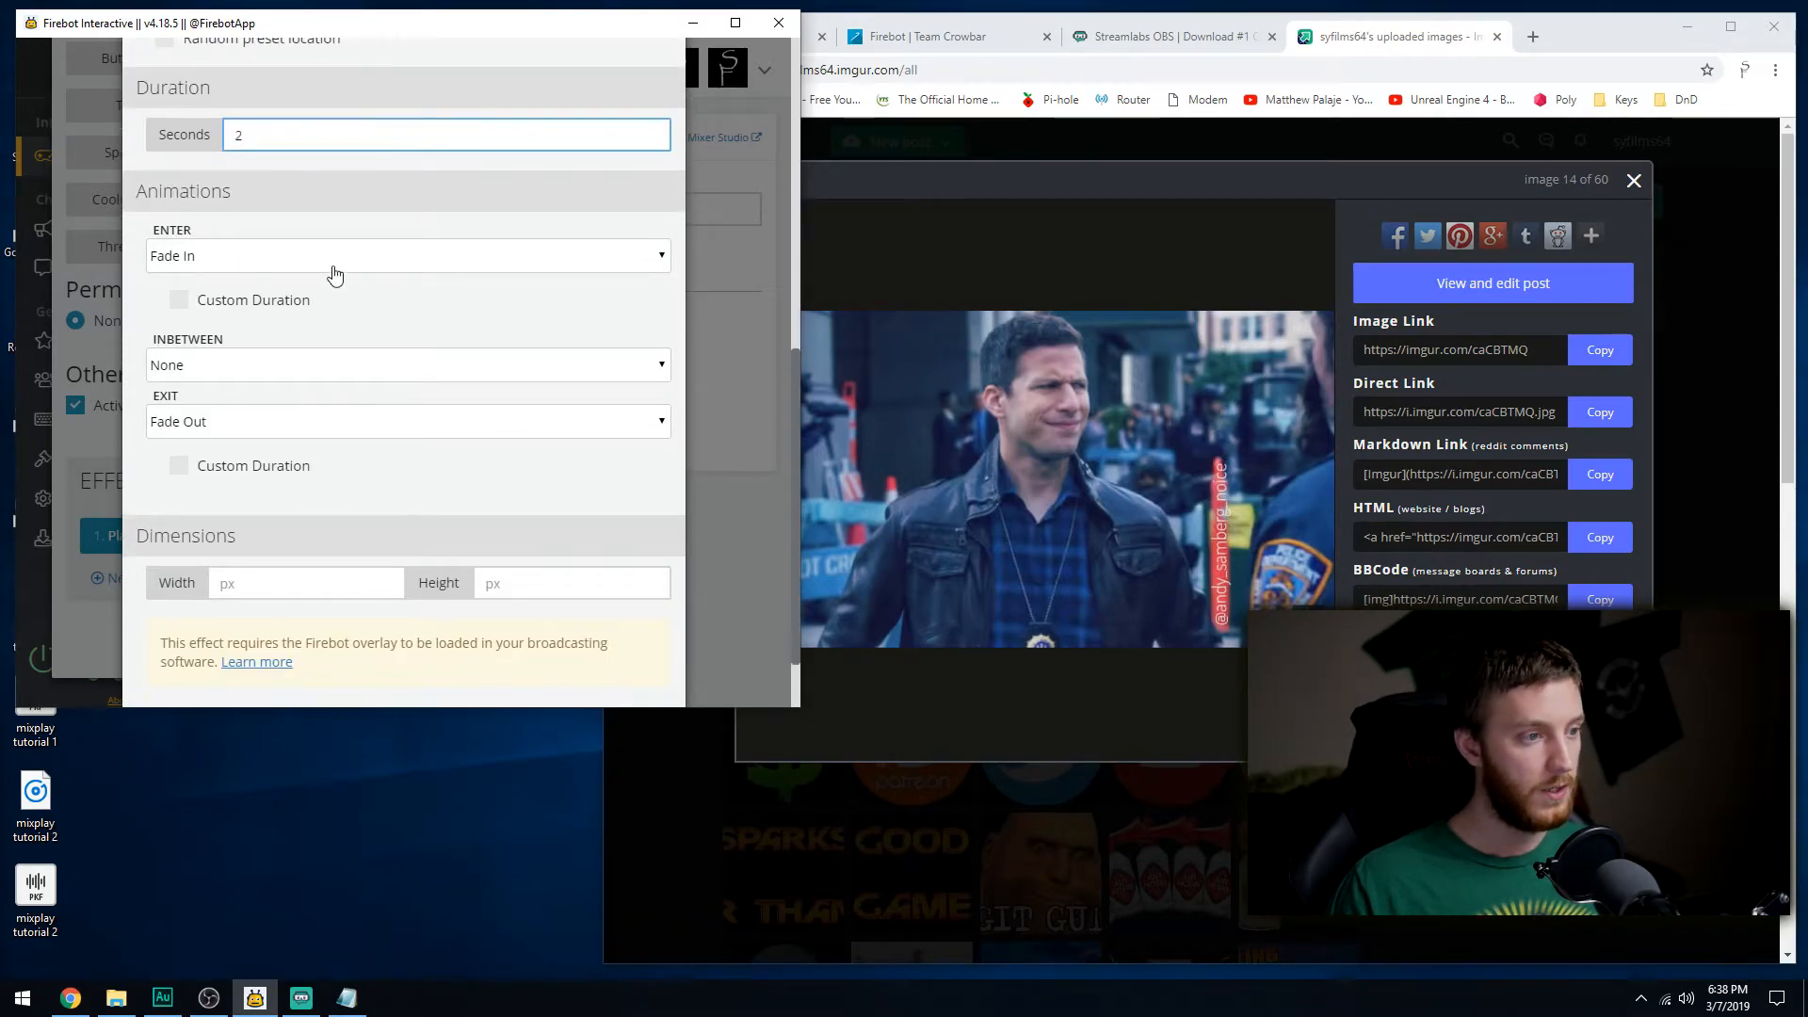
left_click(407, 254)
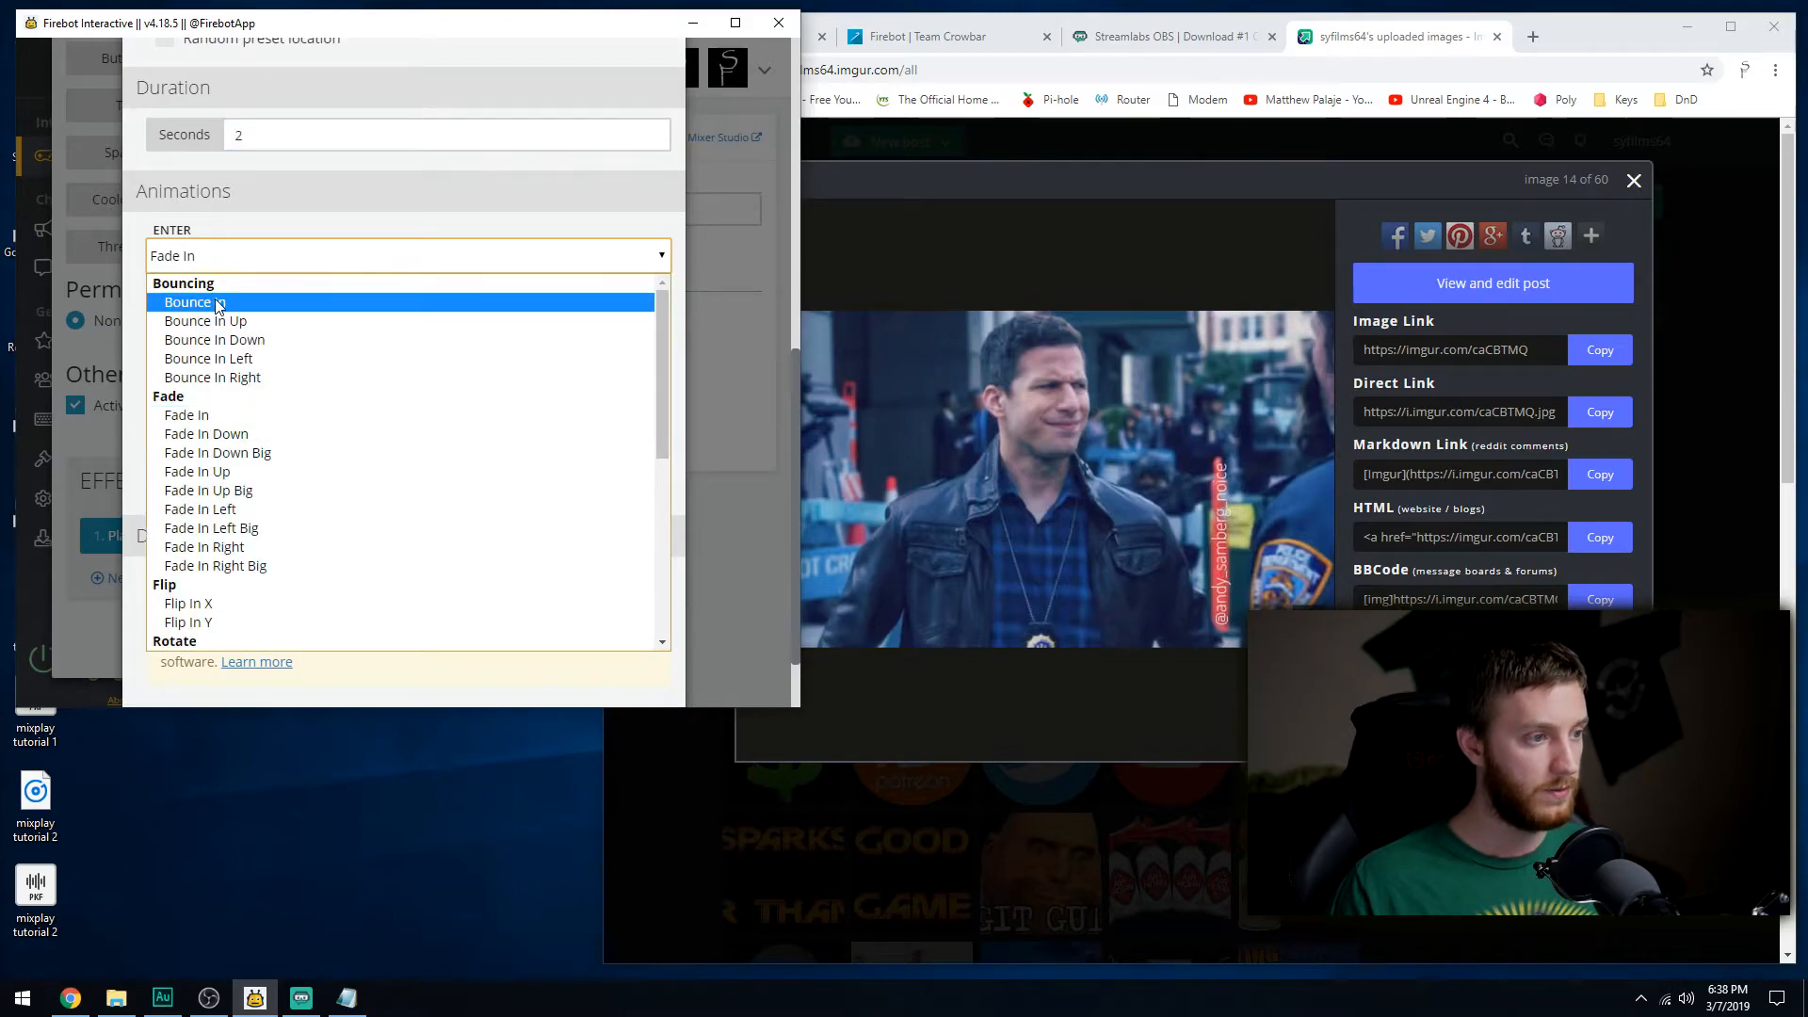
left_click(186, 301)
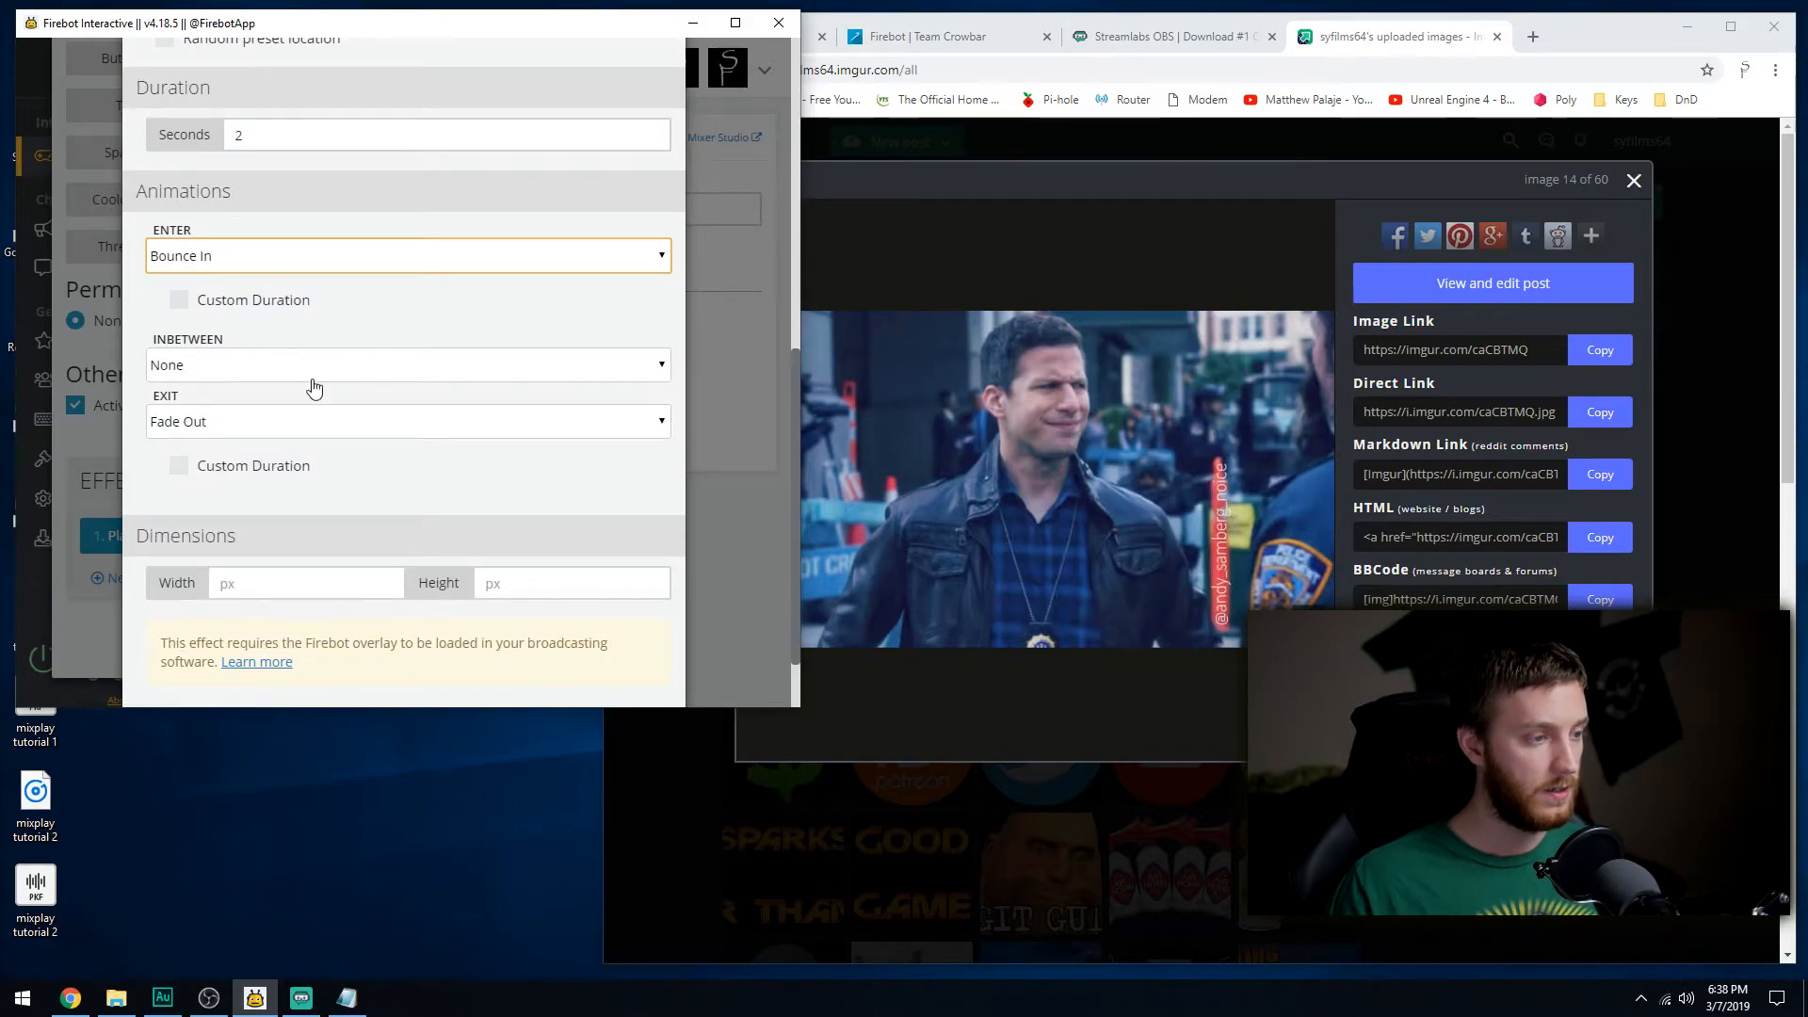
Set the in-between animation to Pulse and the exit animation to Slide Out Up.
left_click(407, 363)
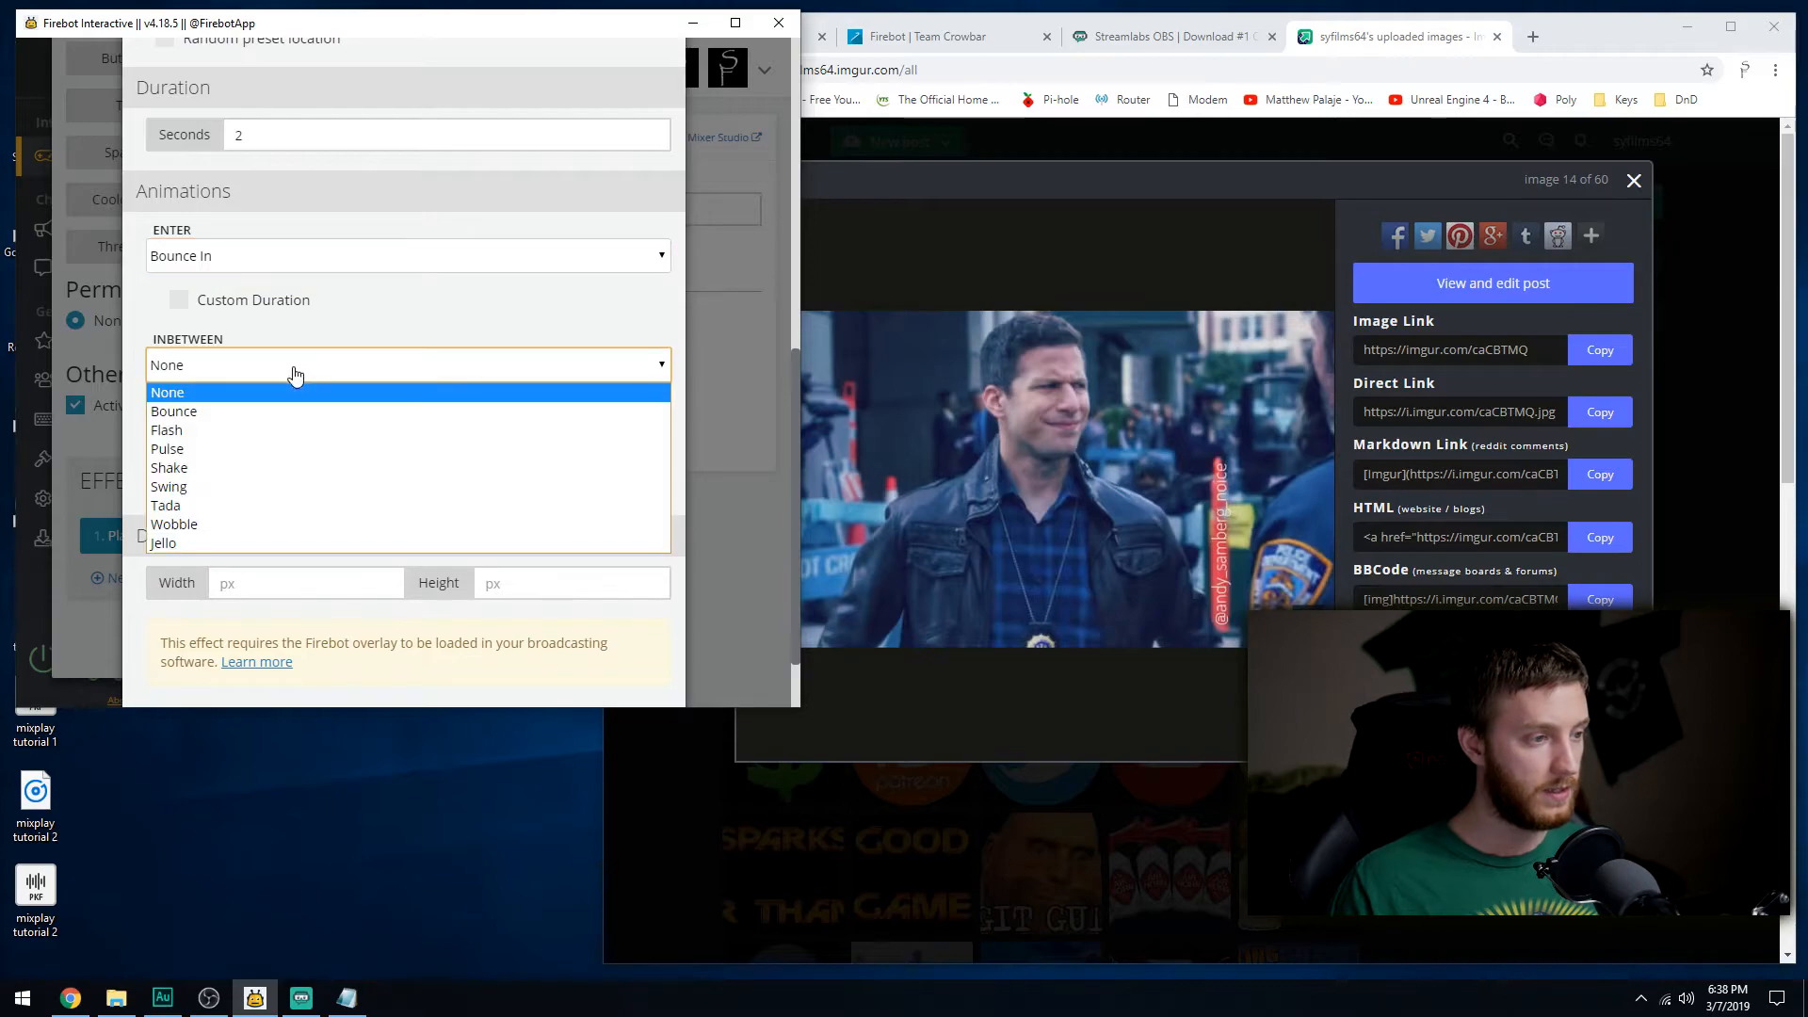
mouse_move(167, 467)
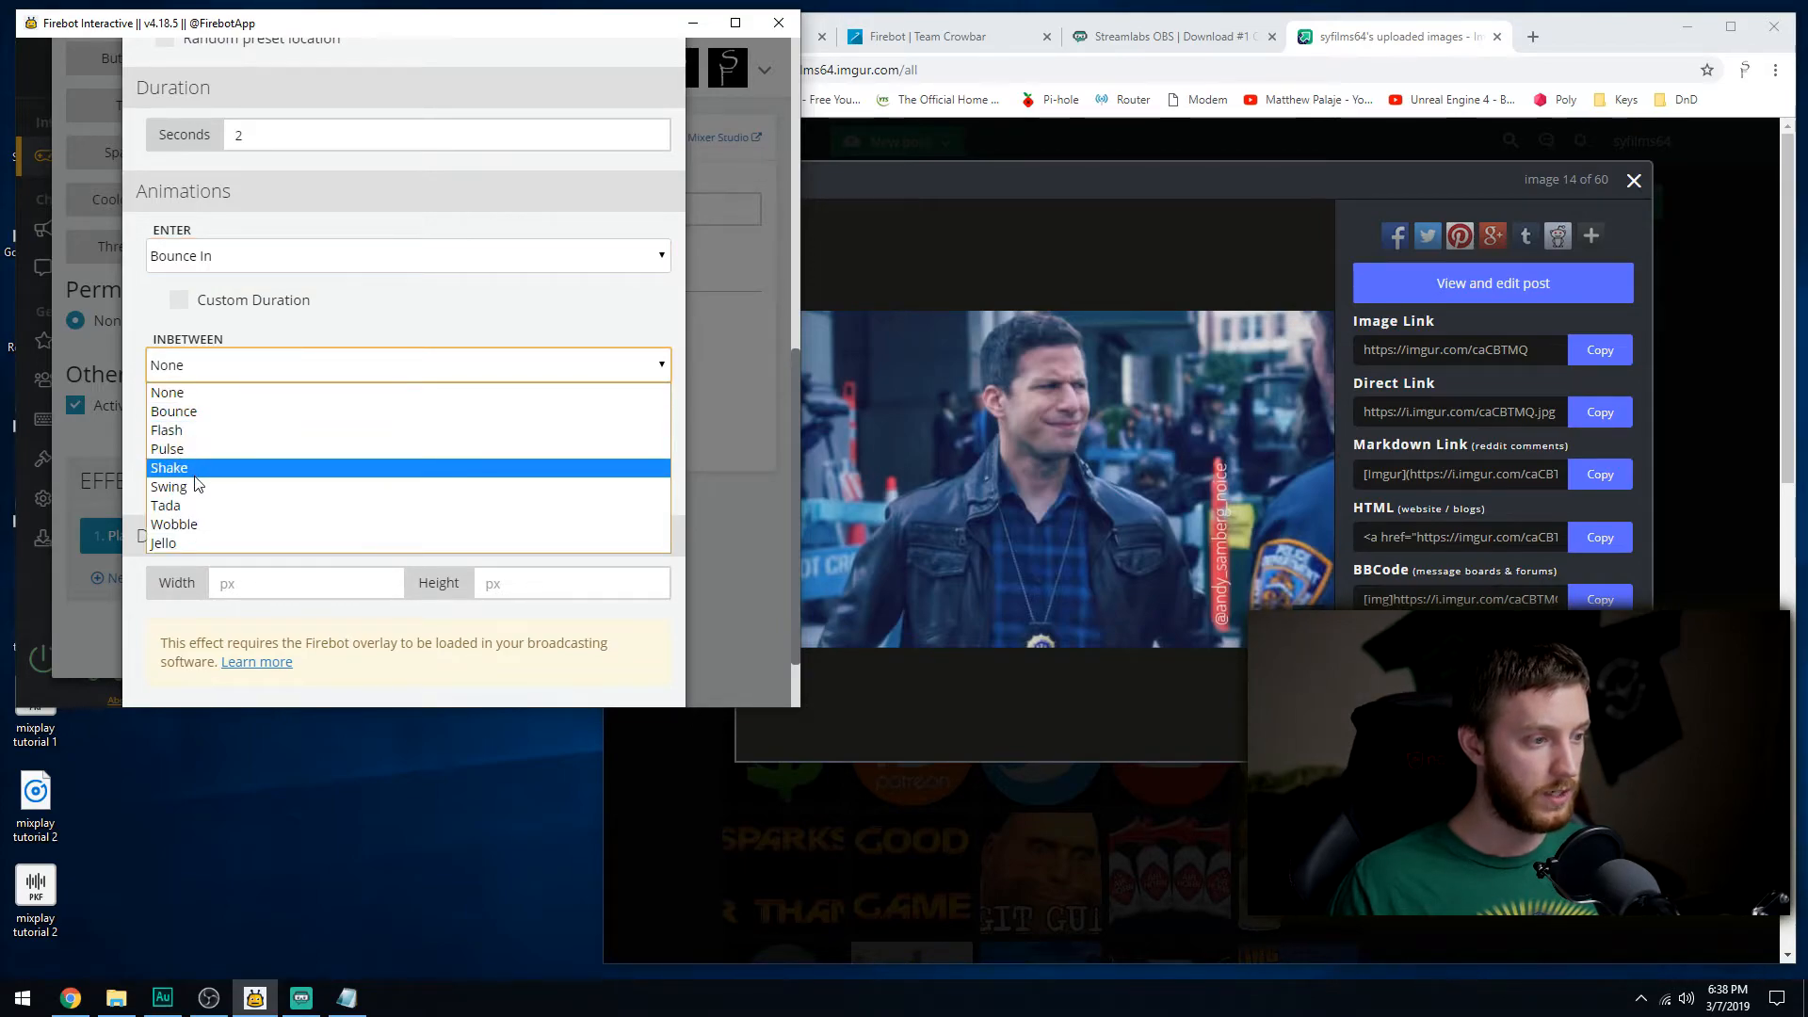
left_click(166, 448)
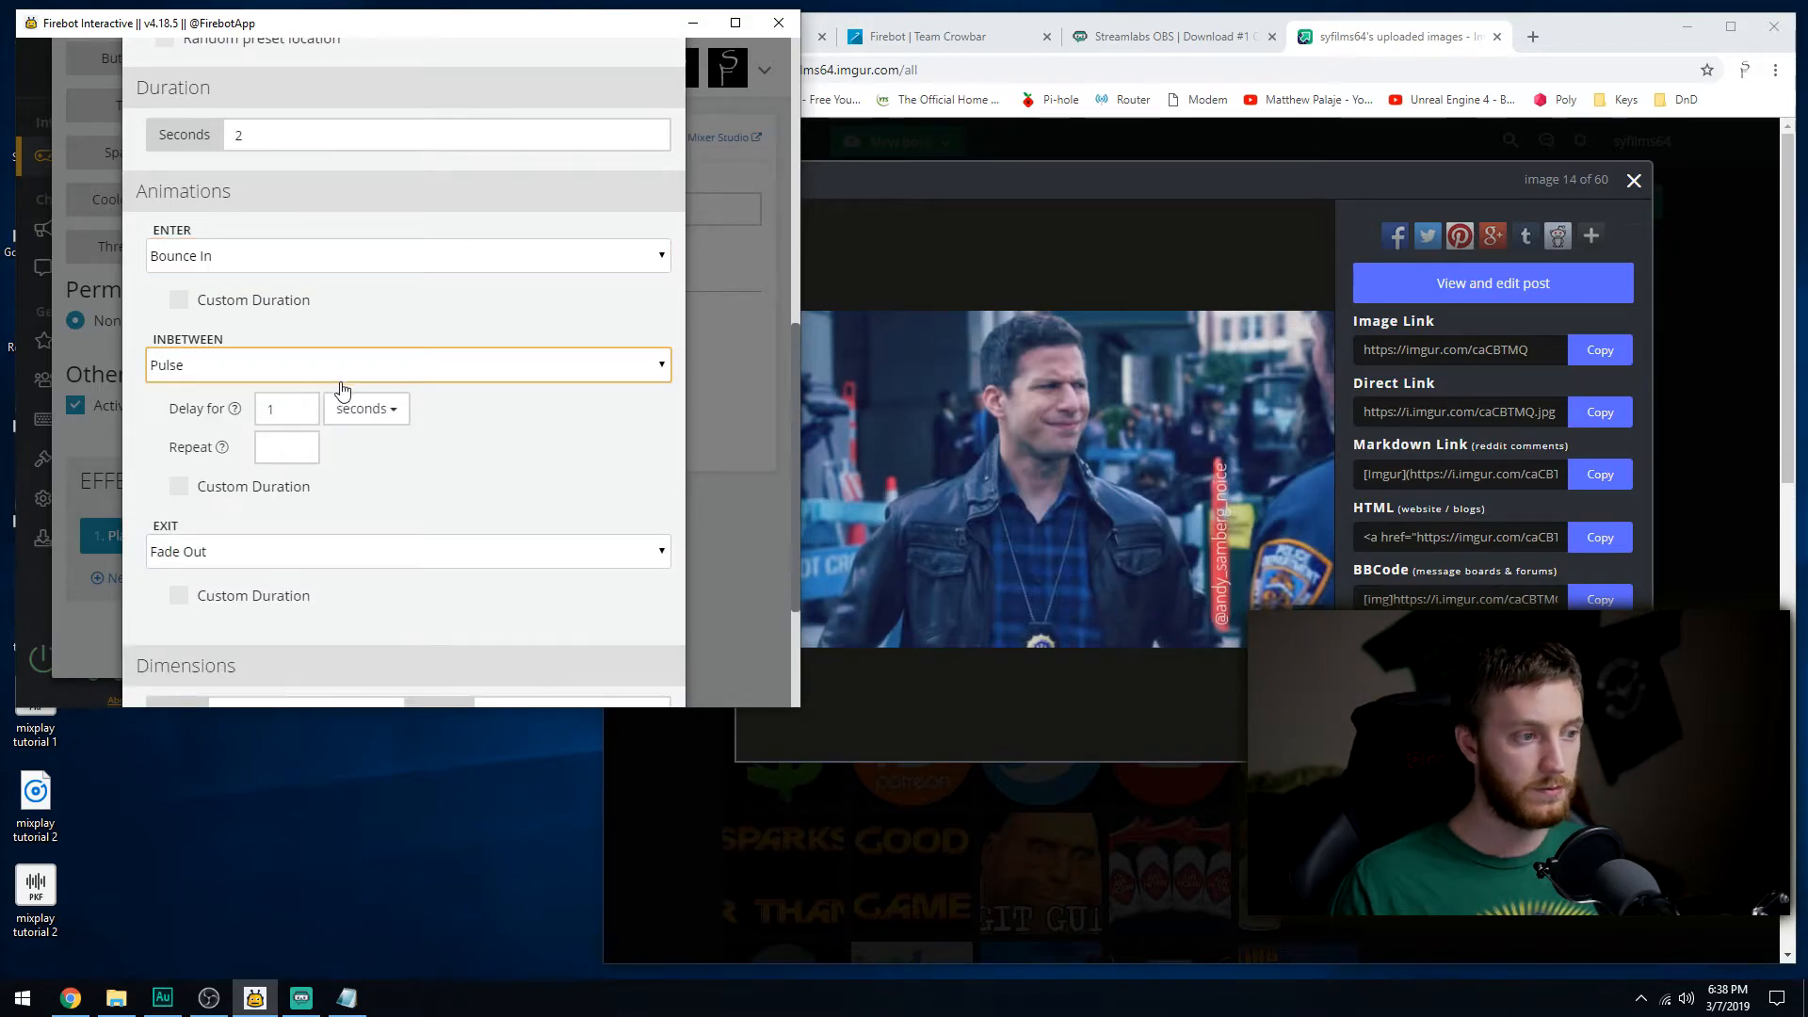
left_click(407, 552)
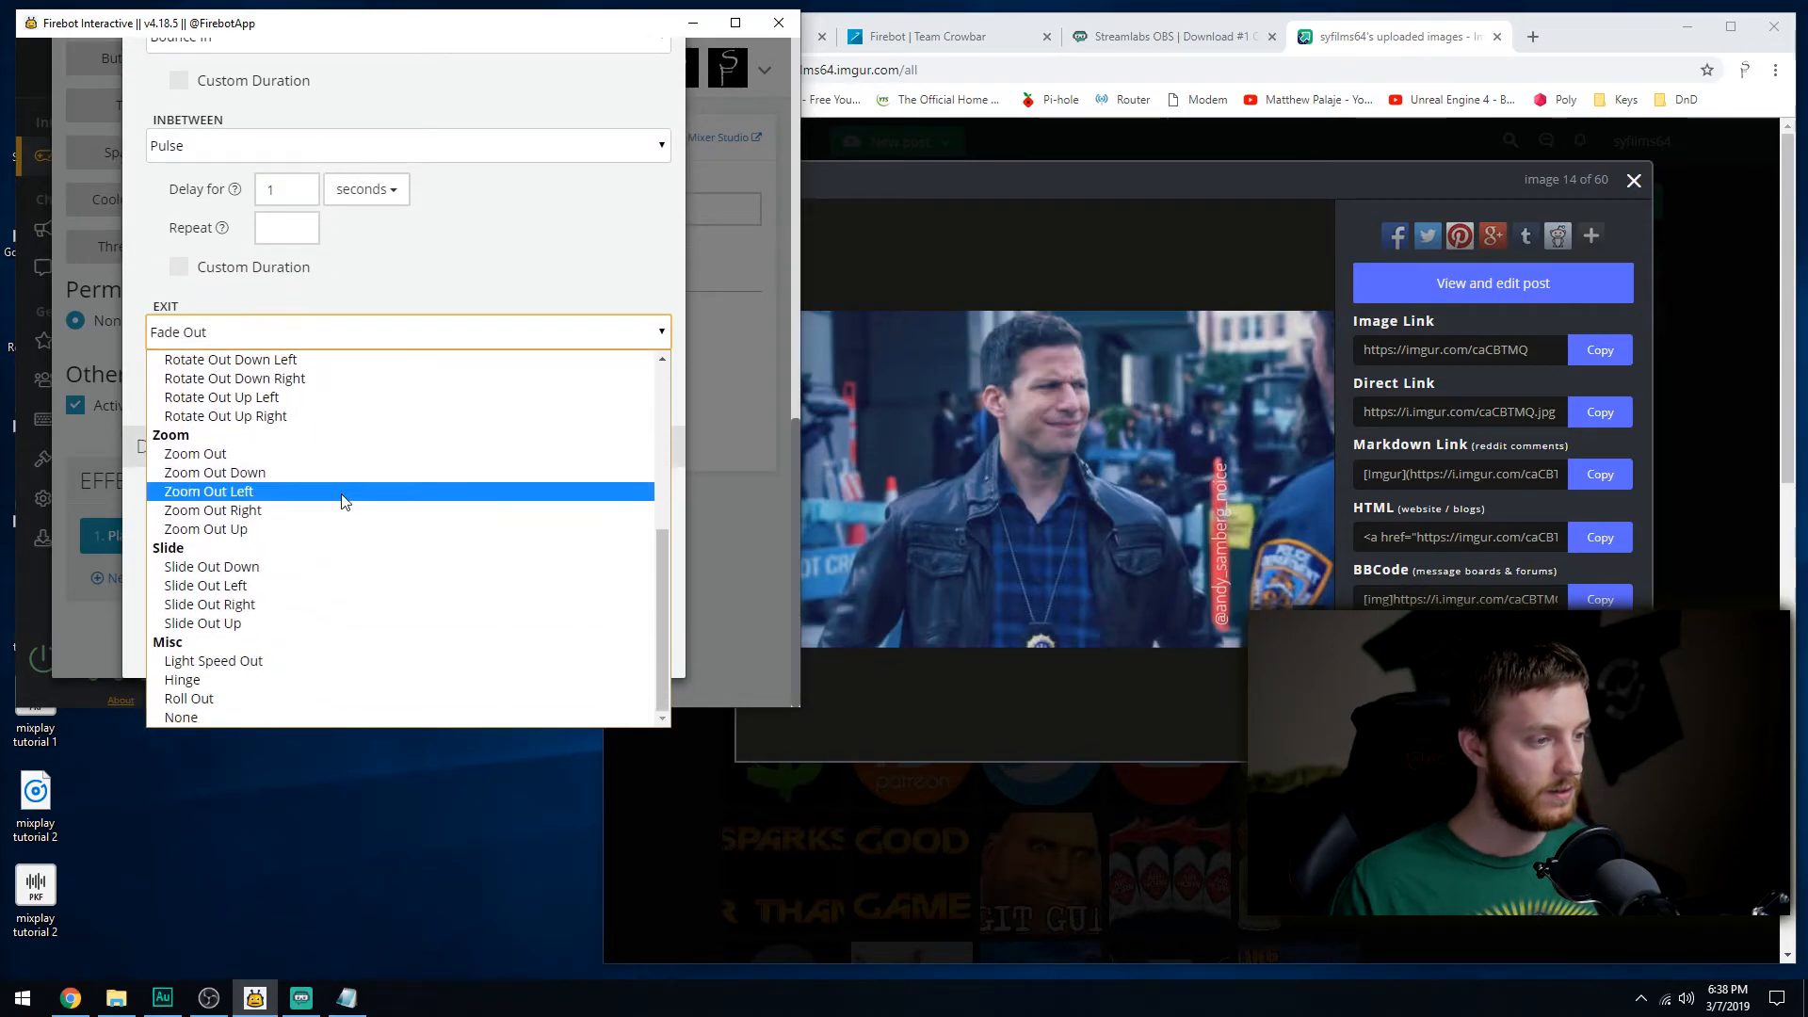
mouse_move(213, 567)
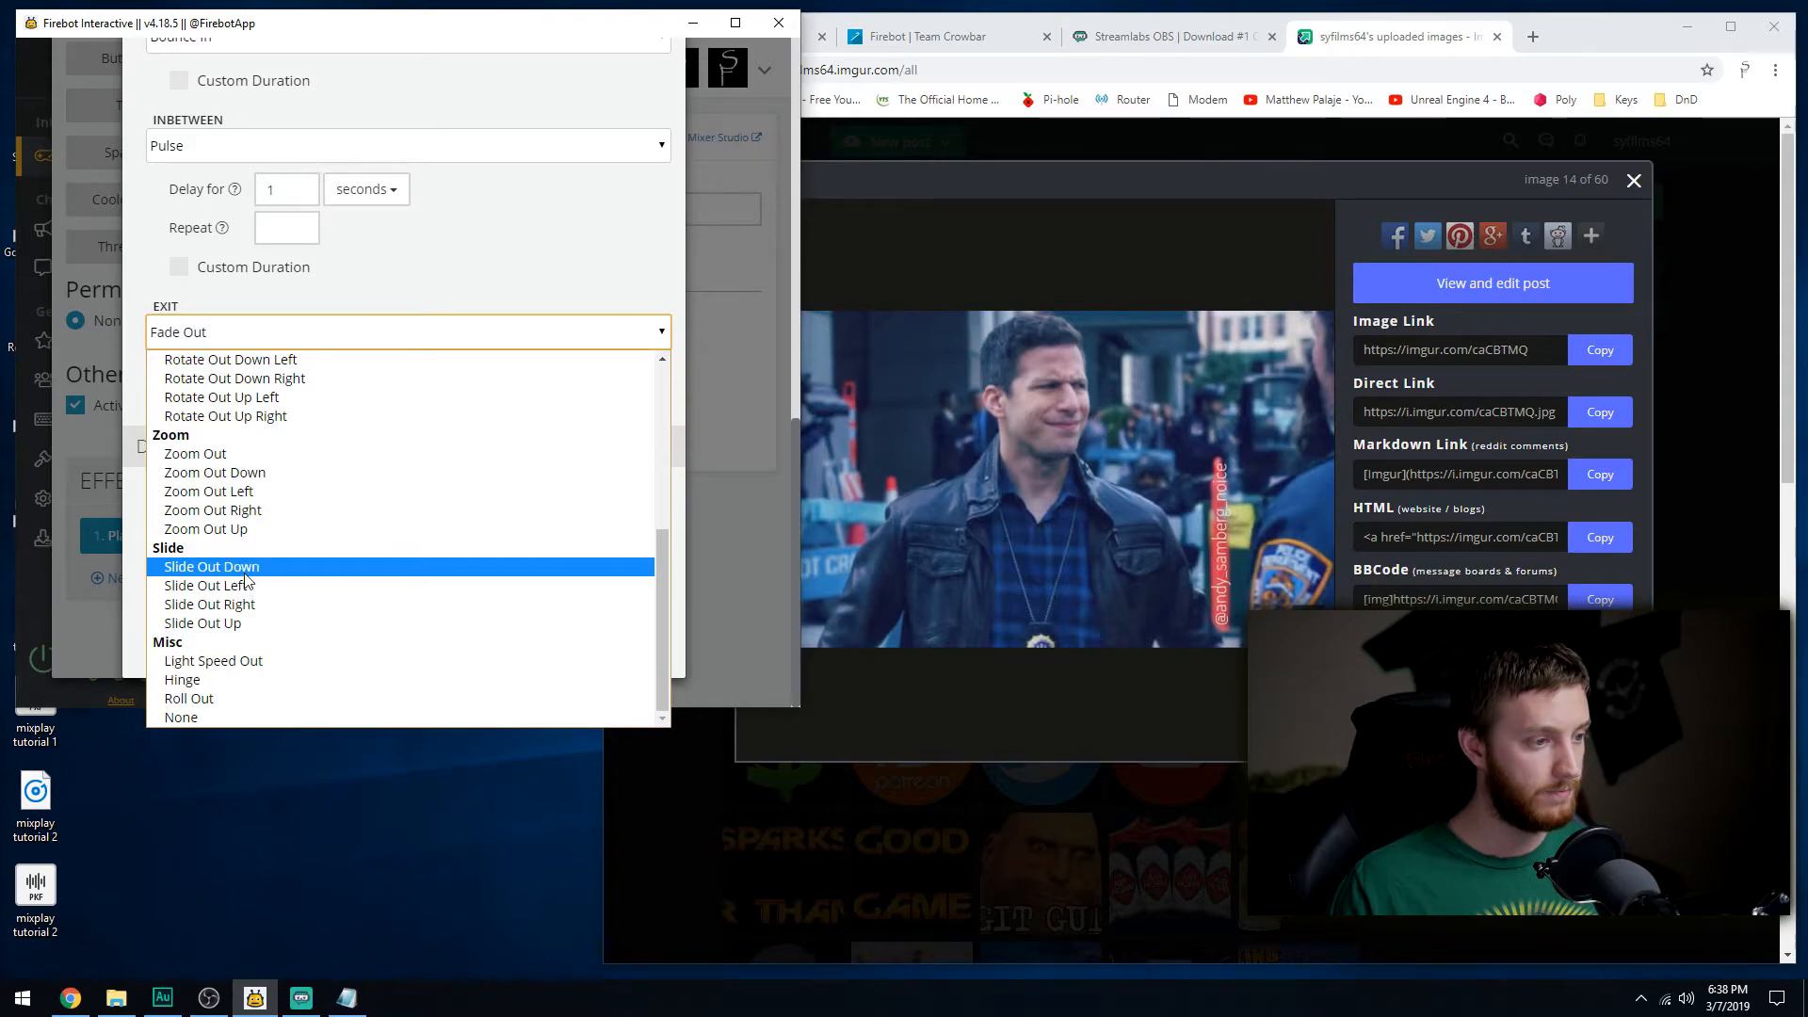
mouse_move(201, 623)
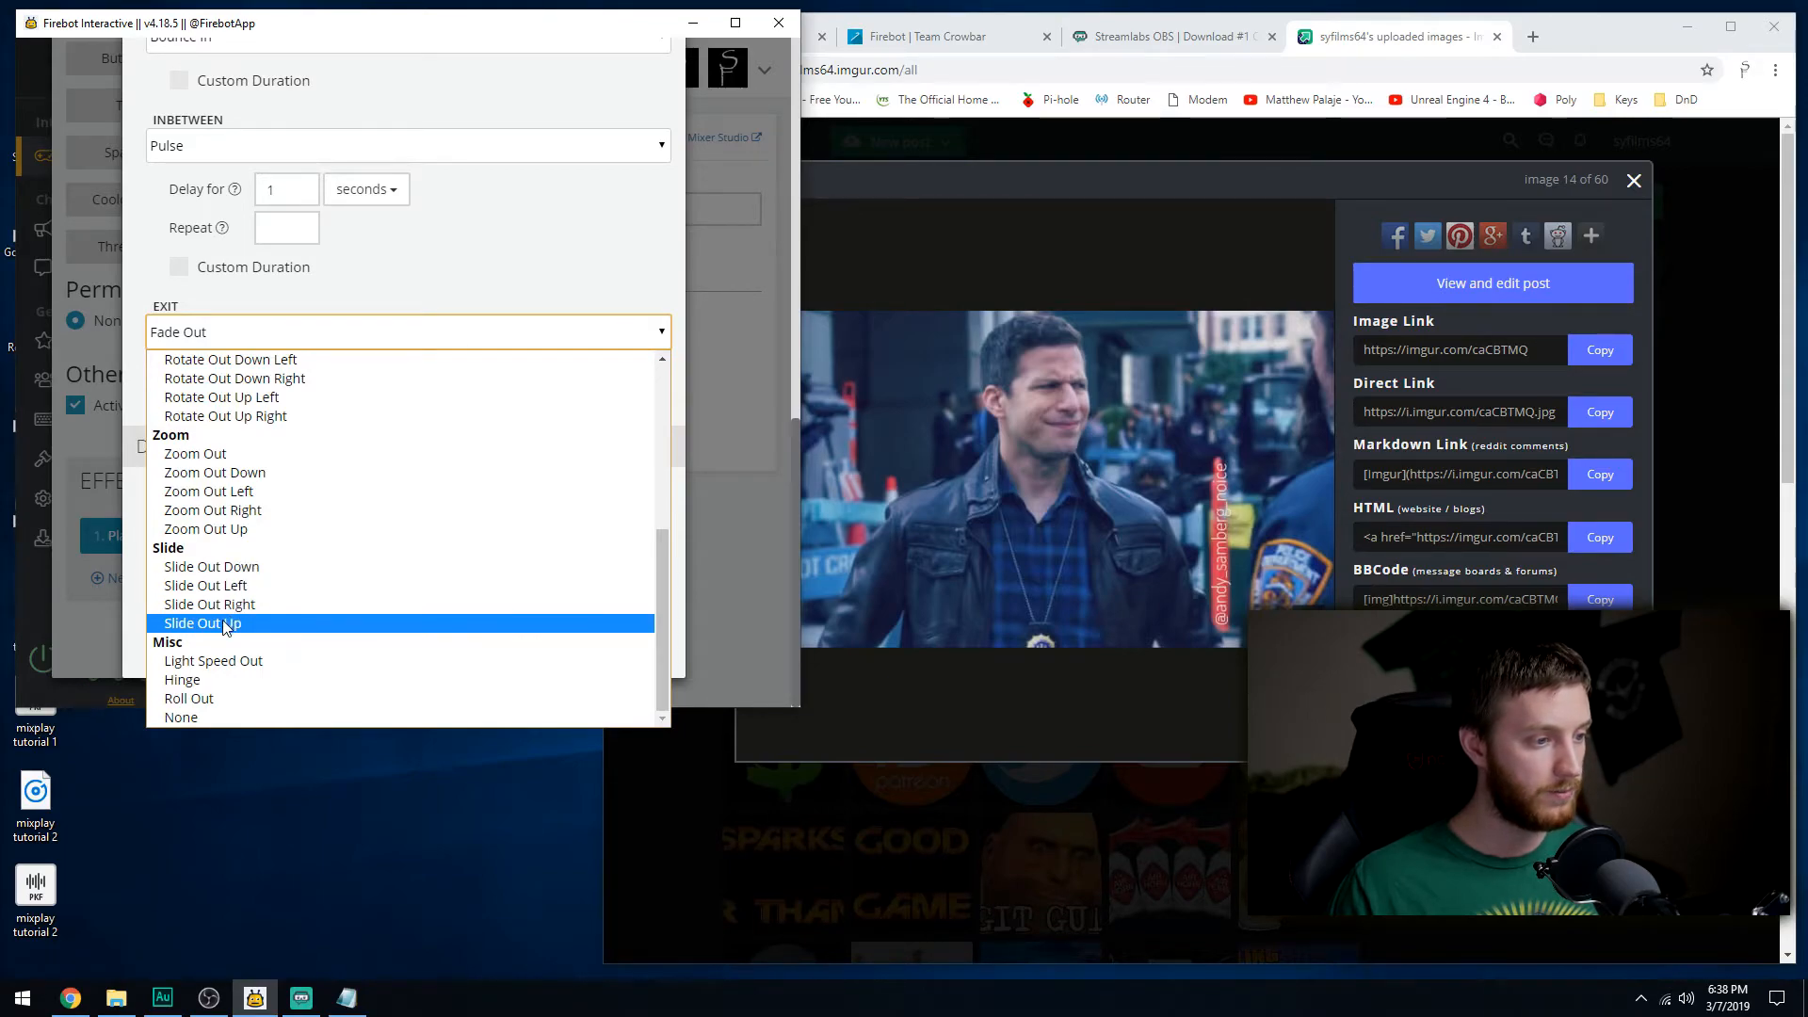
left_click(203, 623)
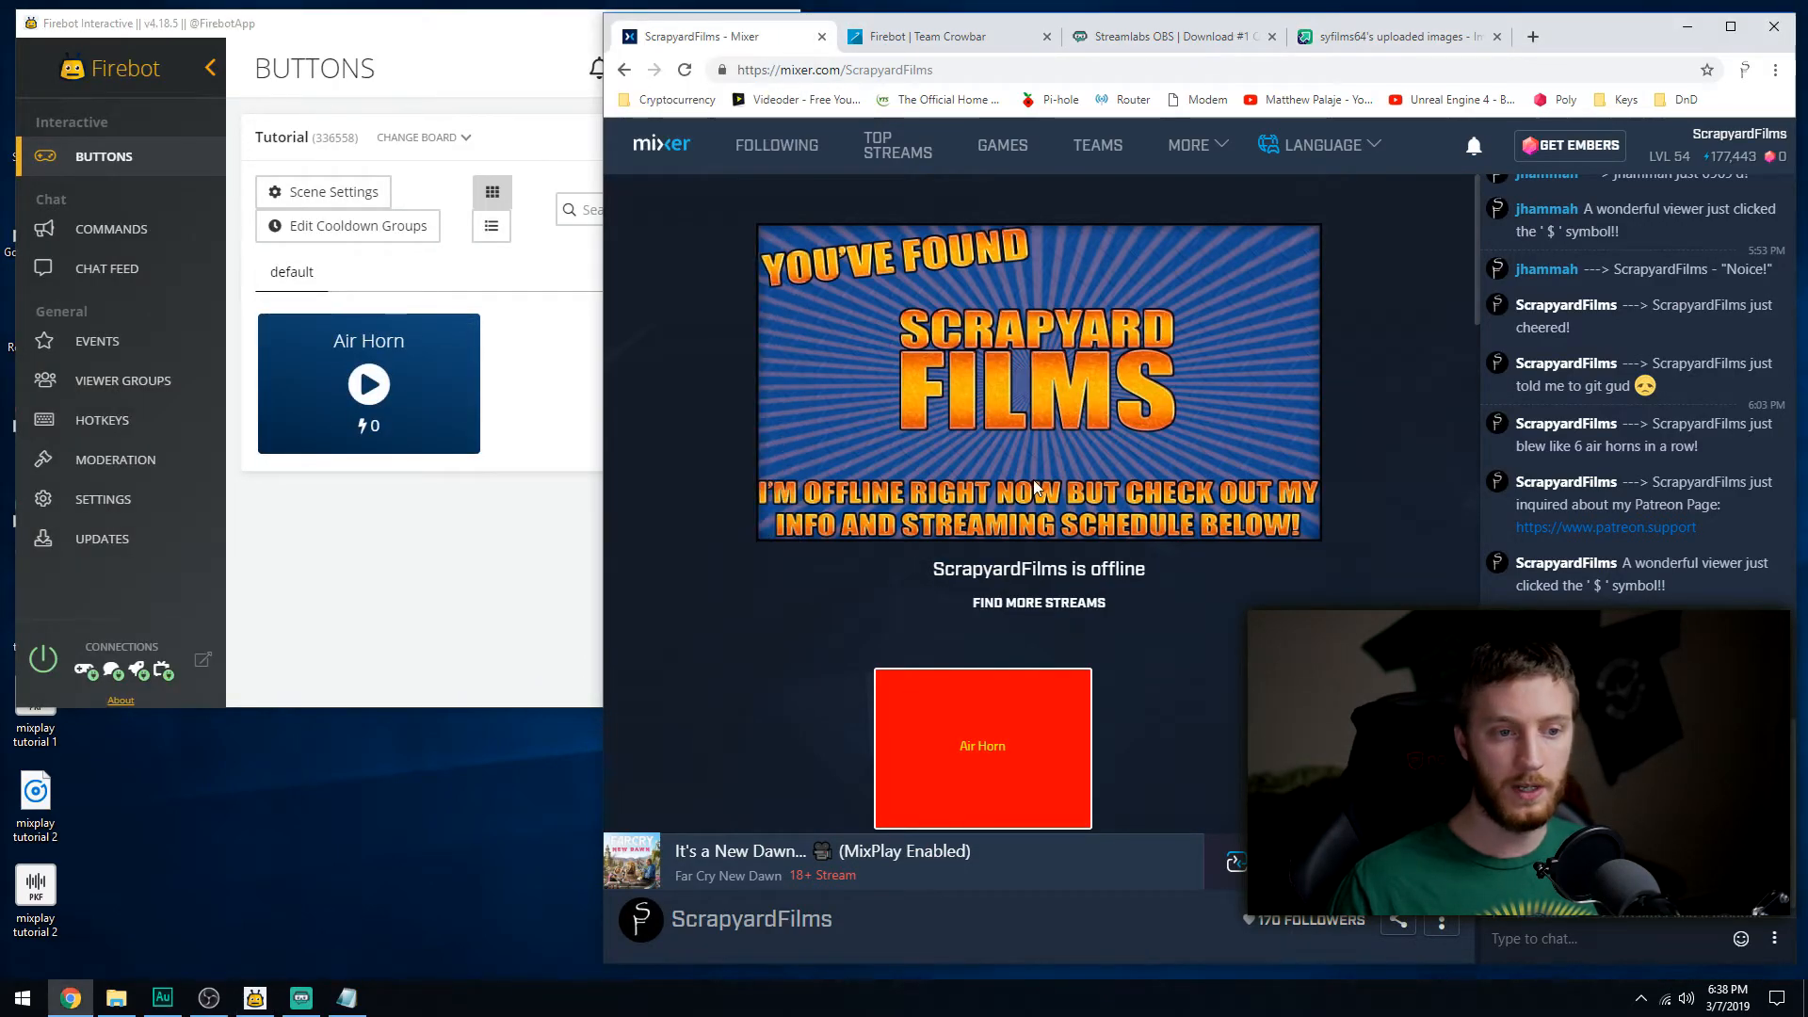
mouse_move(1158, 414)
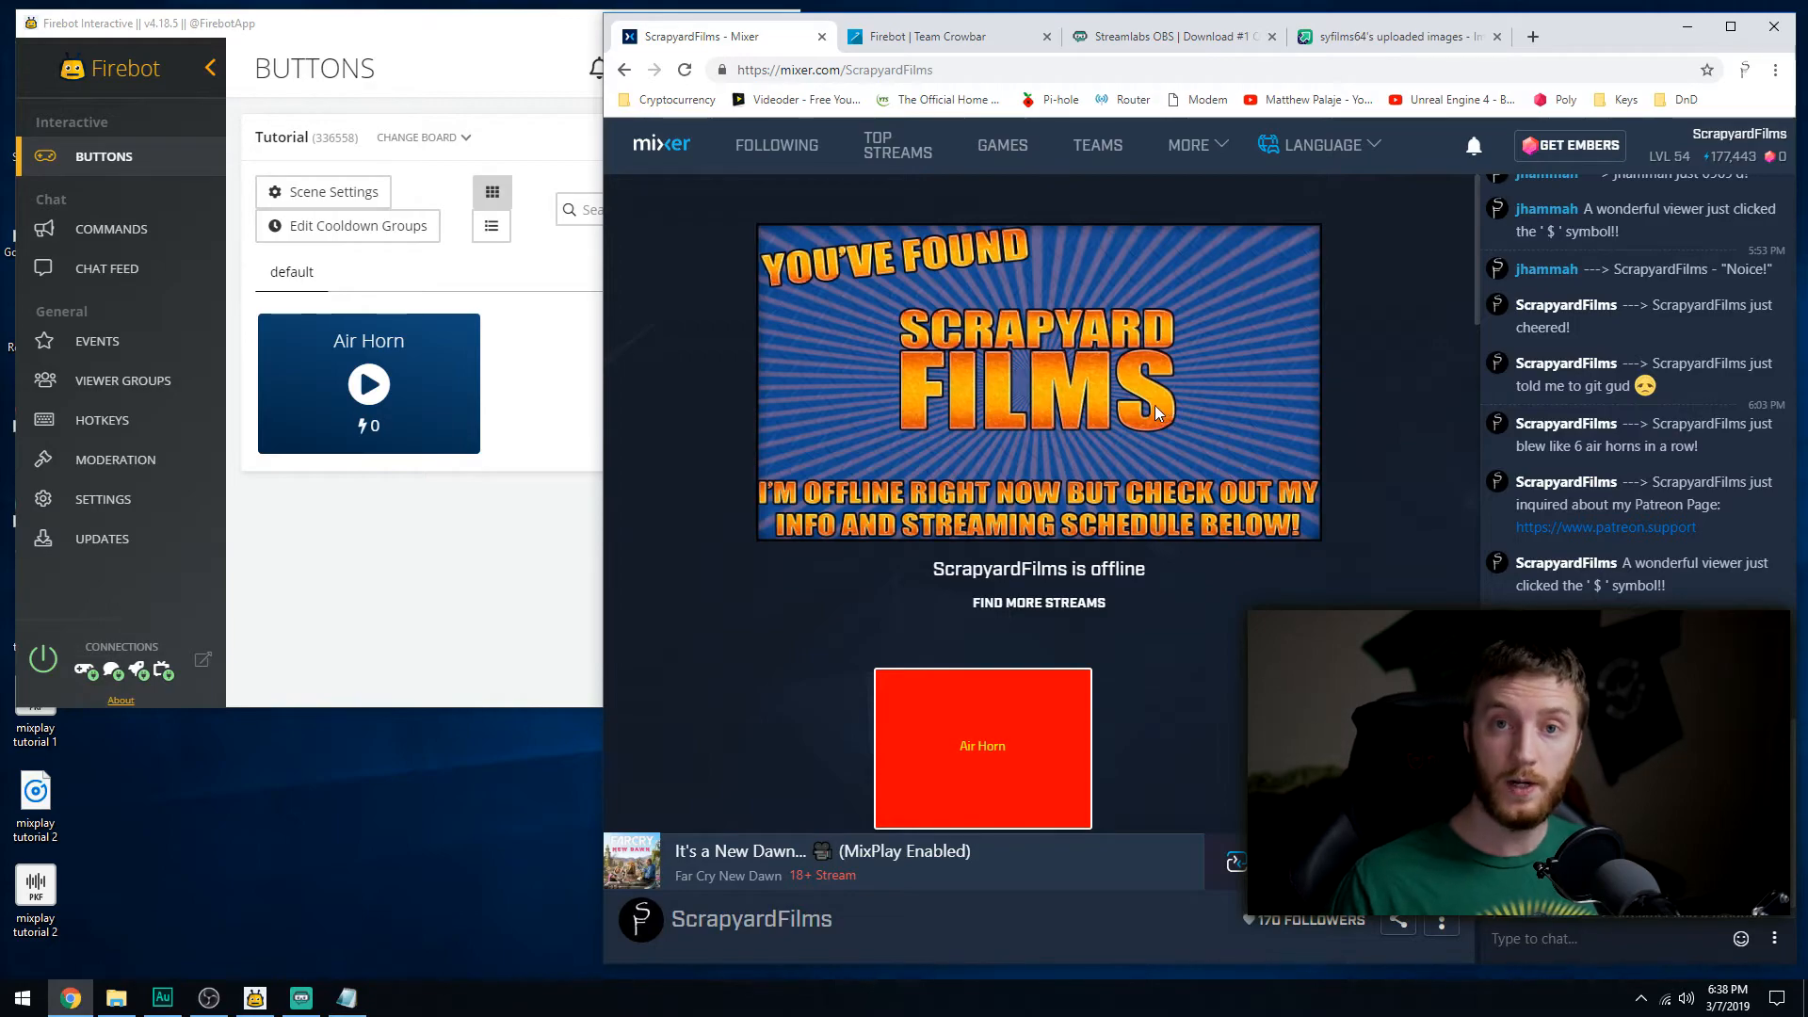
mouse_move(317, 985)
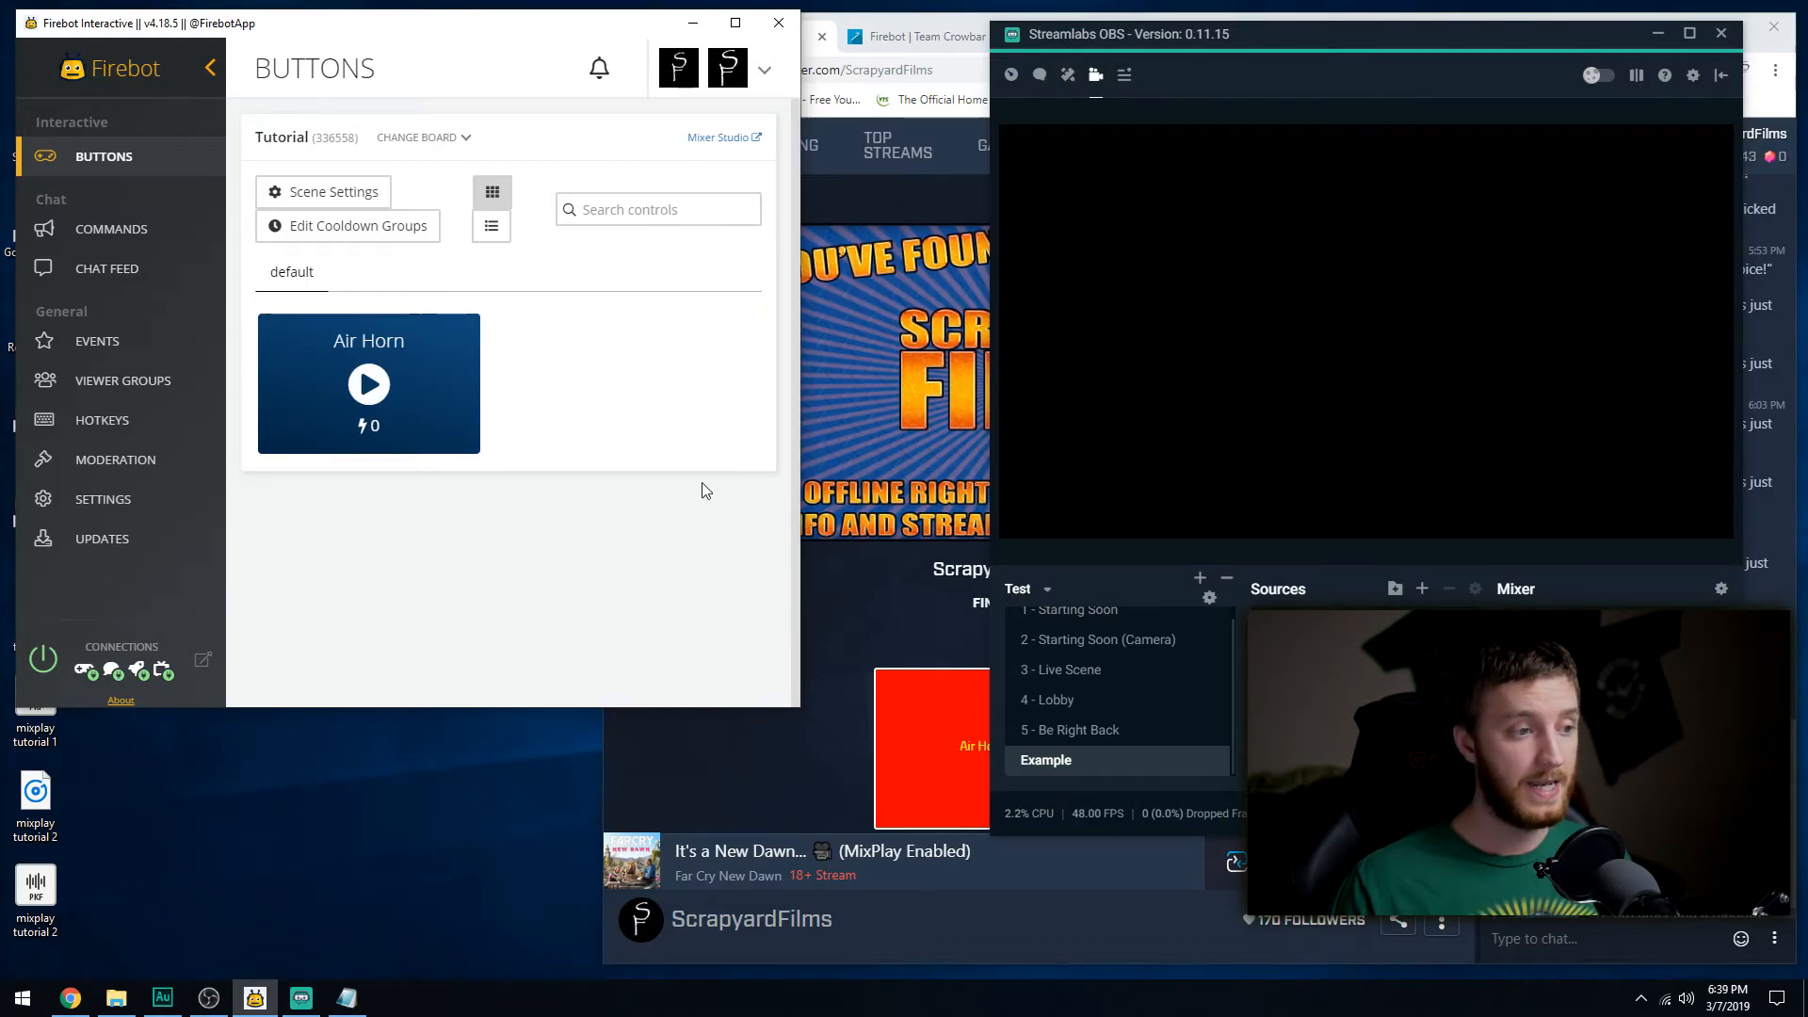
Give the Show Image effect width 800 and height 400, then save the Air Horn button's changes.
left_click(367, 384)
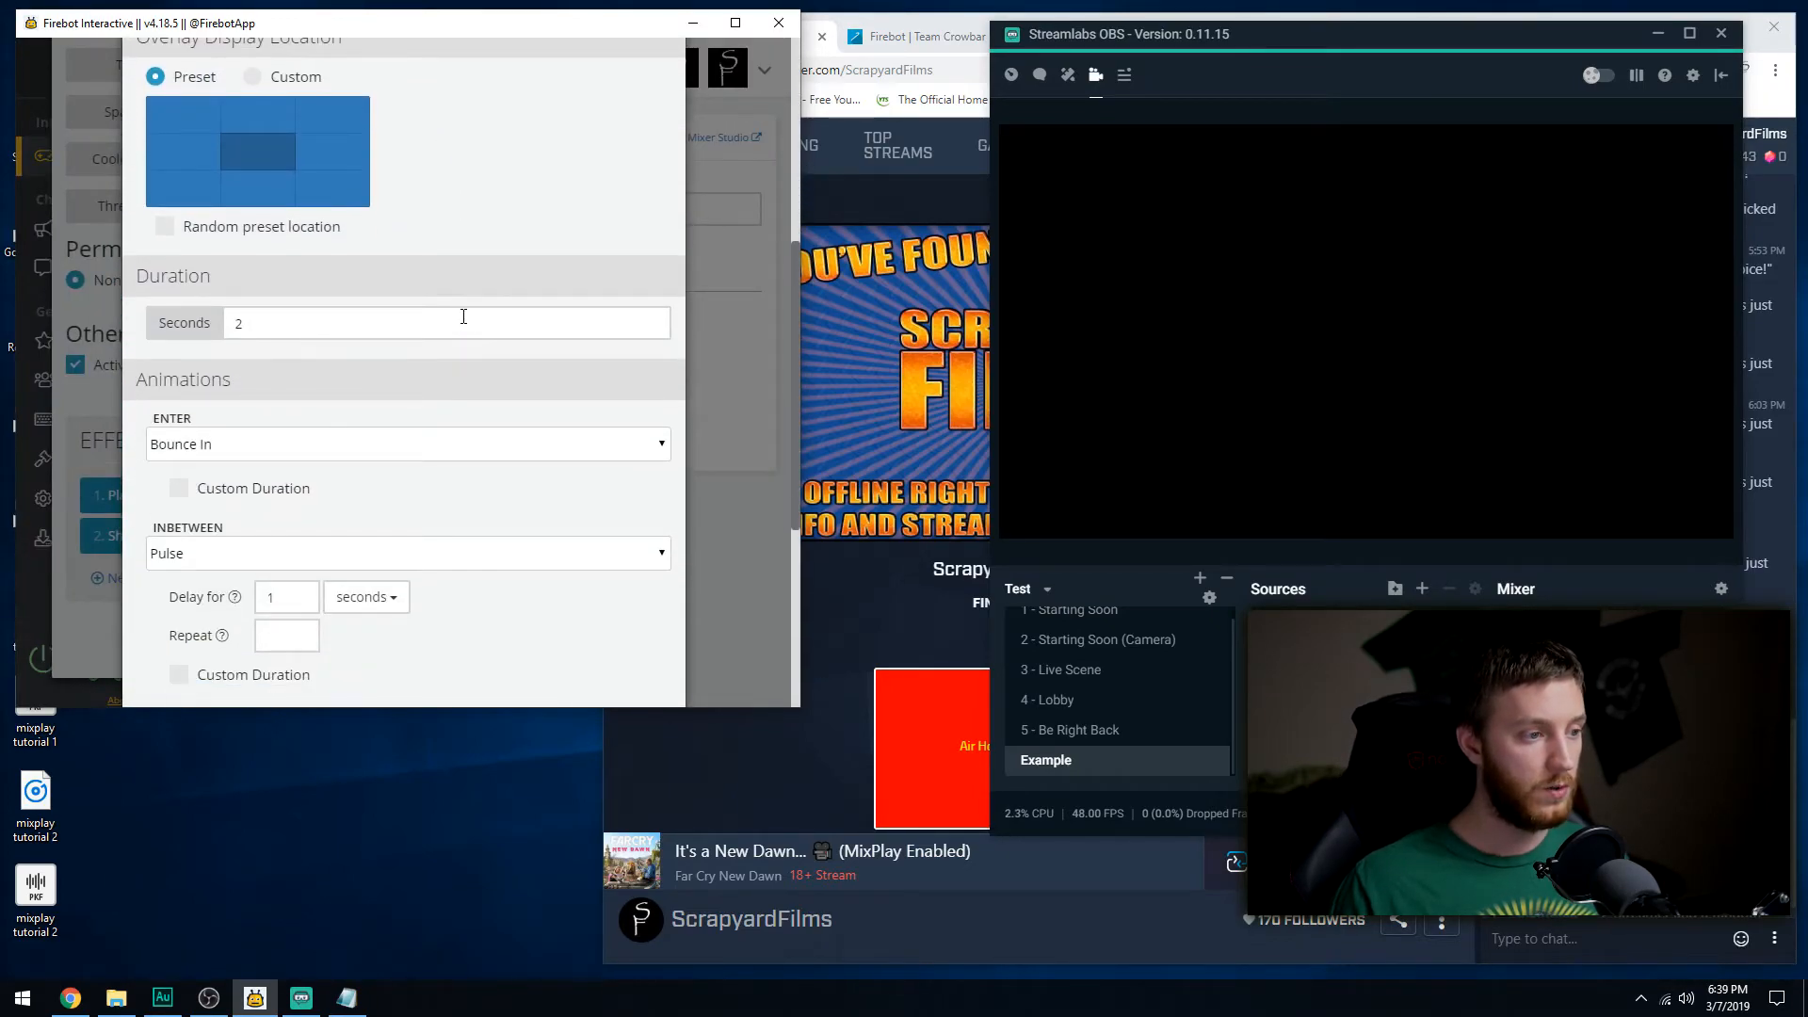
scroll("down", 3)
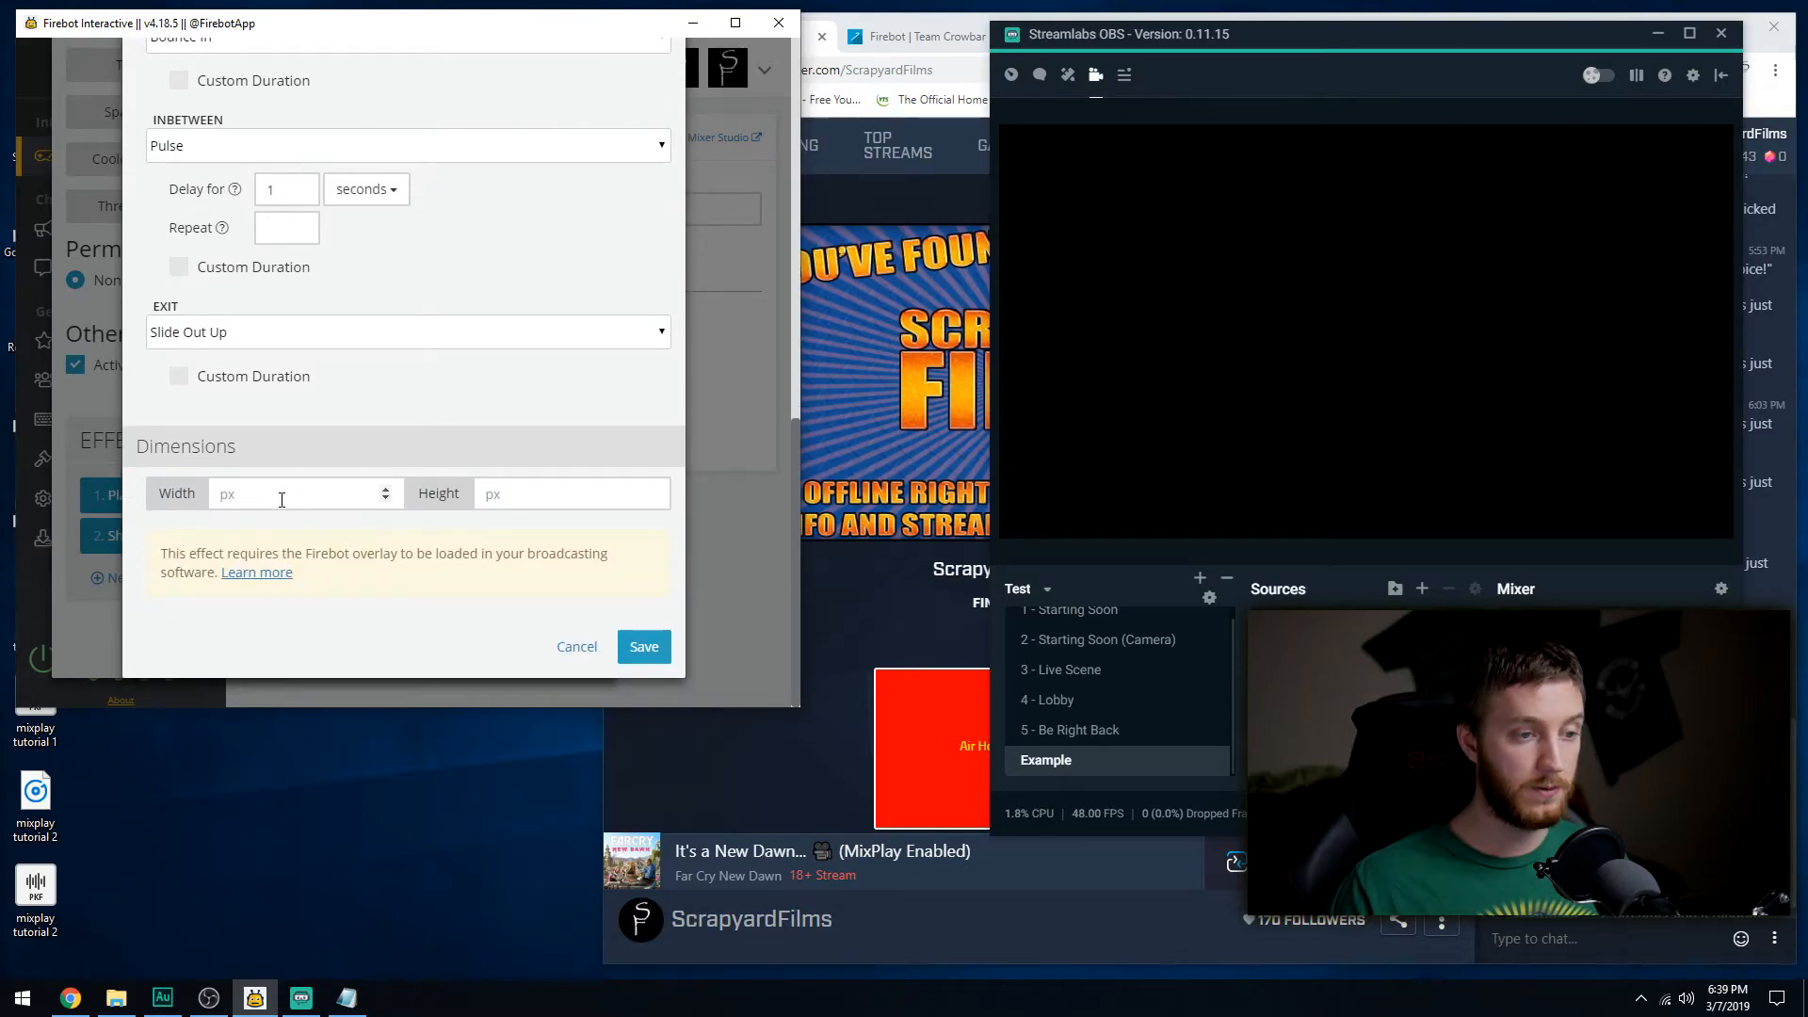
left_click(300, 494)
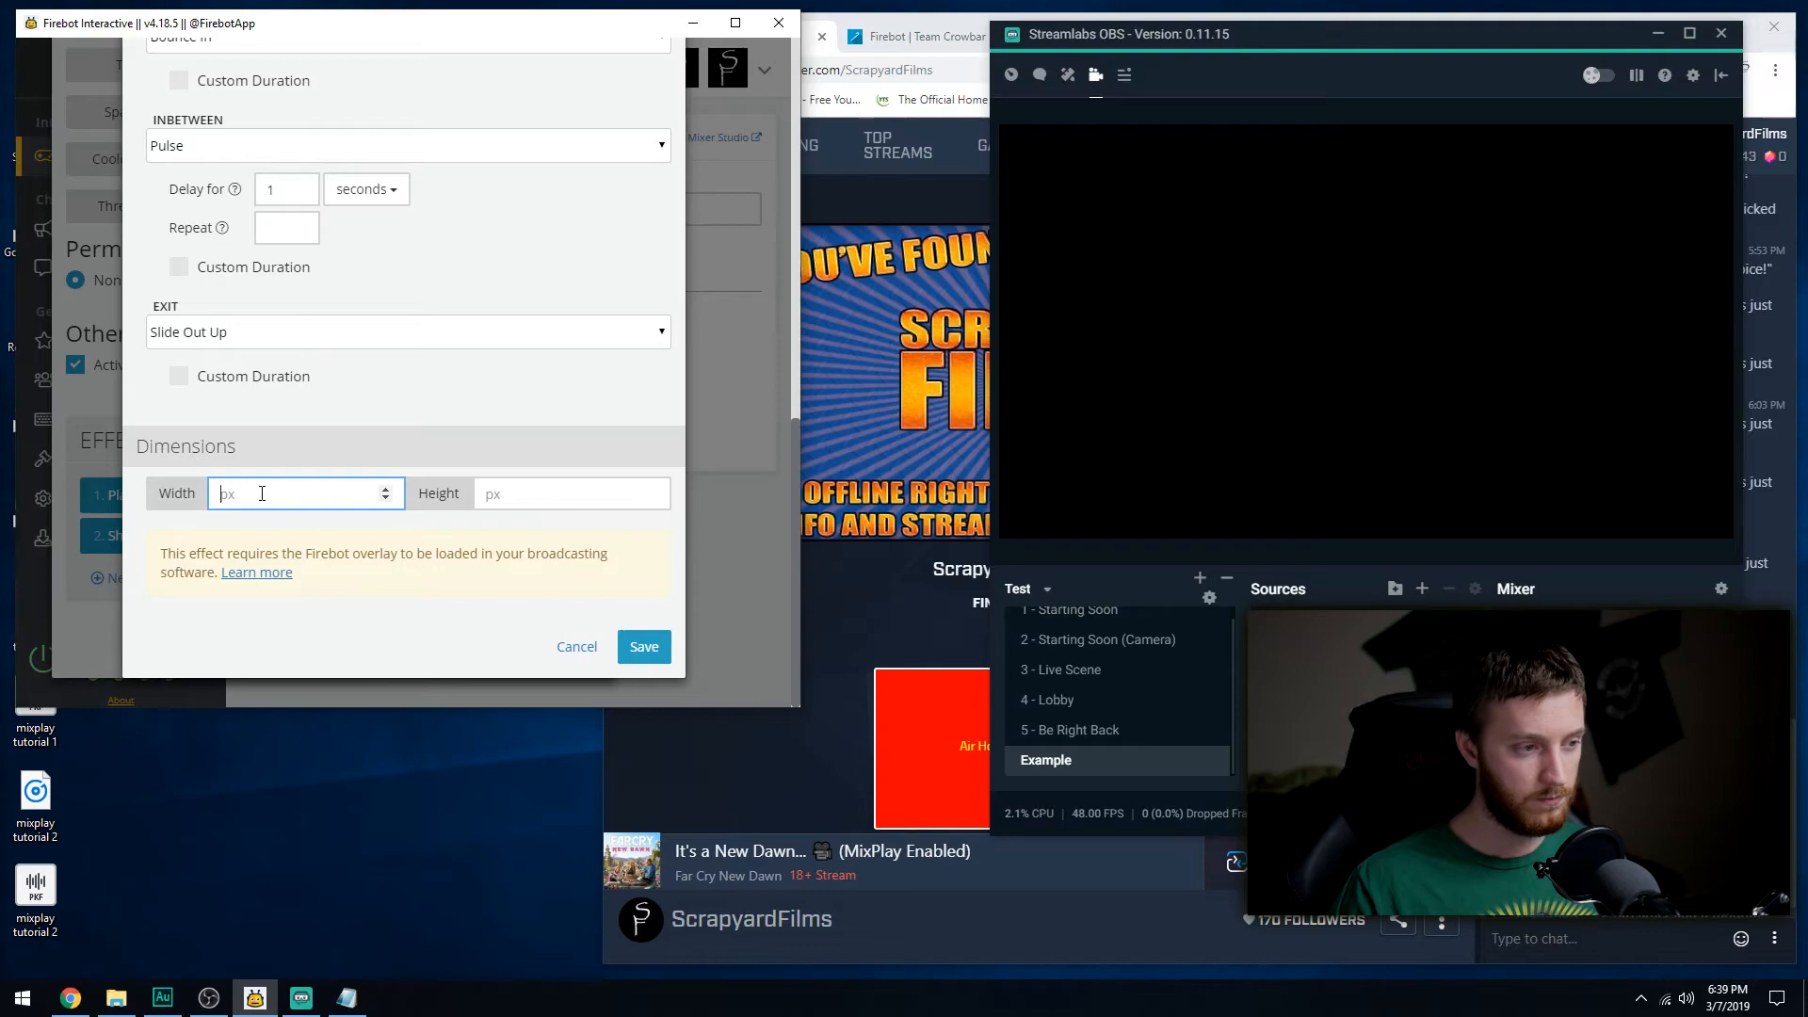
type("800")
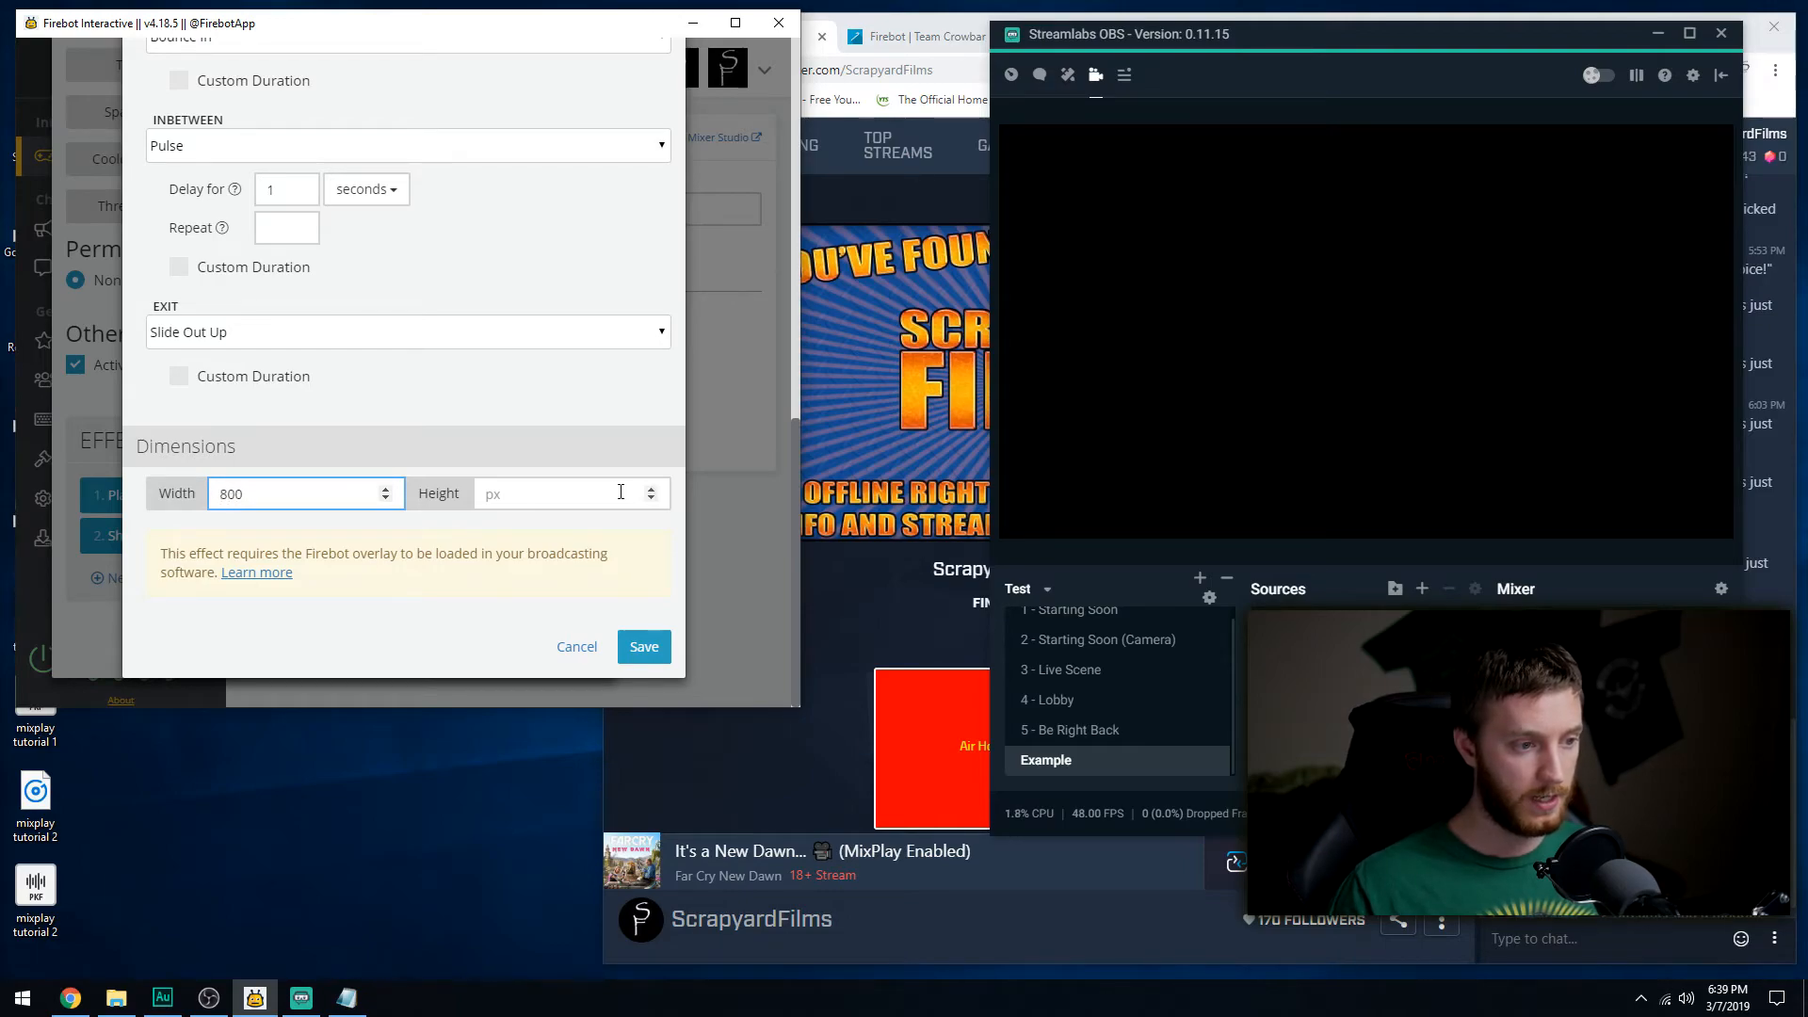
type("400")
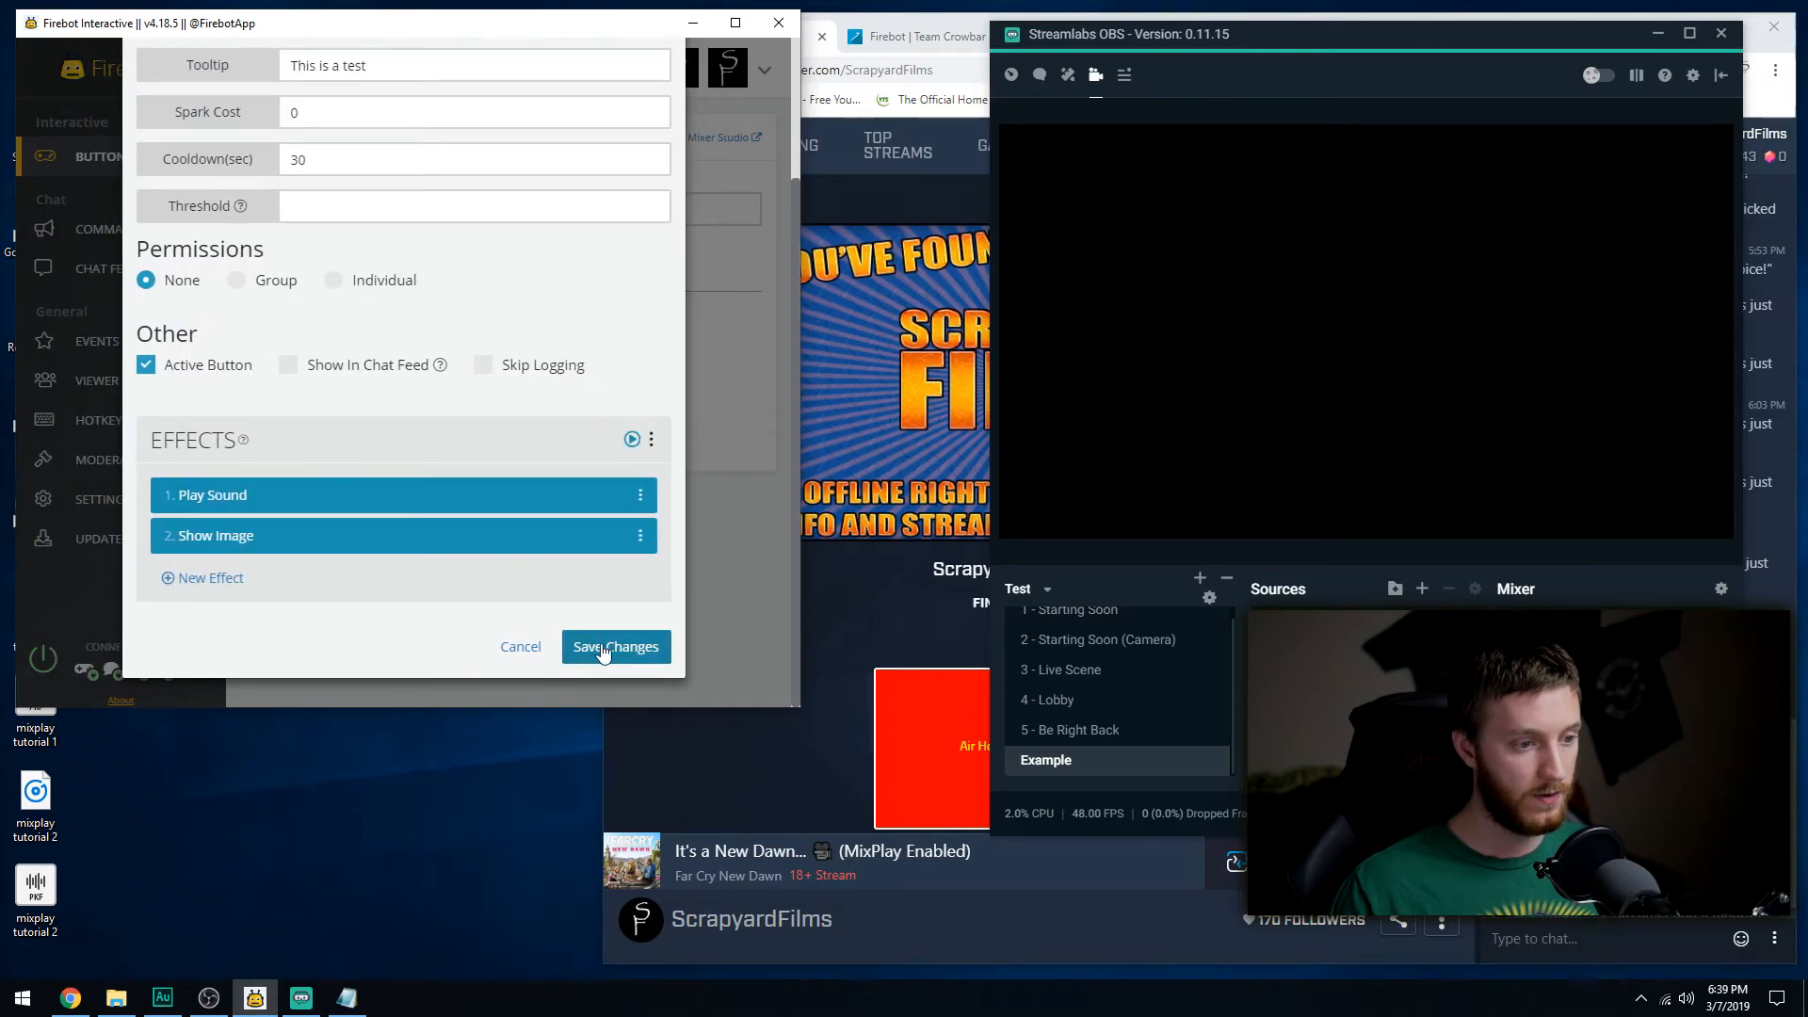
left_click(614, 646)
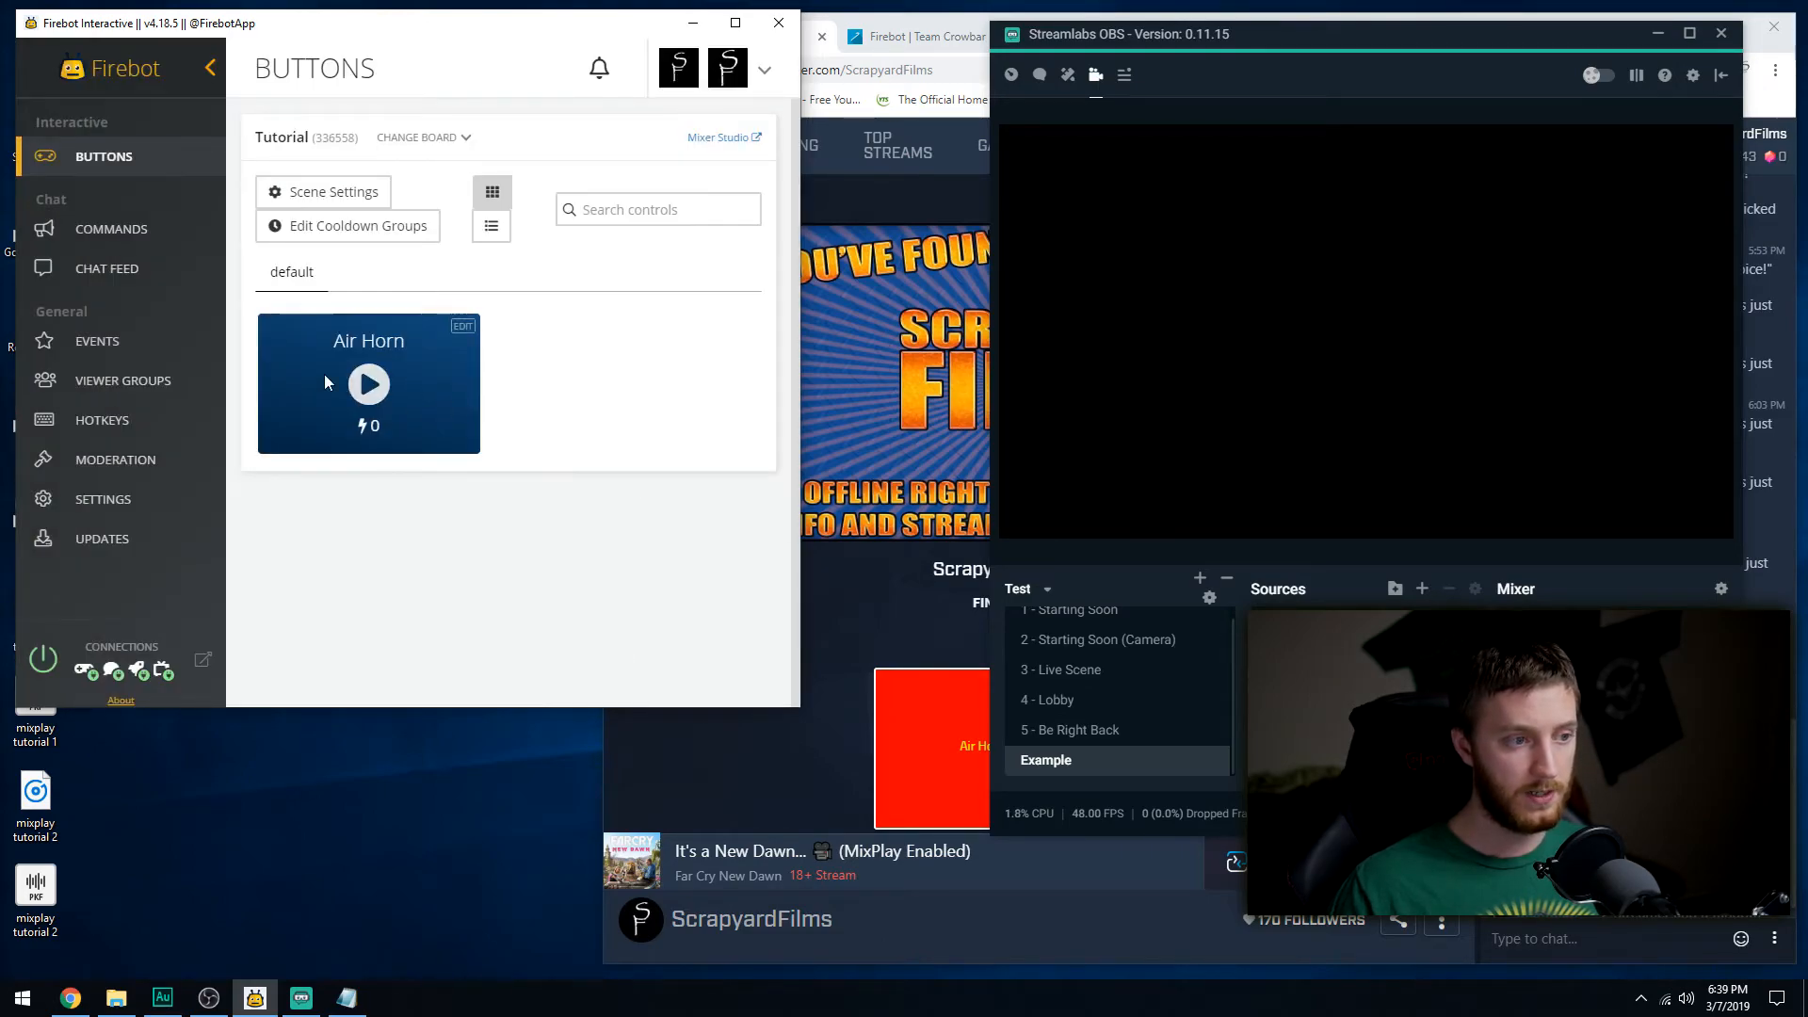